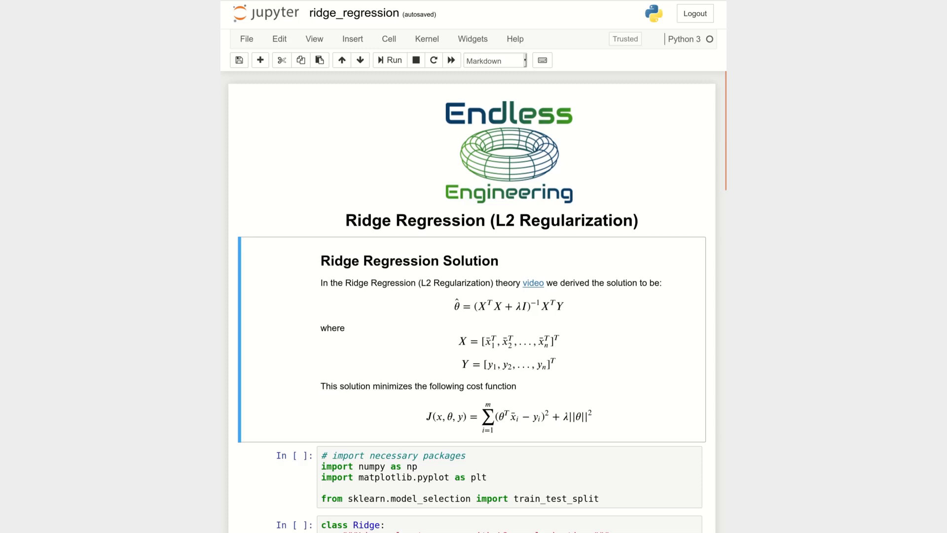
mouse_move(559, 311)
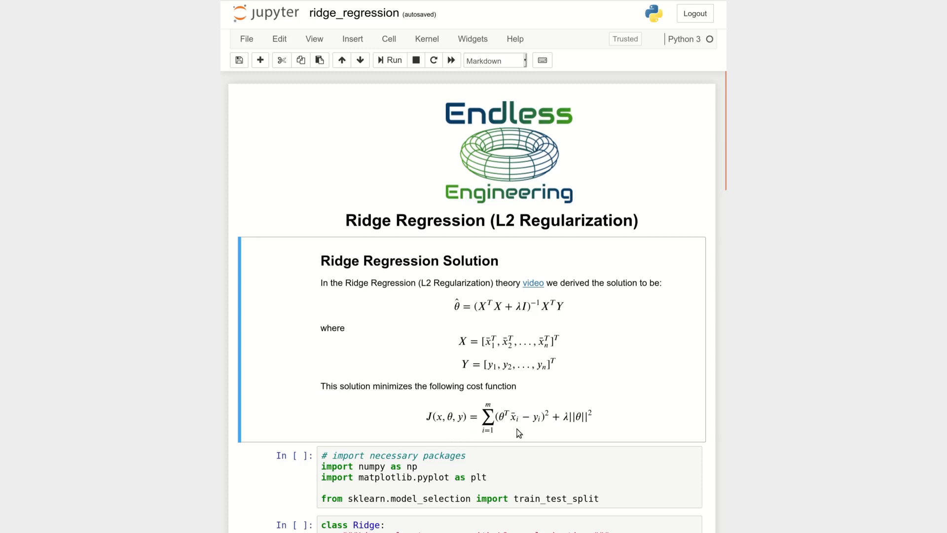
mouse_move(586, 432)
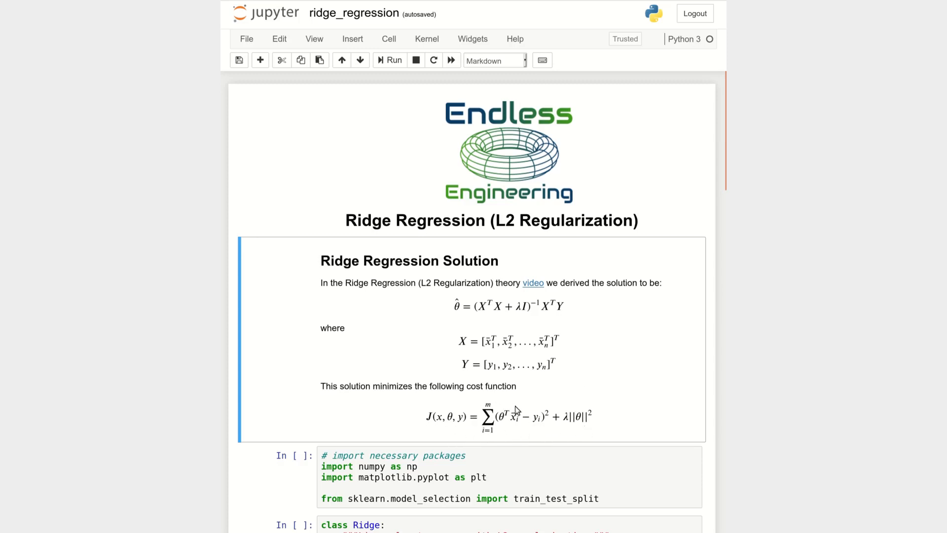
mouse_move(538, 433)
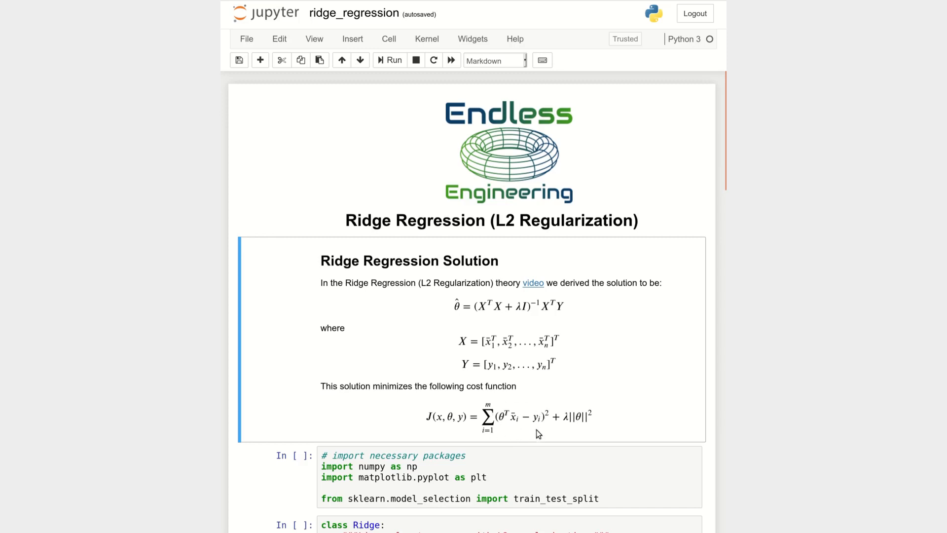
mouse_move(567, 411)
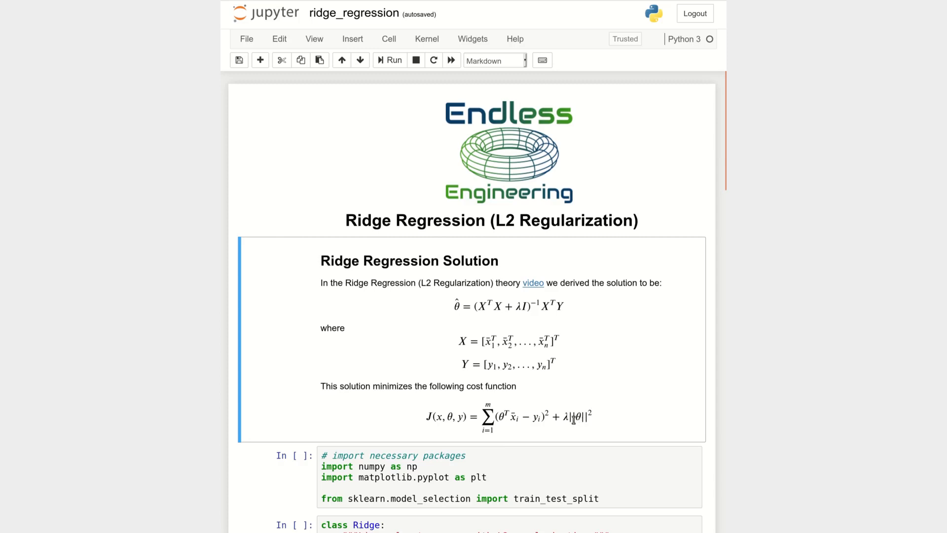
mouse_move(570, 419)
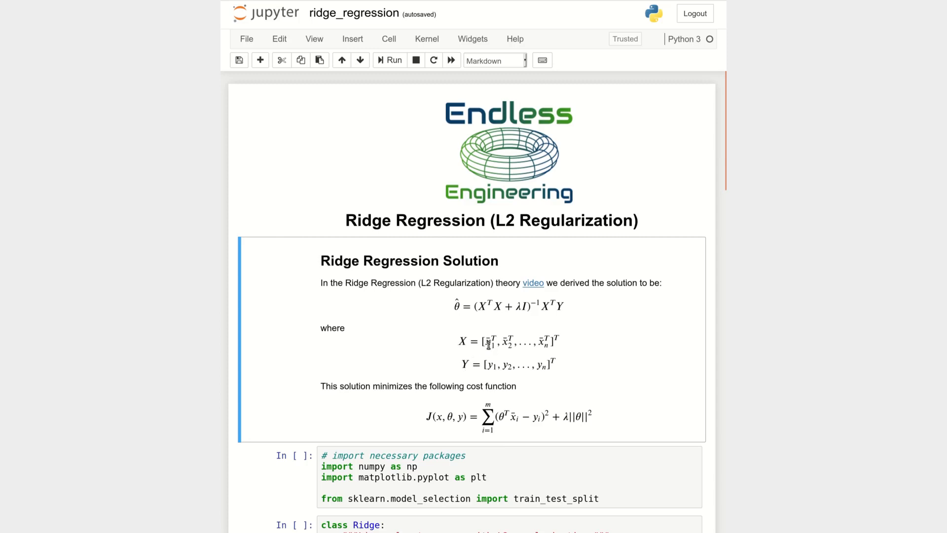
mouse_move(597, 361)
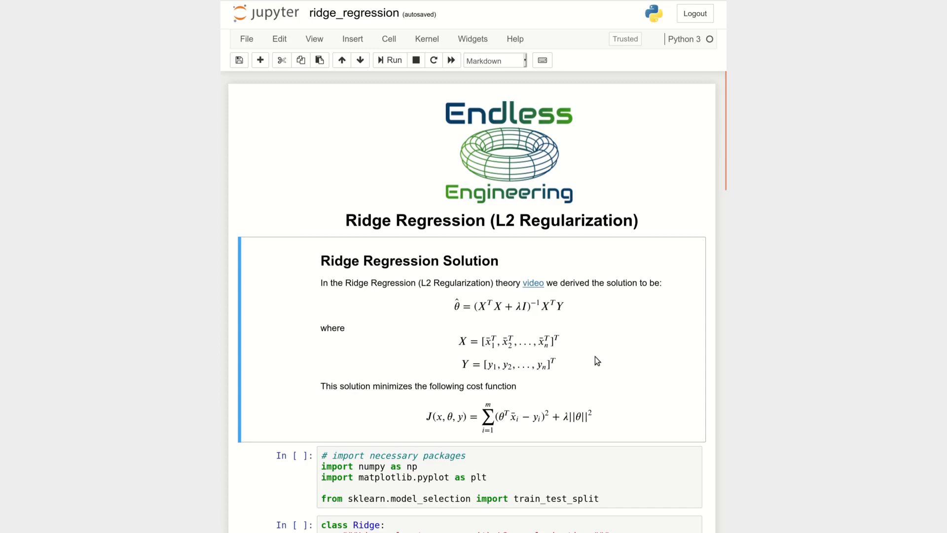
mouse_move(533, 282)
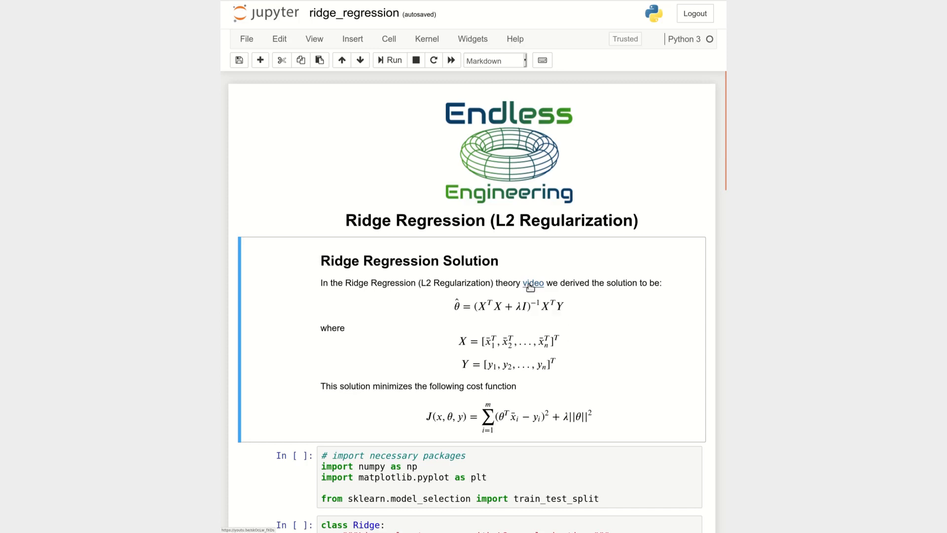
mouse_move(638, 340)
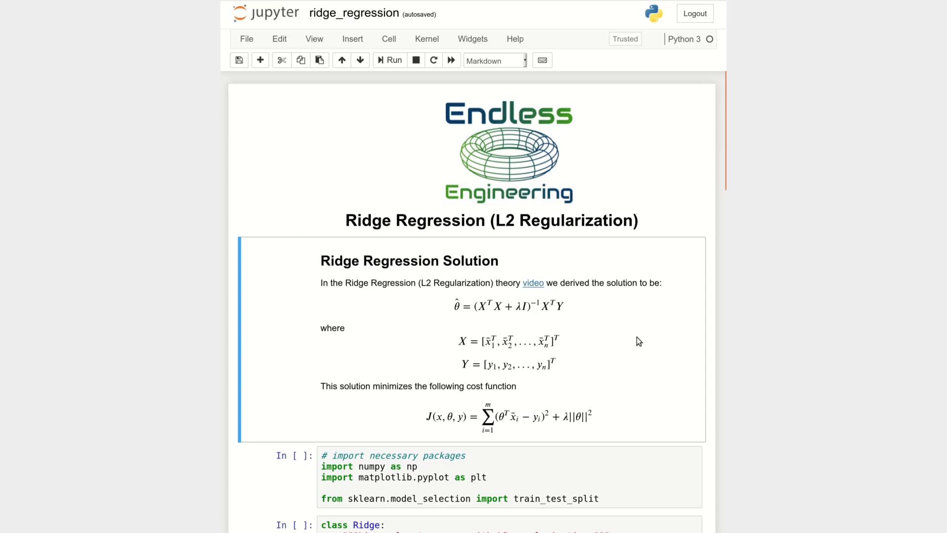
- Re-run the import cell that loads numpy, matplotlib and train_test_split
left_click(389, 60)
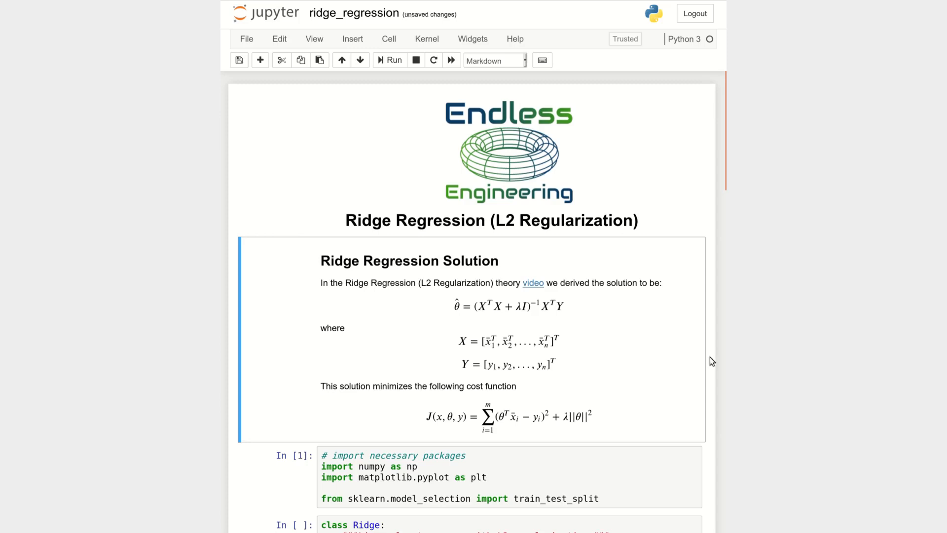
scroll("down", 3)
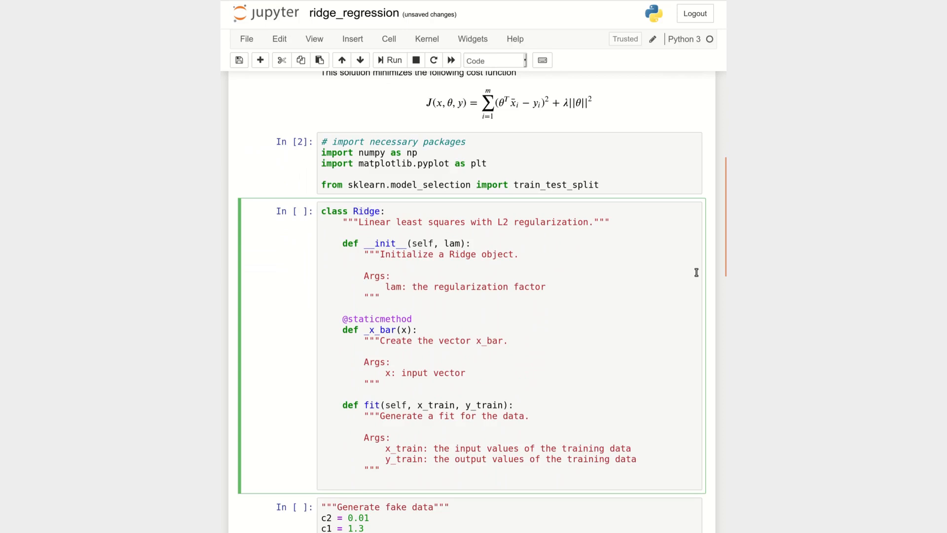
- Add self._lambda = lam below the Ridge __init__ docstring
left_click(379, 243)
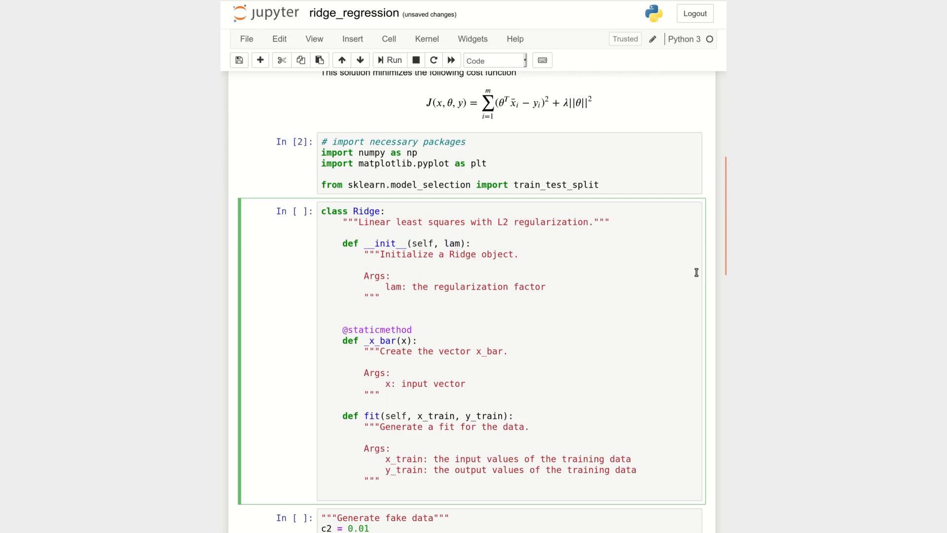
type("self")
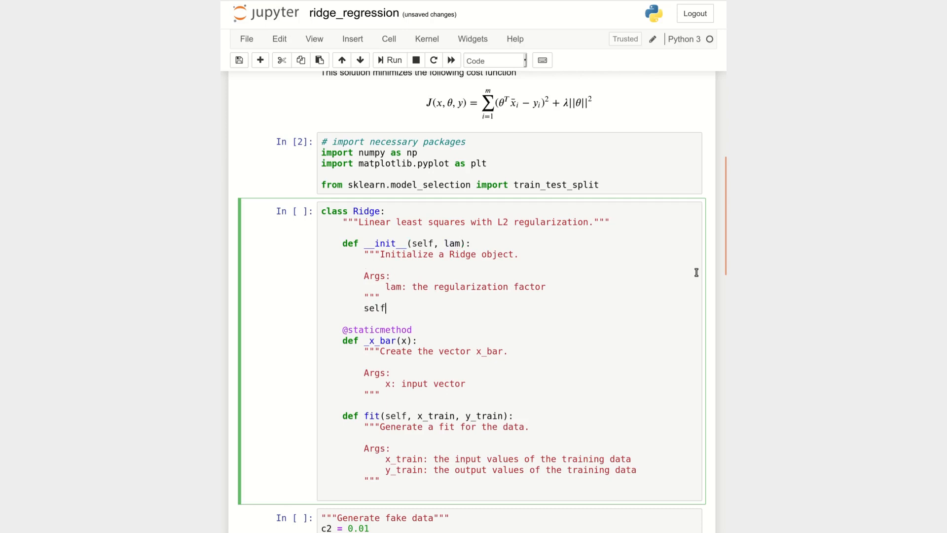
type("._lambda = lam")
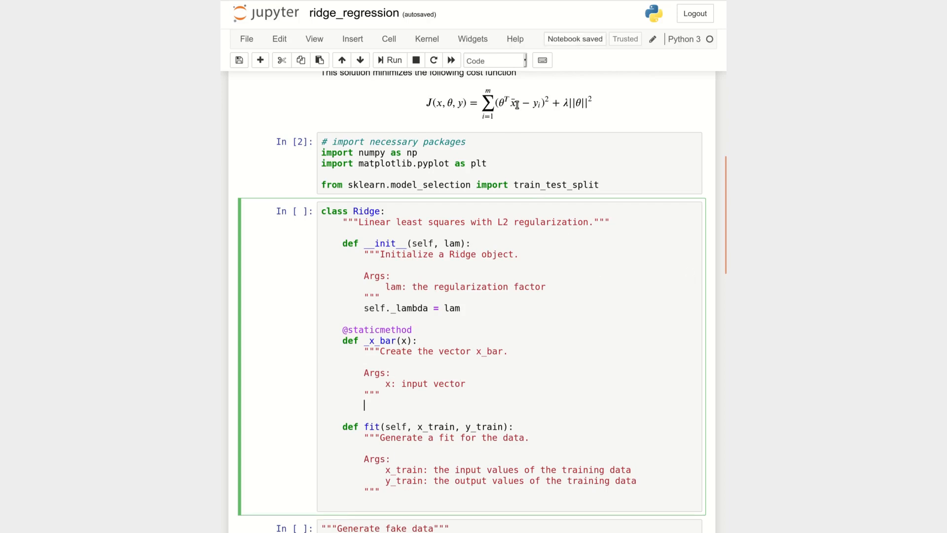
mouse_move(510, 107)
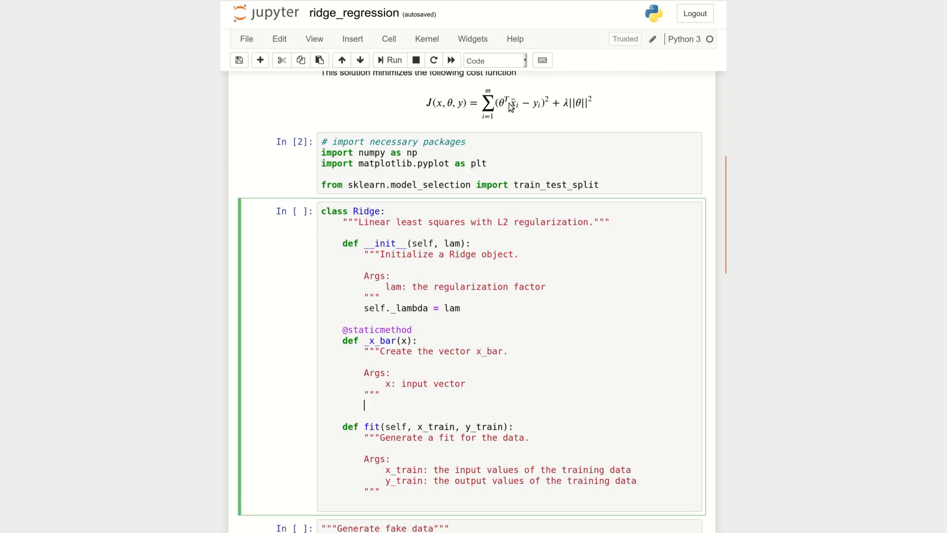
mouse_move(523, 161)
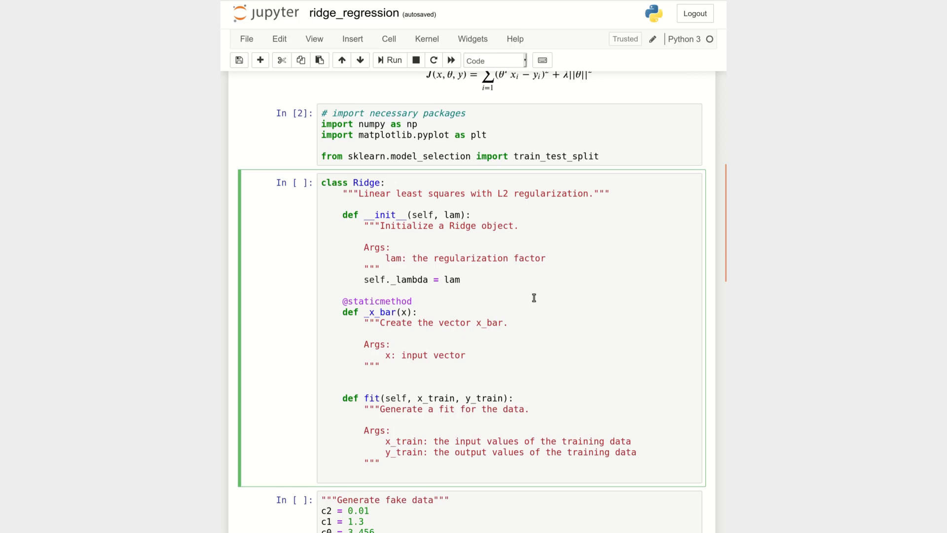
- Write return np.hstack(([1.0], x, np.square(x))) as the _x_bar body
left_click(364, 375)
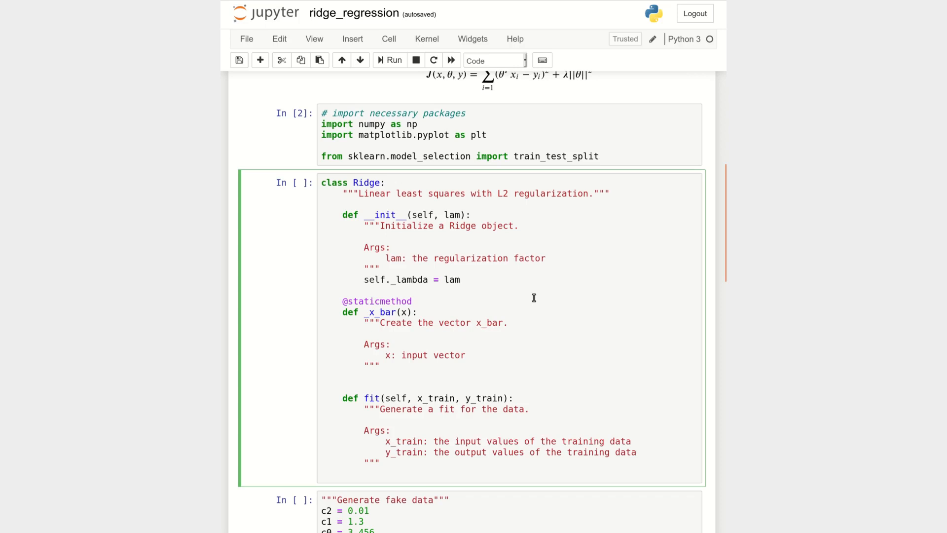
type("np.hstack")
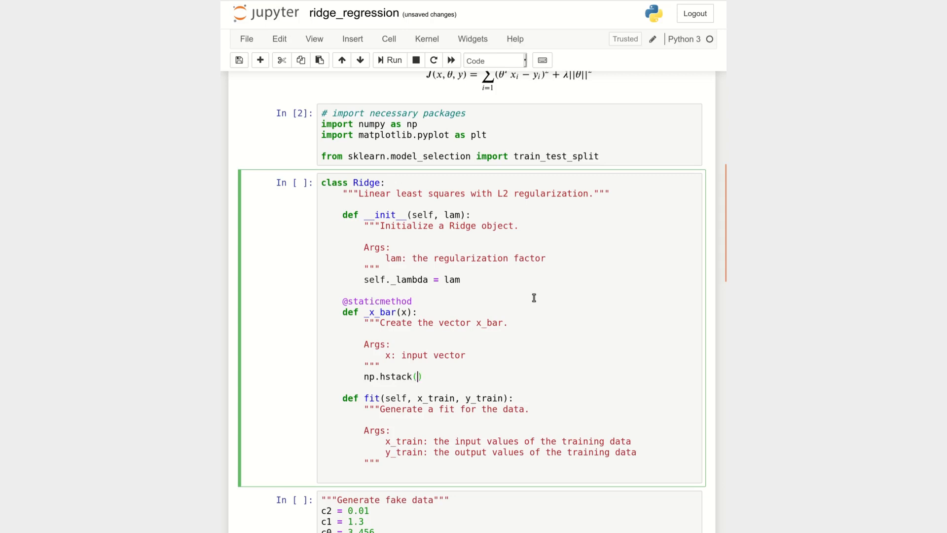
type("()")
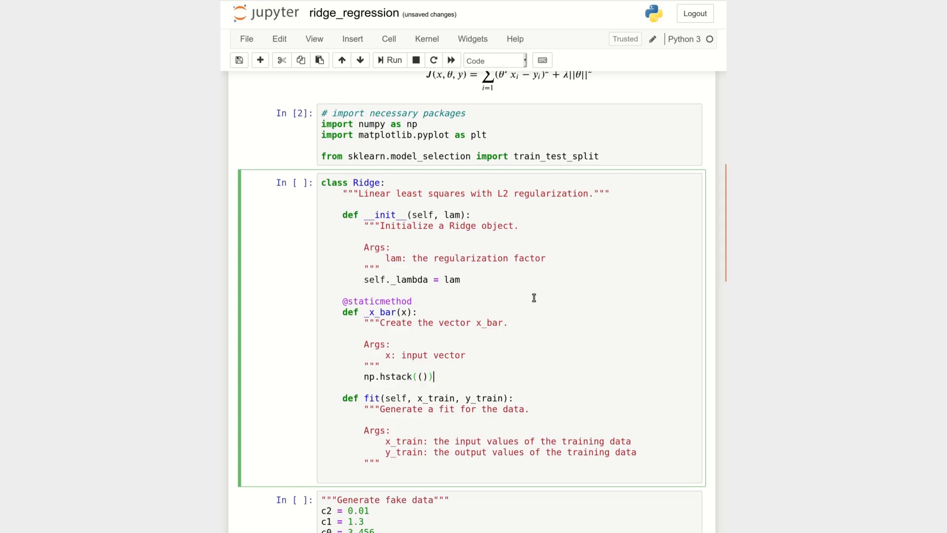
type("[1]")
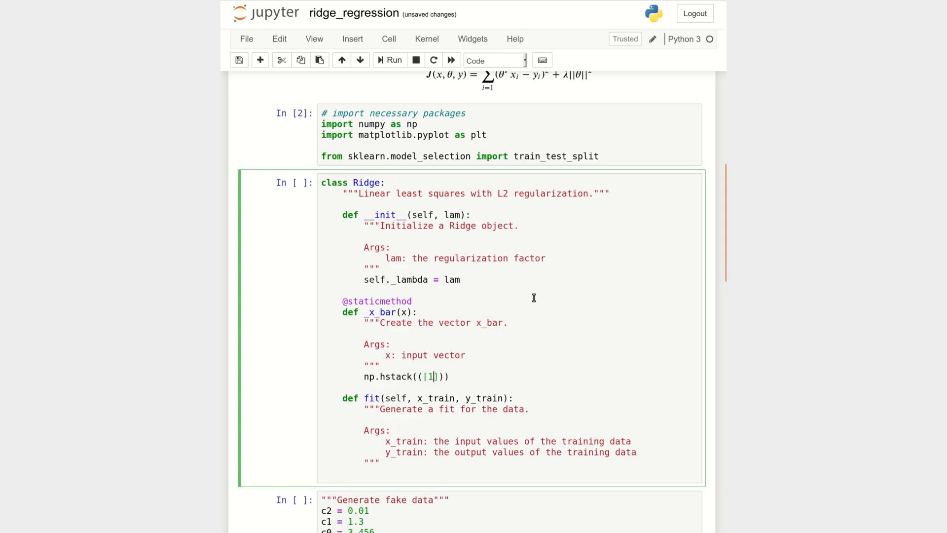
type(".0],")
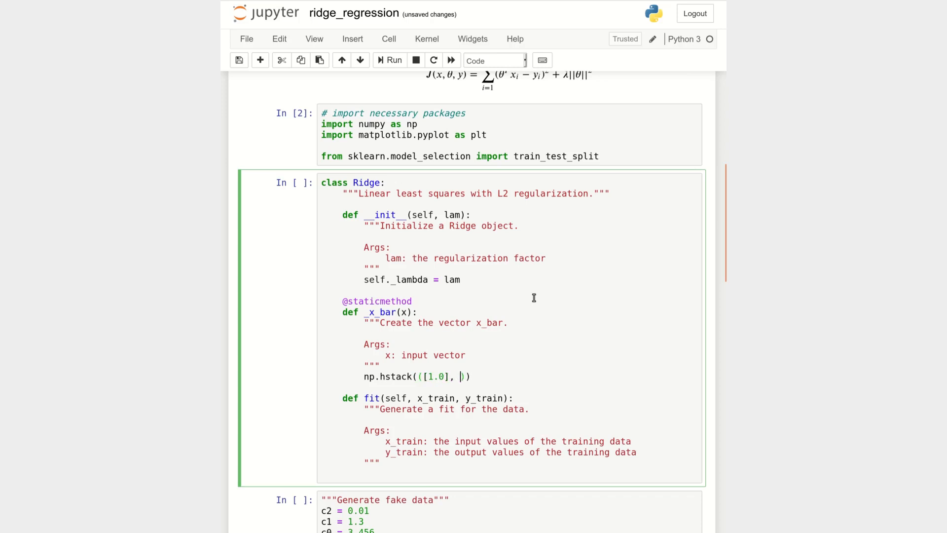
type("c, np")
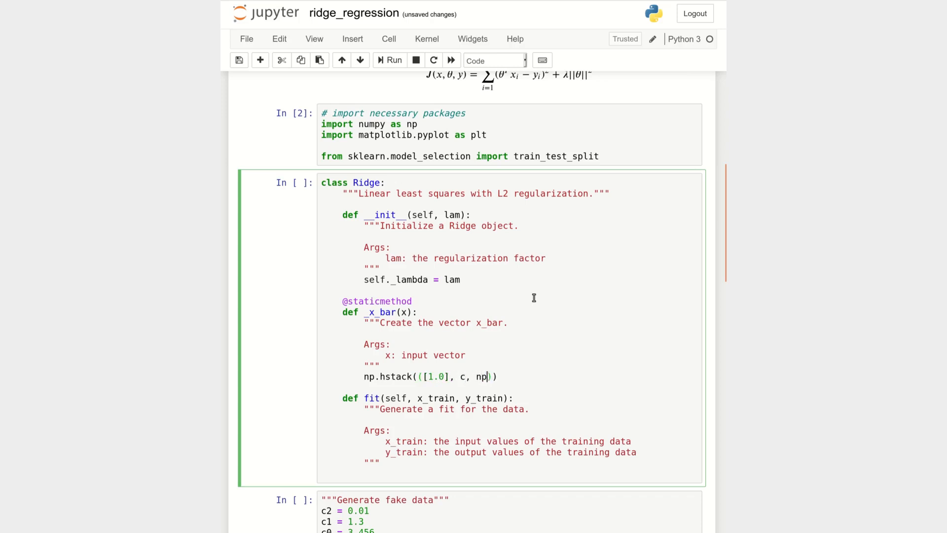
type("x, np.")
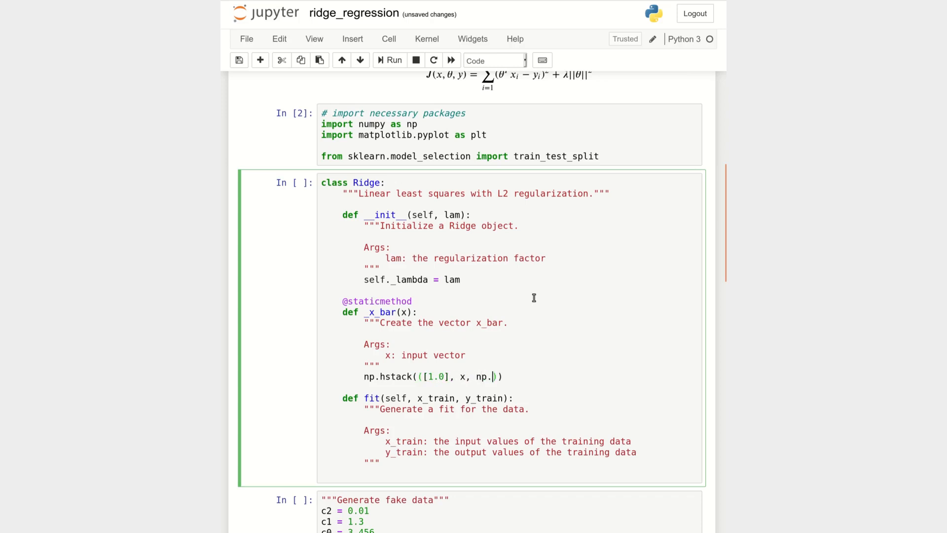
type("square")
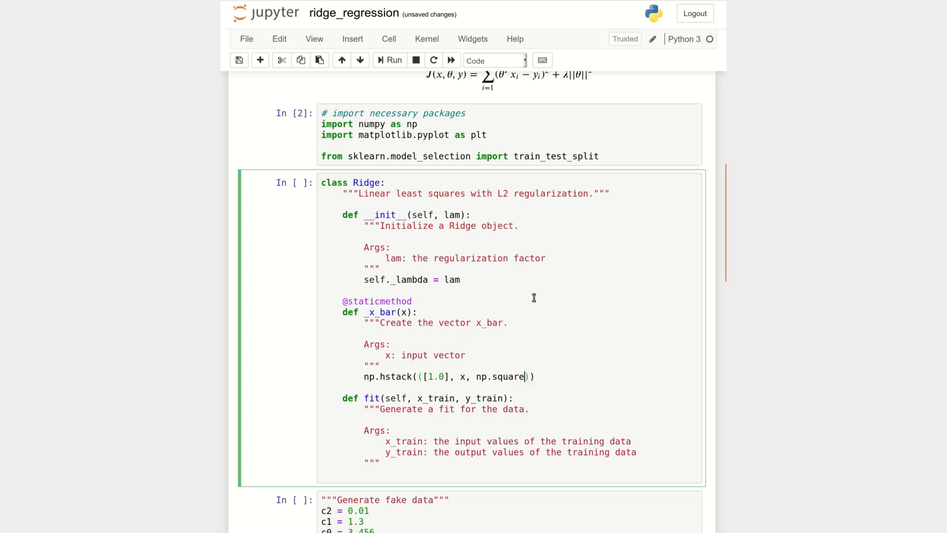
type("x")
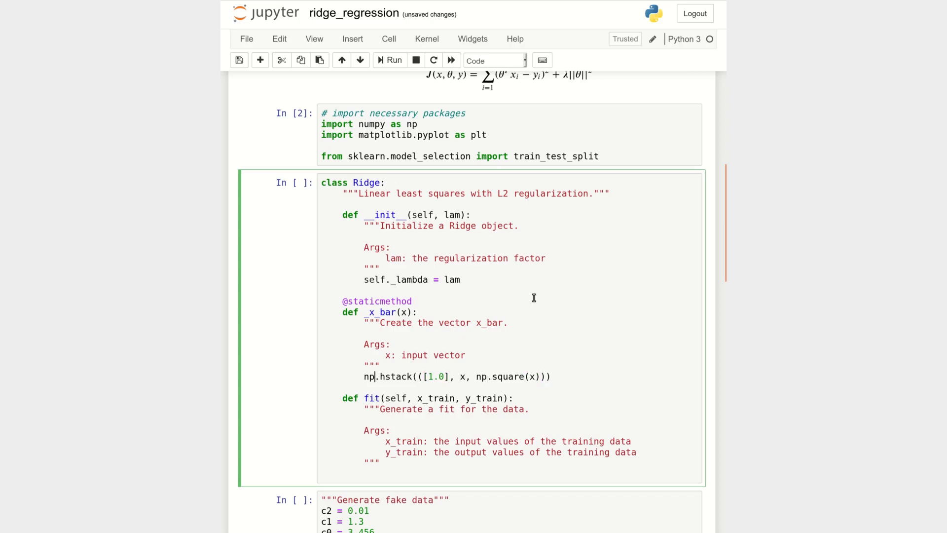
type("retuen")
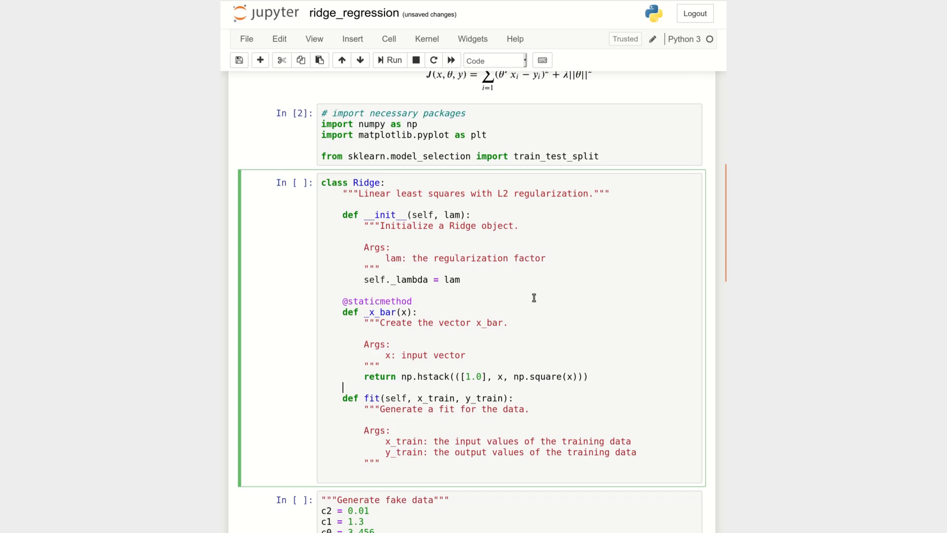
- Add '# stack the data' and X = np.vstack of self._x_bar(x) over x_train
key("backspace")
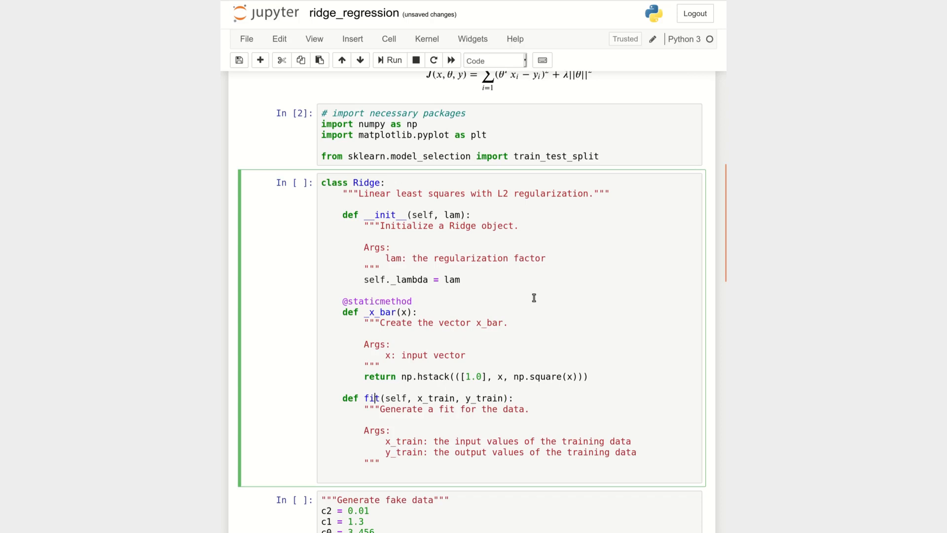
double_click(372, 397)
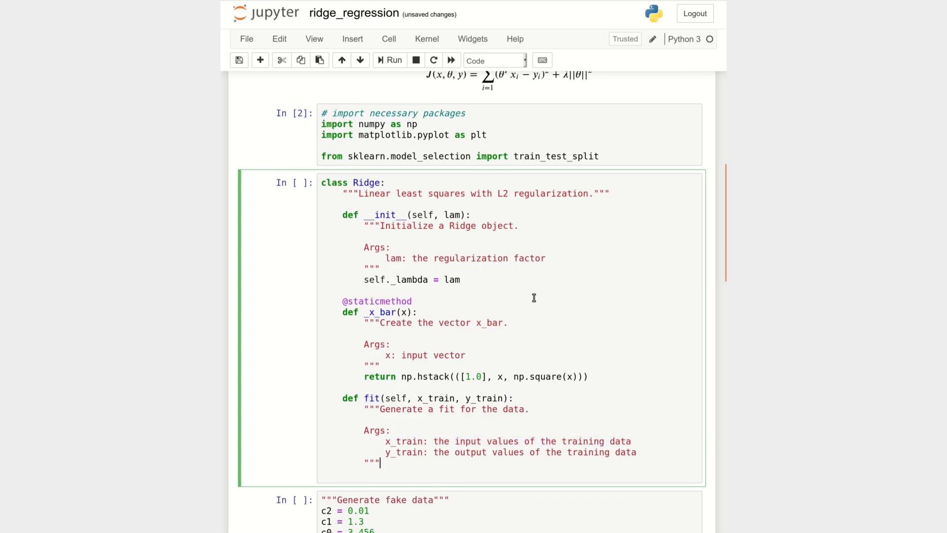
type("#")
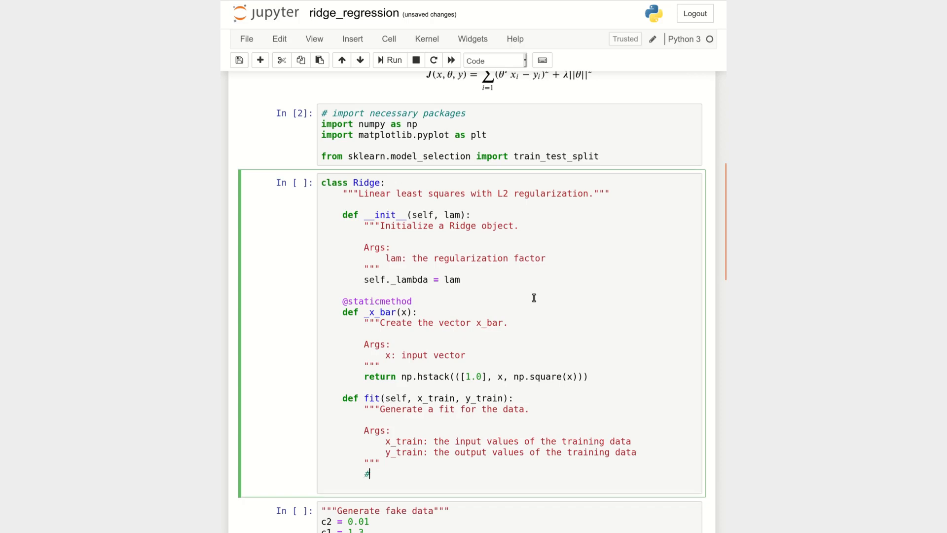
type("stack s")
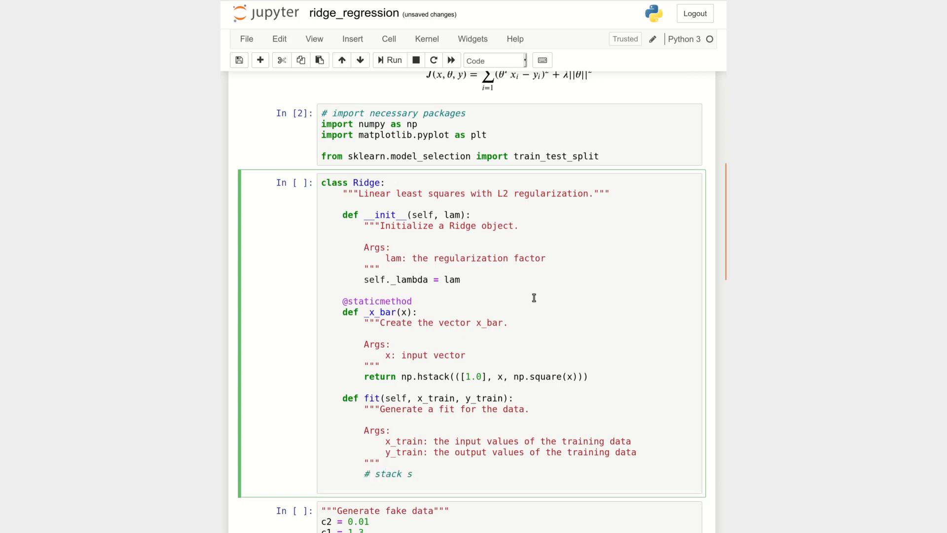
type("the data")
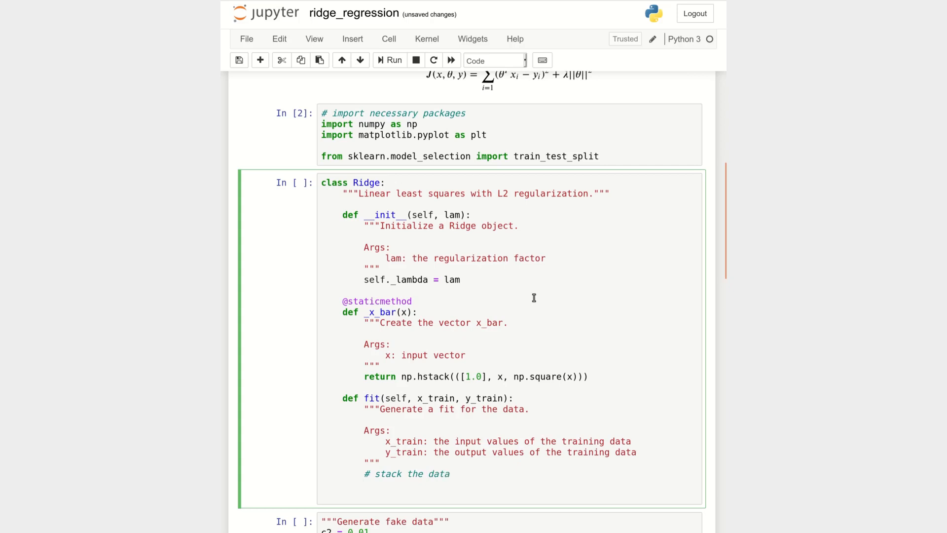
type("X =")
type("Y =")
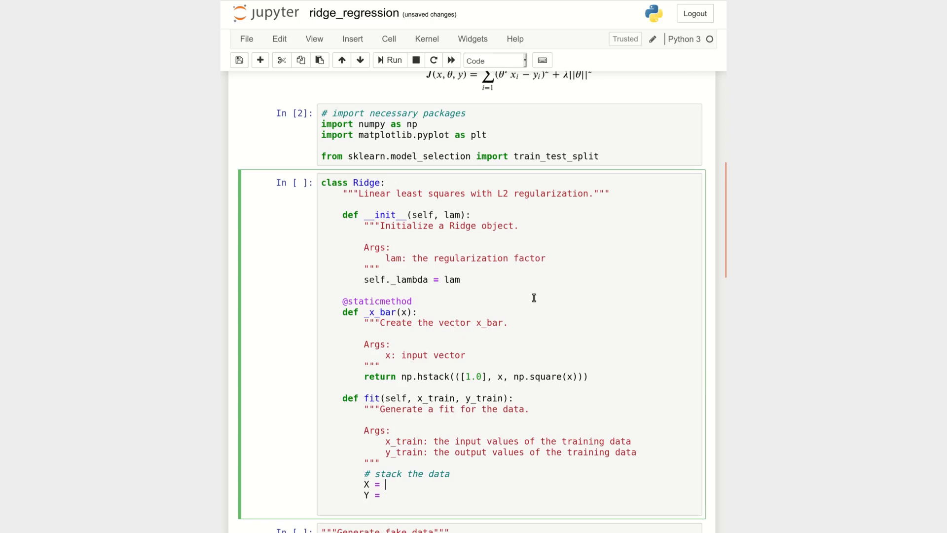
type("np.")
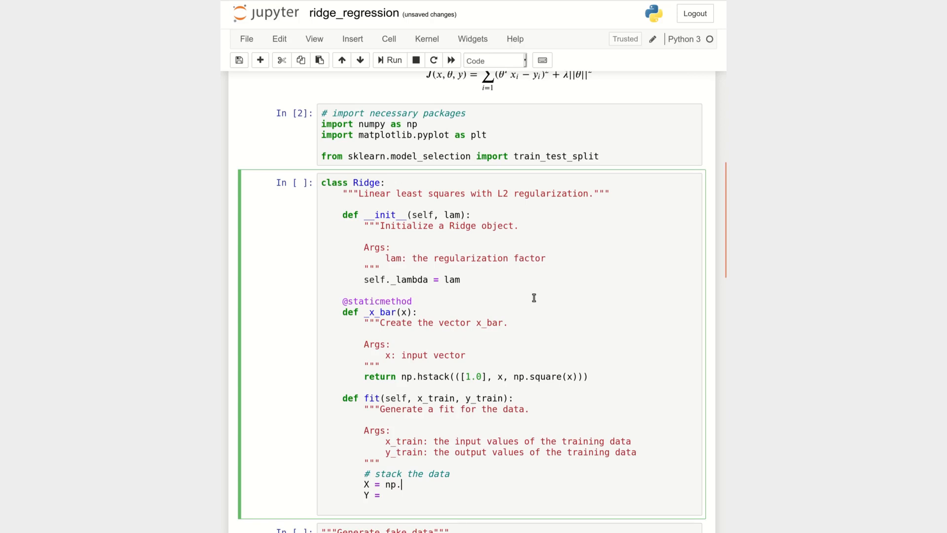
type("vstack")
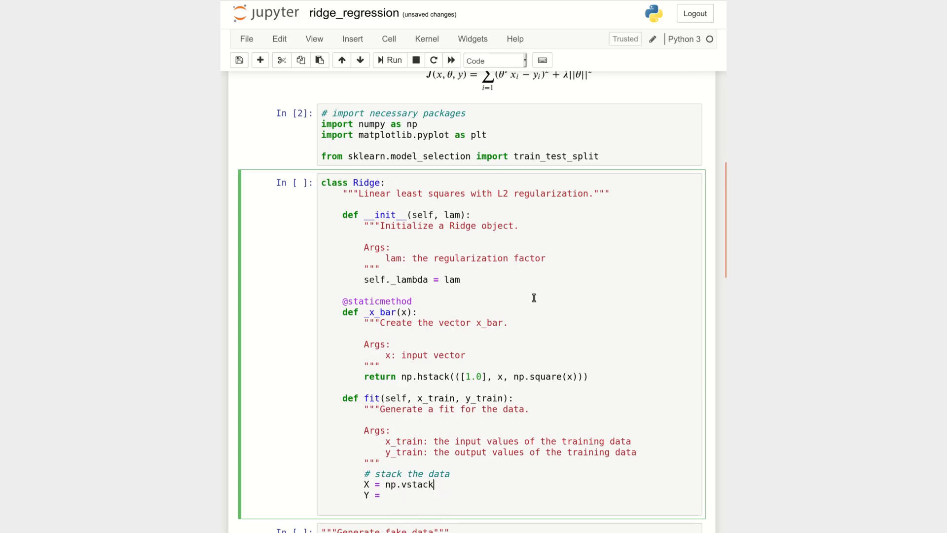
type("()")
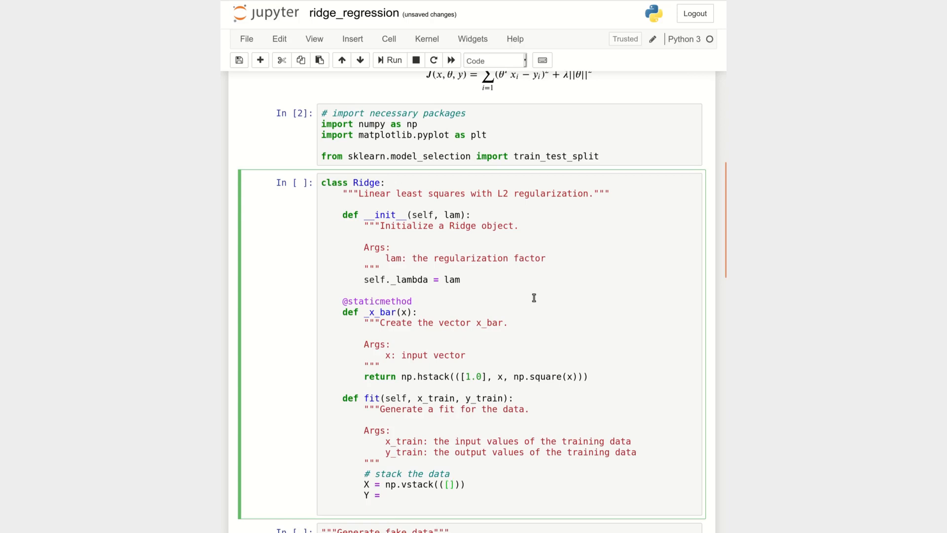
type("s")
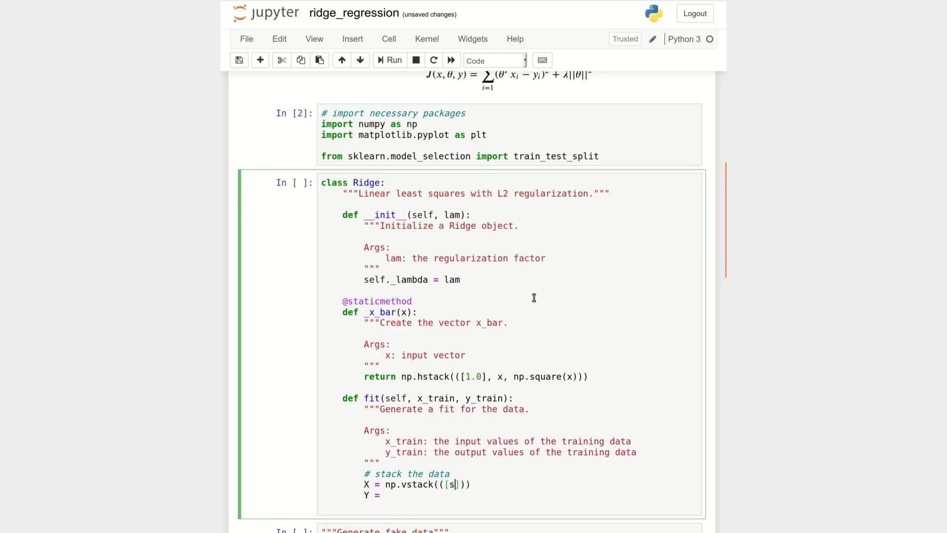
type("elf.")
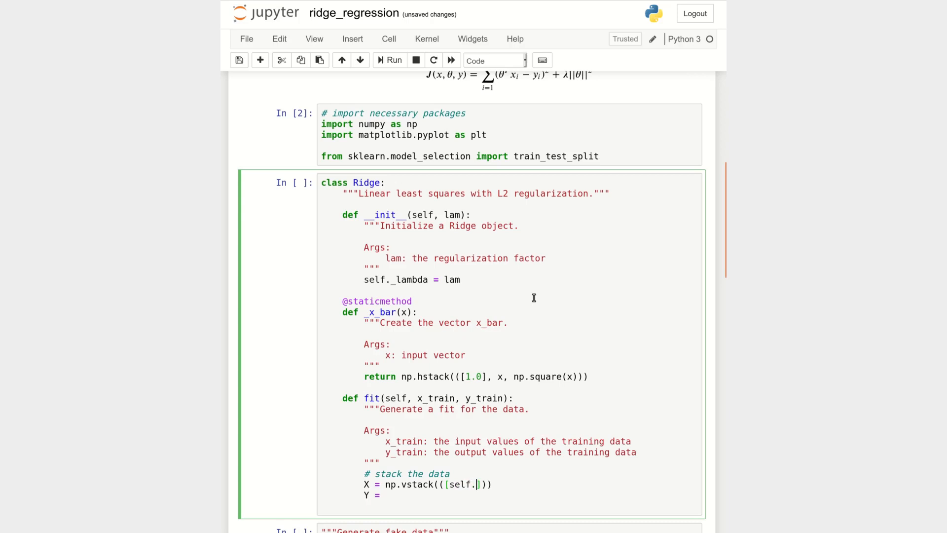
type("_x_bar")
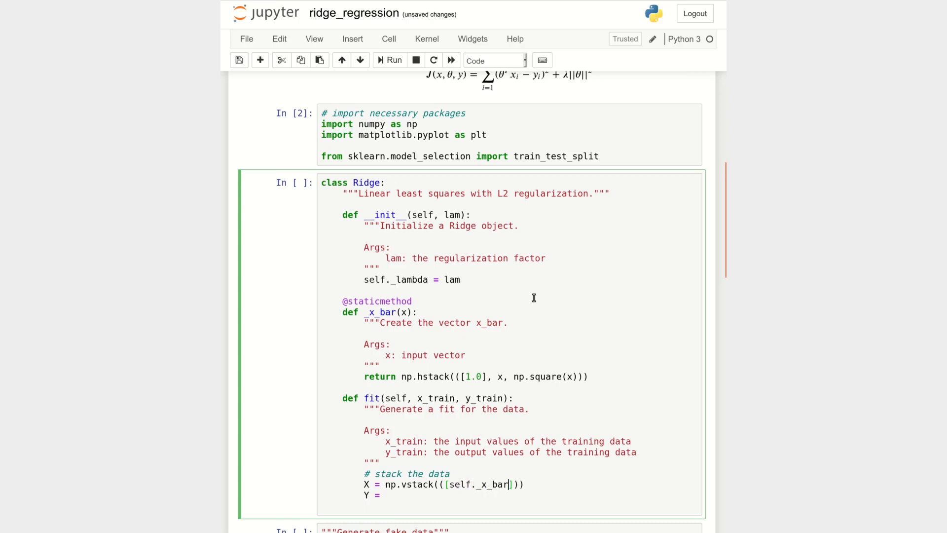
type("(x)")
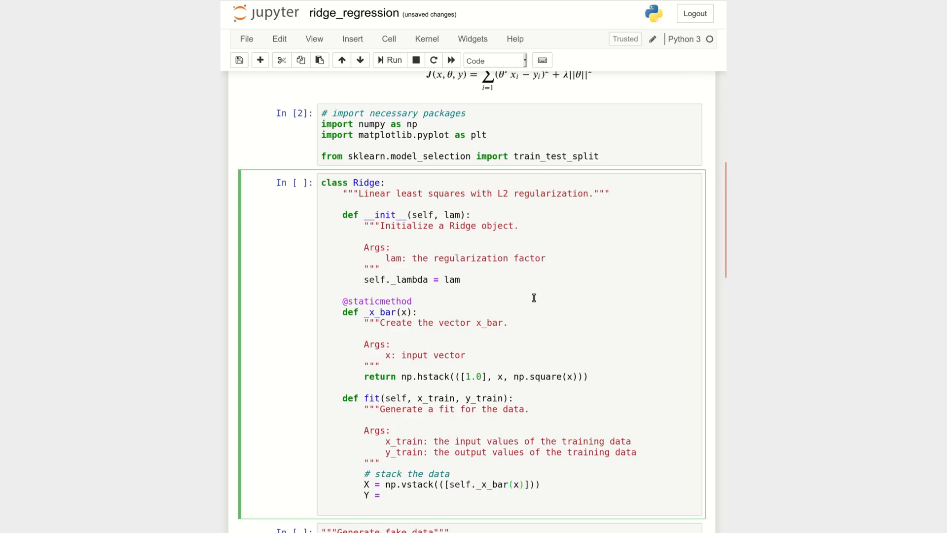
type("for x in x_trai")
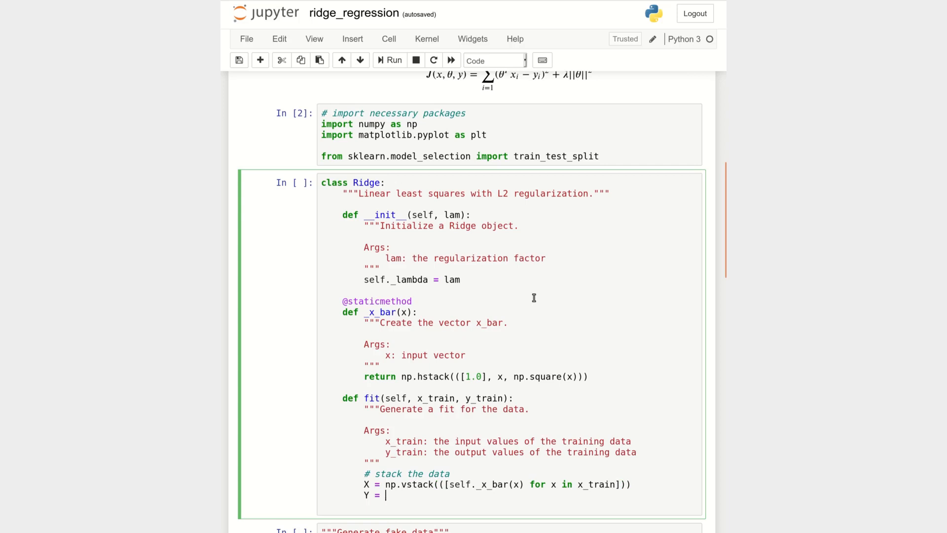
- Add Y = np.vstack(([y for y in y_train])) to the fit method
type("np.v")
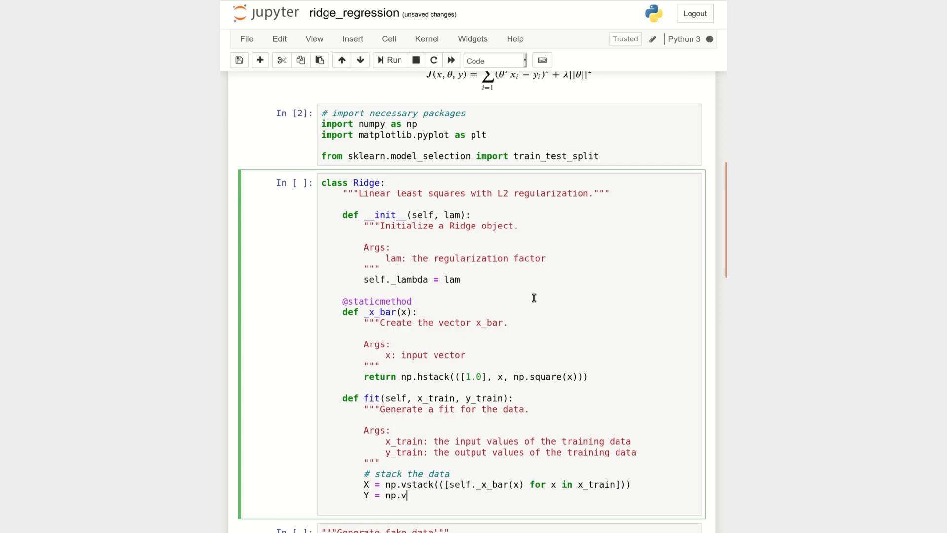
type("stack")
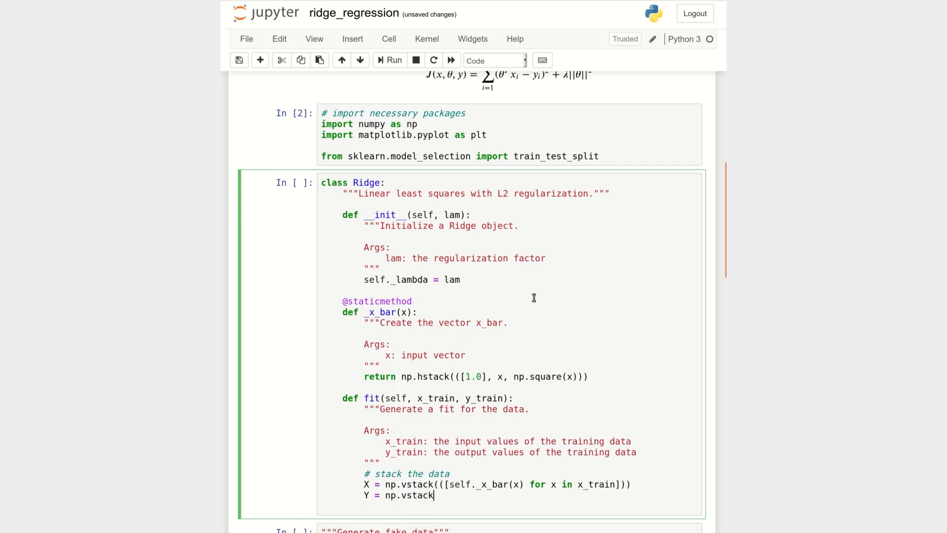
type("(")
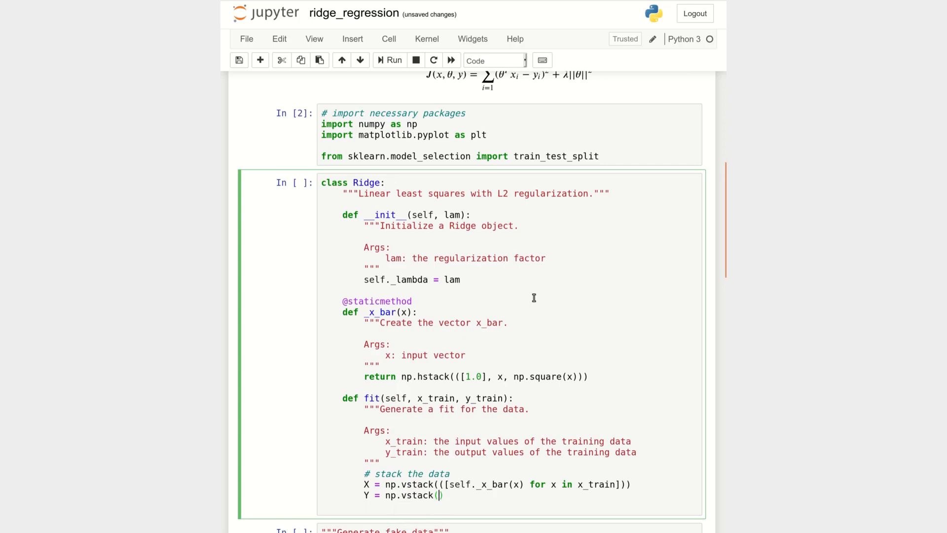
type(")")
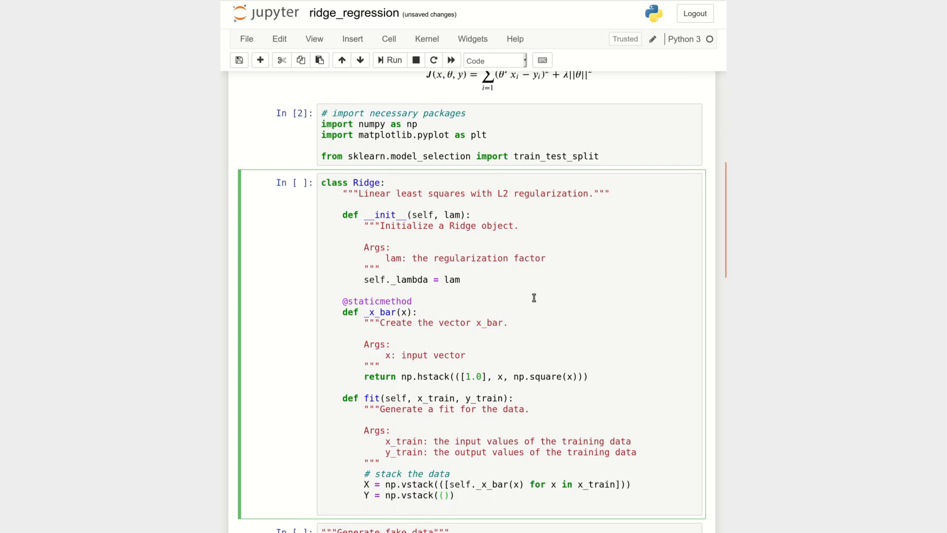
type("y f]")
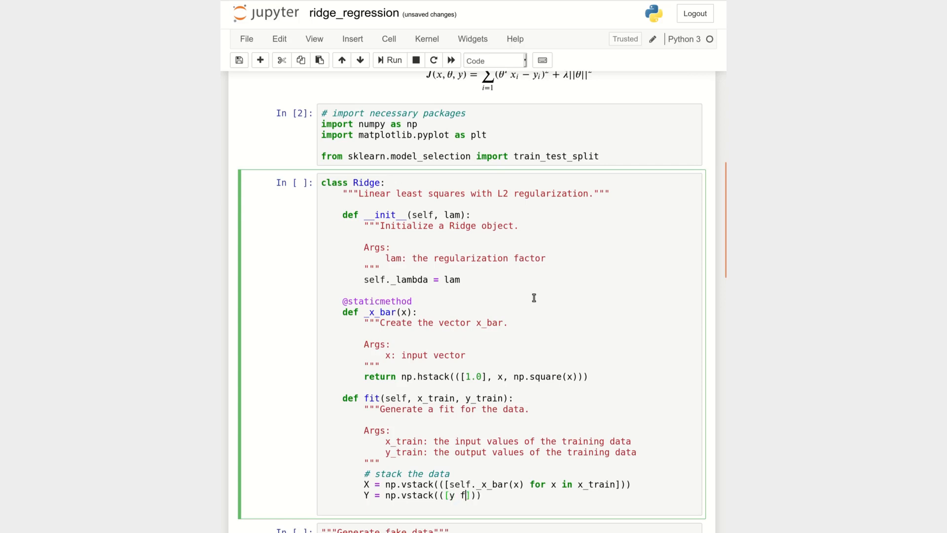
type("or y in y_train")
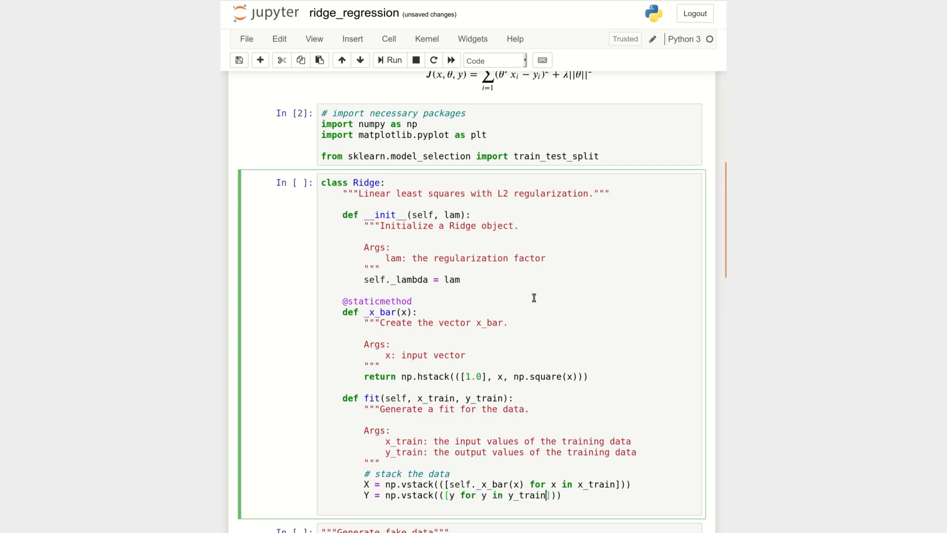
key("enter")
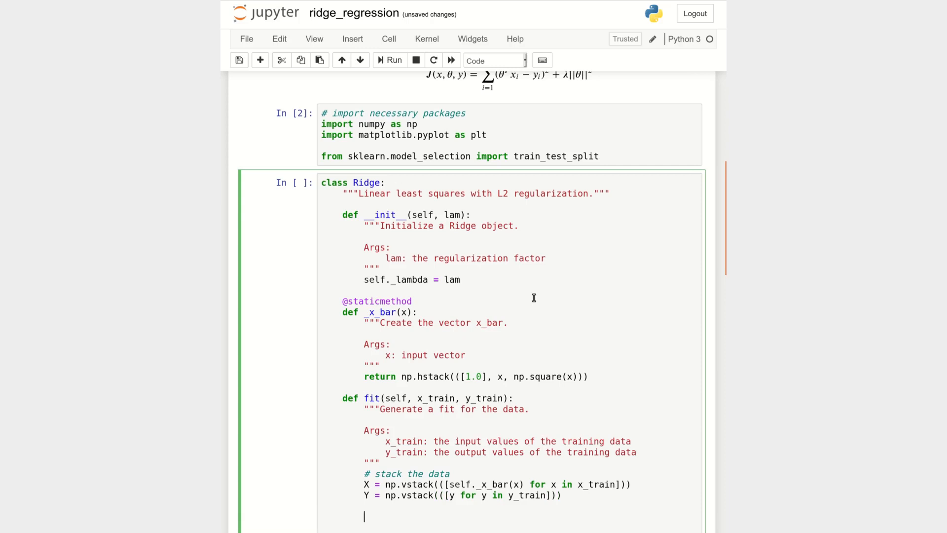
- Type comments '# theta = inv(xTx + lam*I) * xTy' and '# compute the model coeff' in fit
scroll("down", 3)
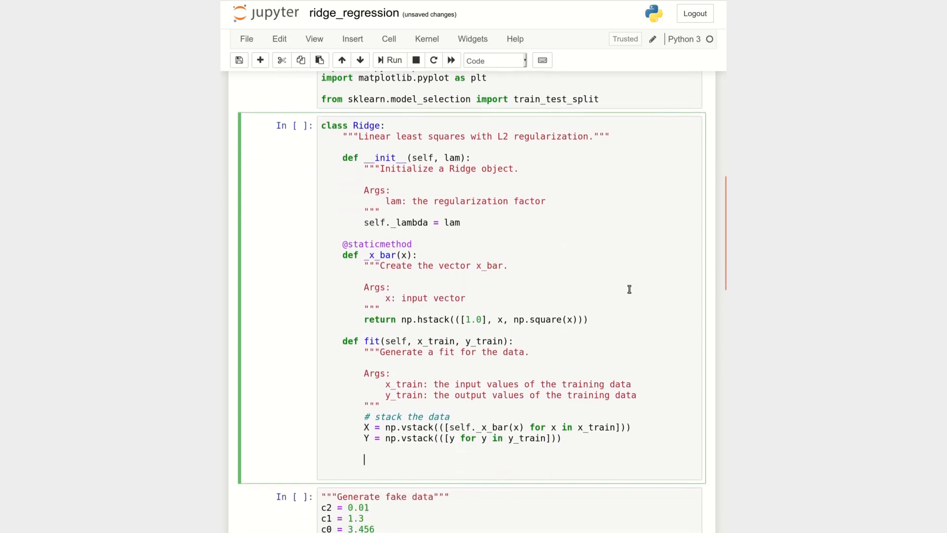
type("#")
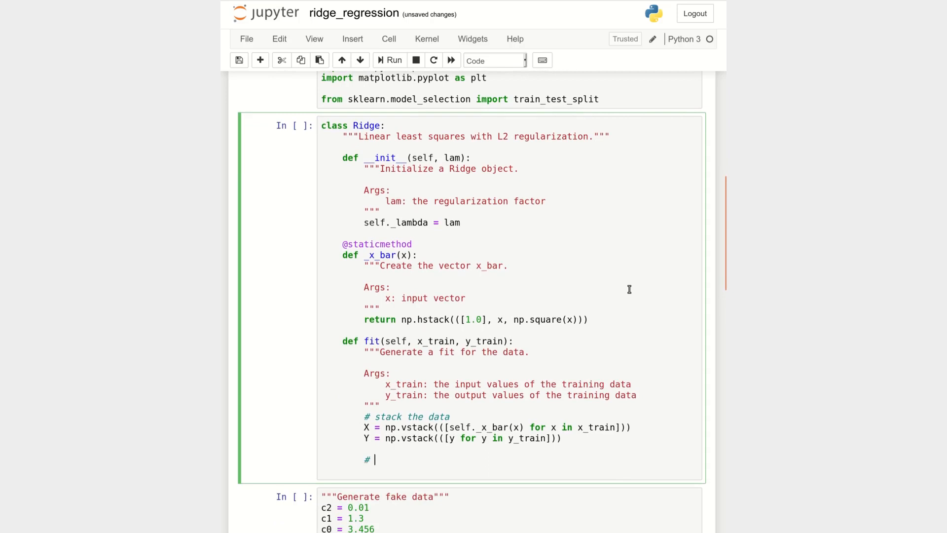
type("theta =")
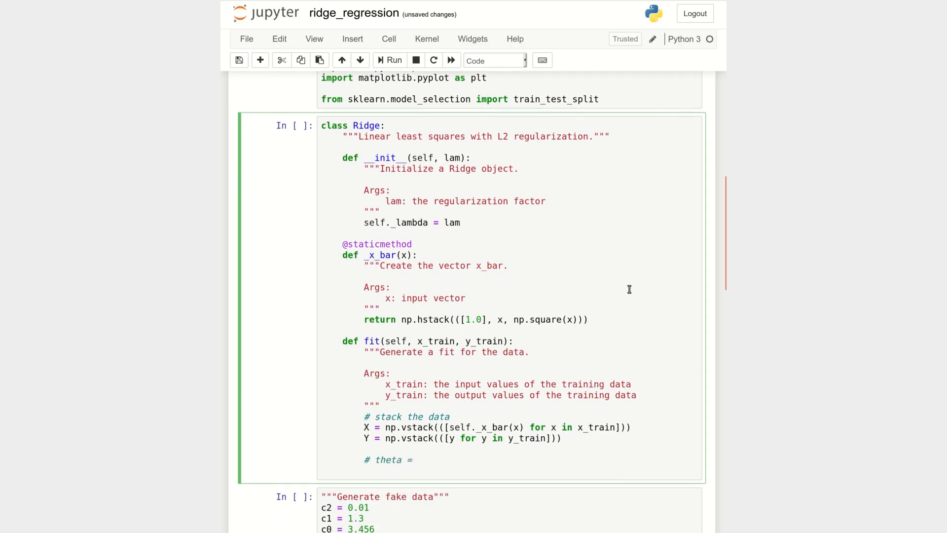
type("xTx")
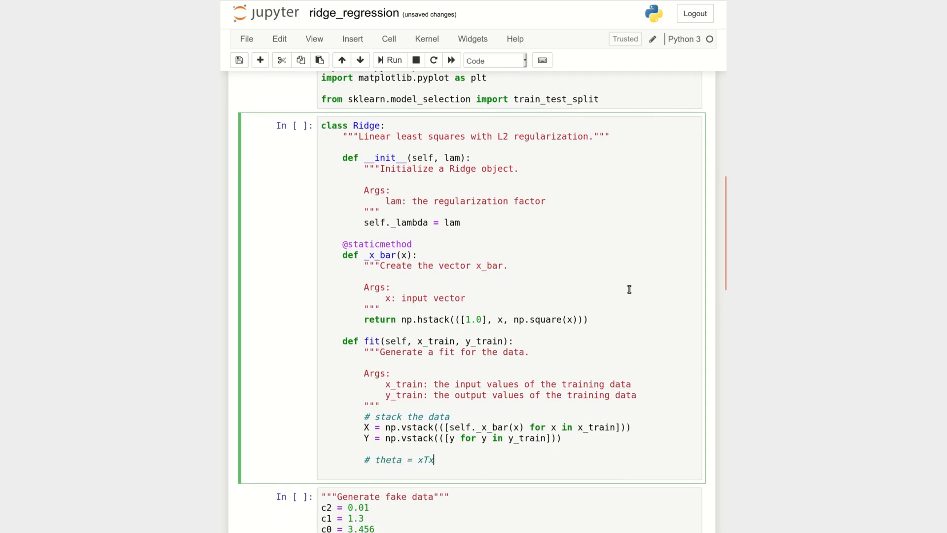
type("\" \"")
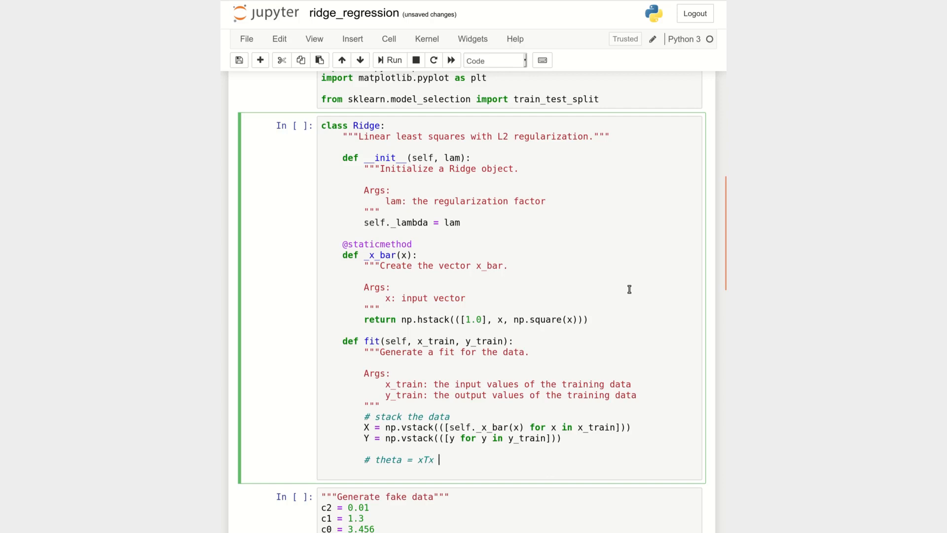
type("+ lam")
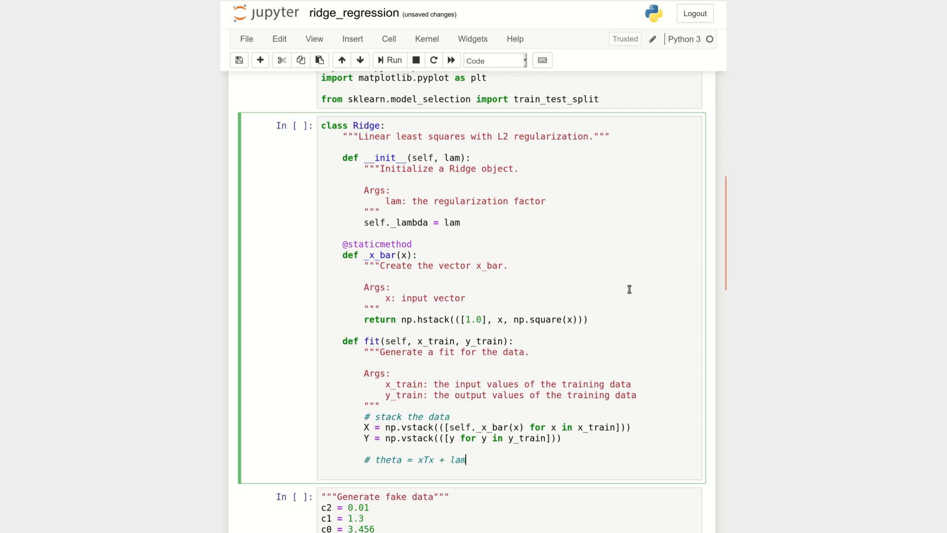
type("*1")
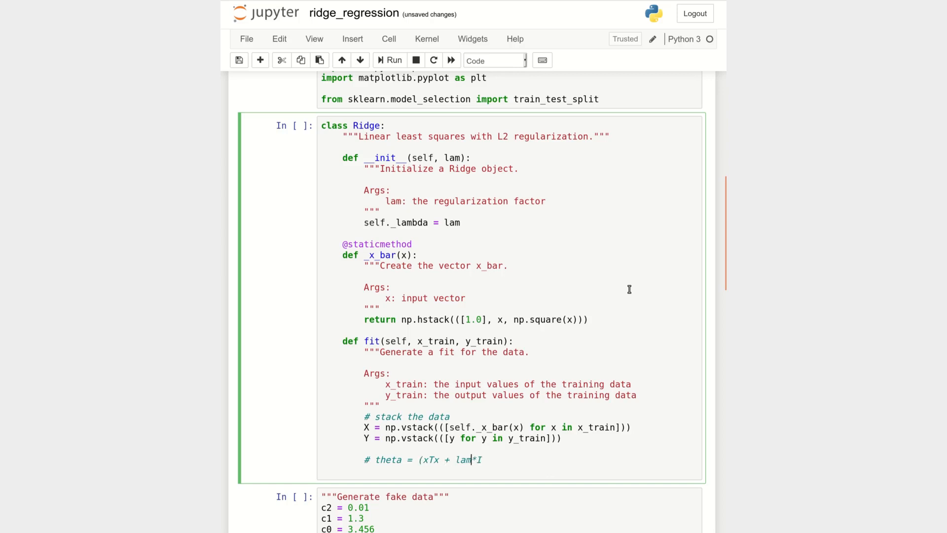
type(")")
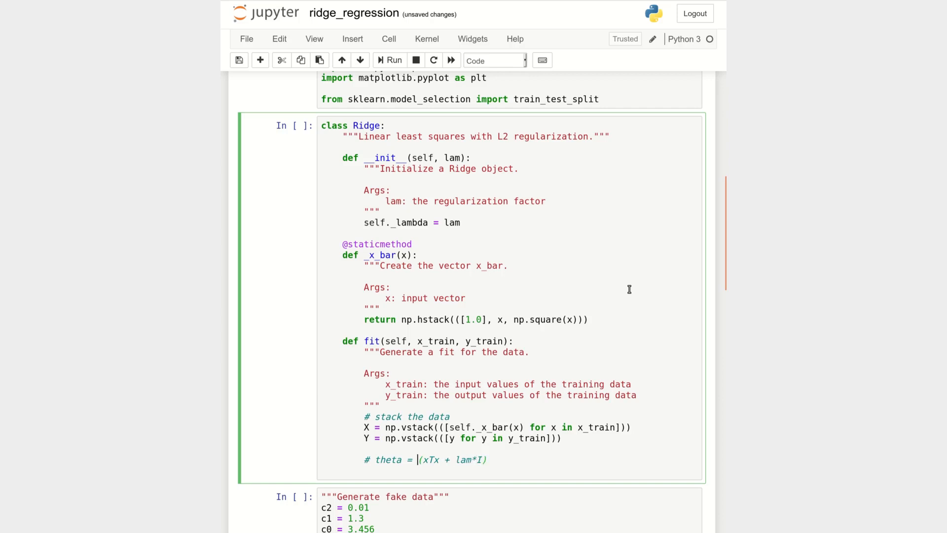
type("inv")
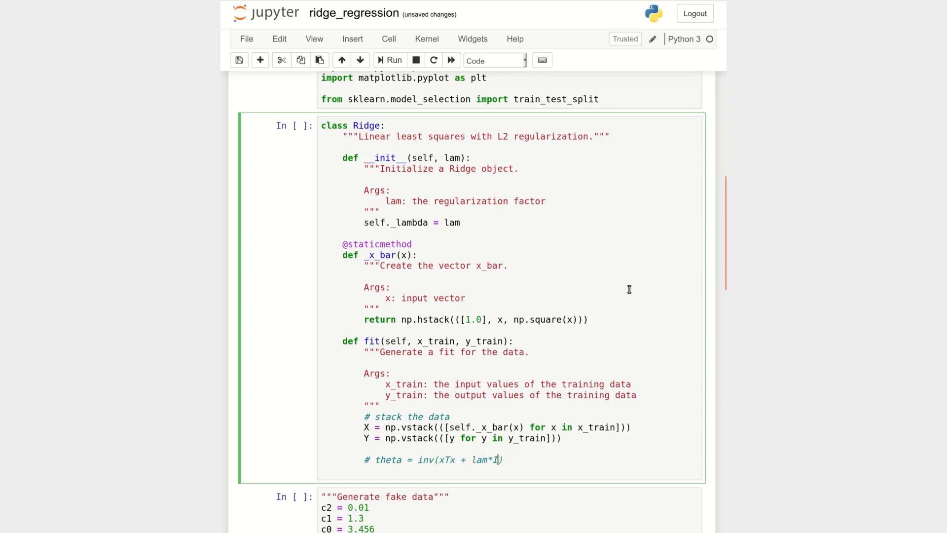
type("I) * xT")
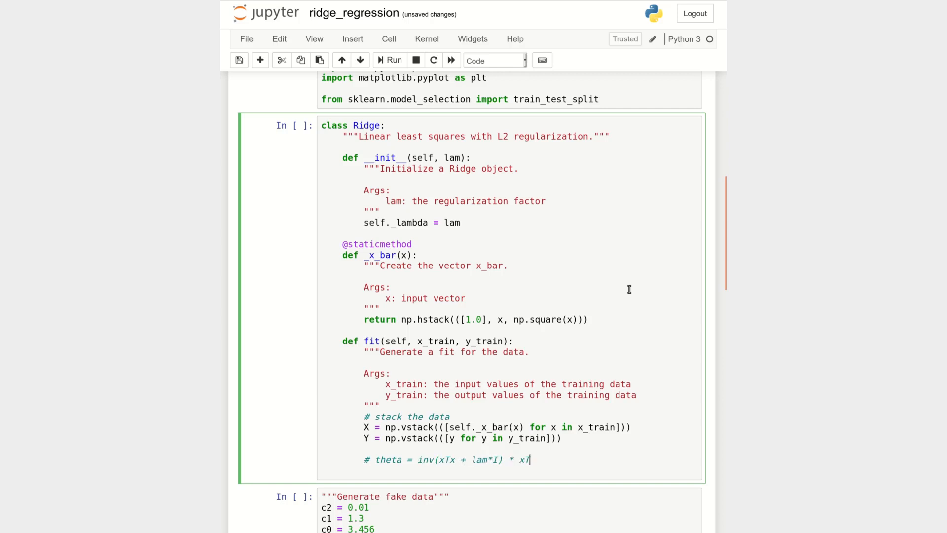
type("y")
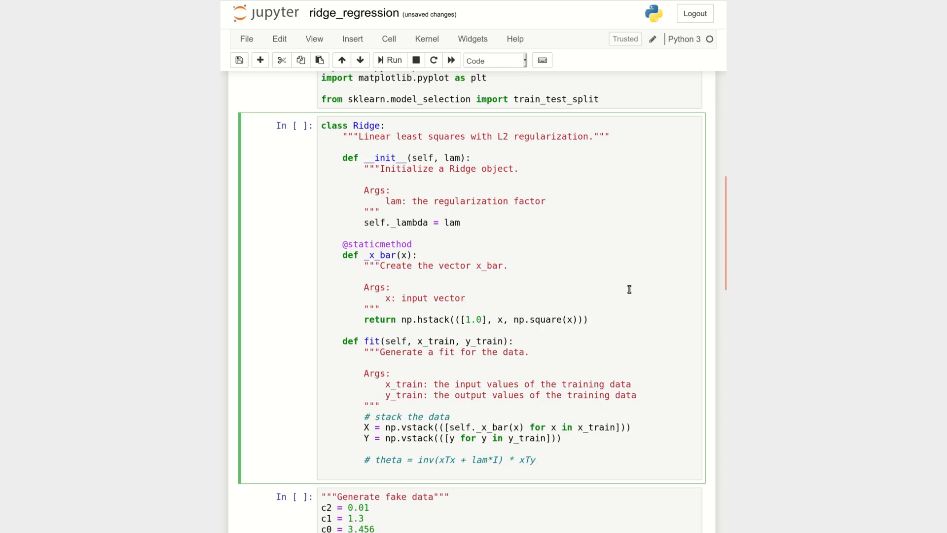
type("# compute the mod")
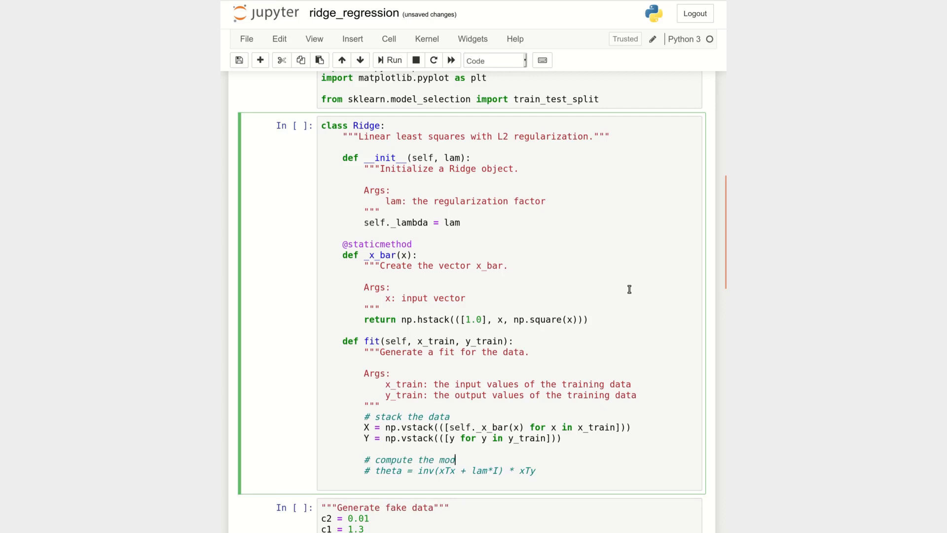
type("el coeff")
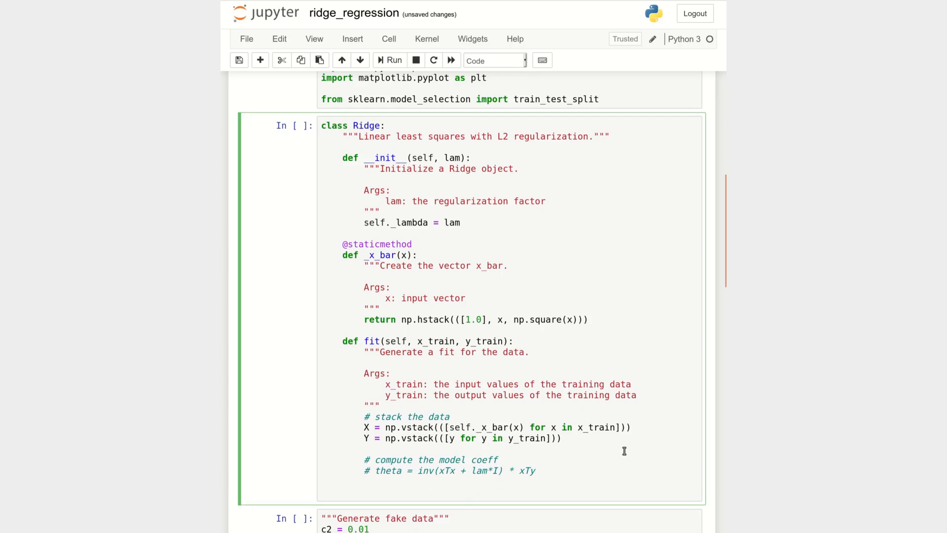
- Add XT = np.transpose(X) below the comments
double_click(449, 470)
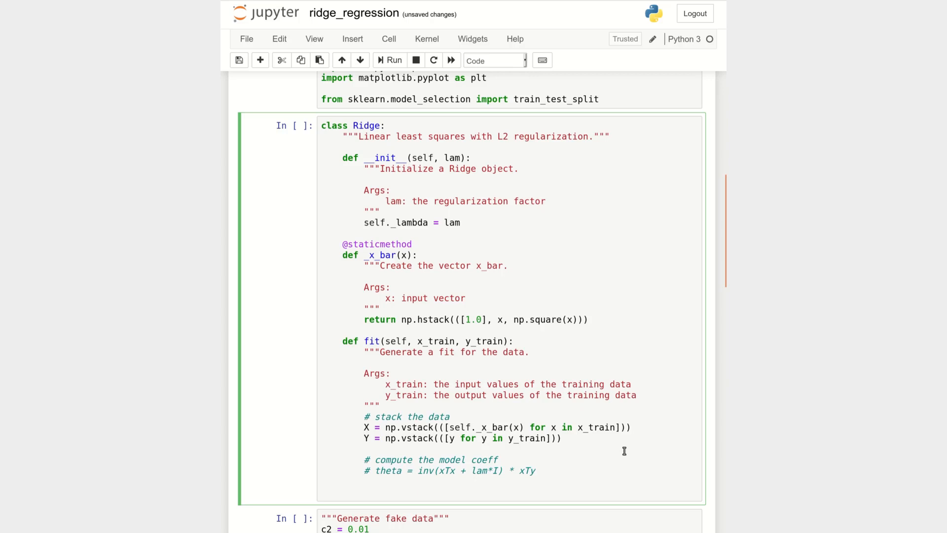
type("XT")
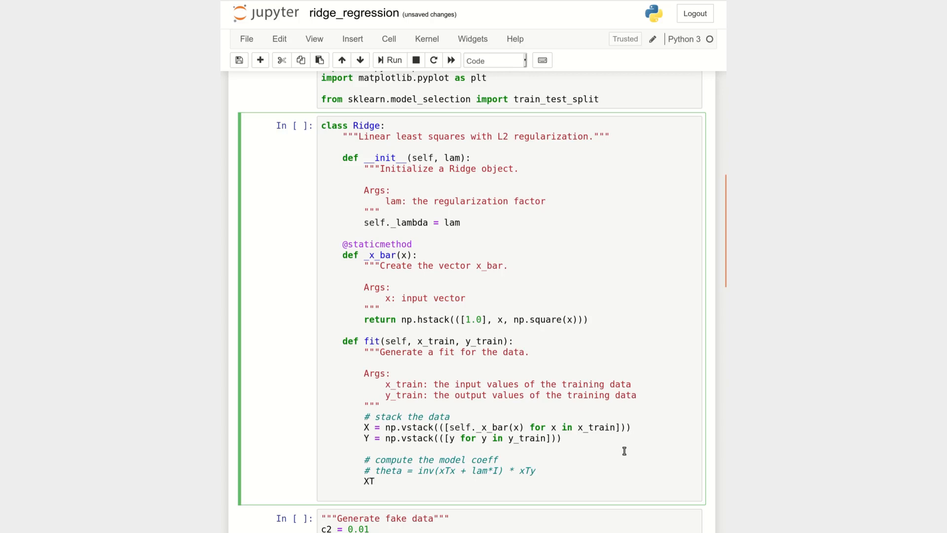
type("= np.tr")
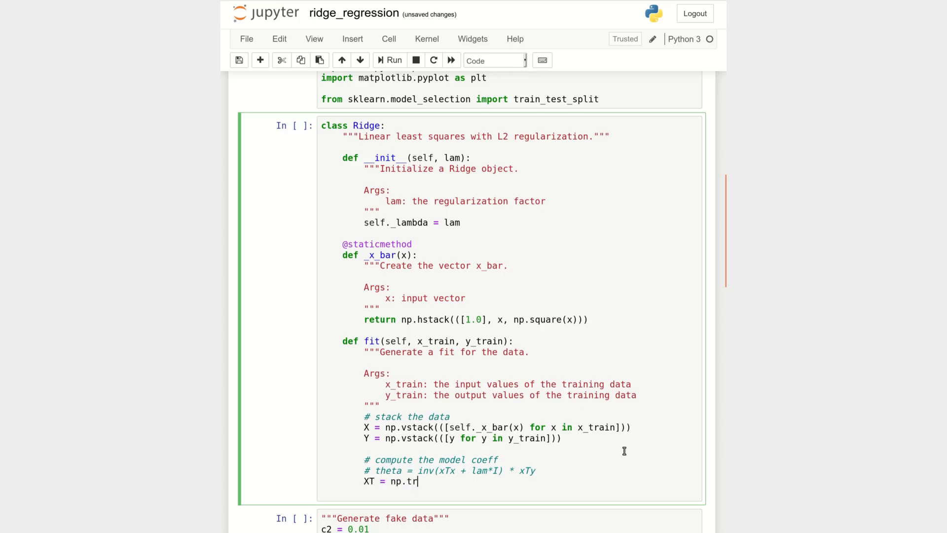
type("anspose(X)")
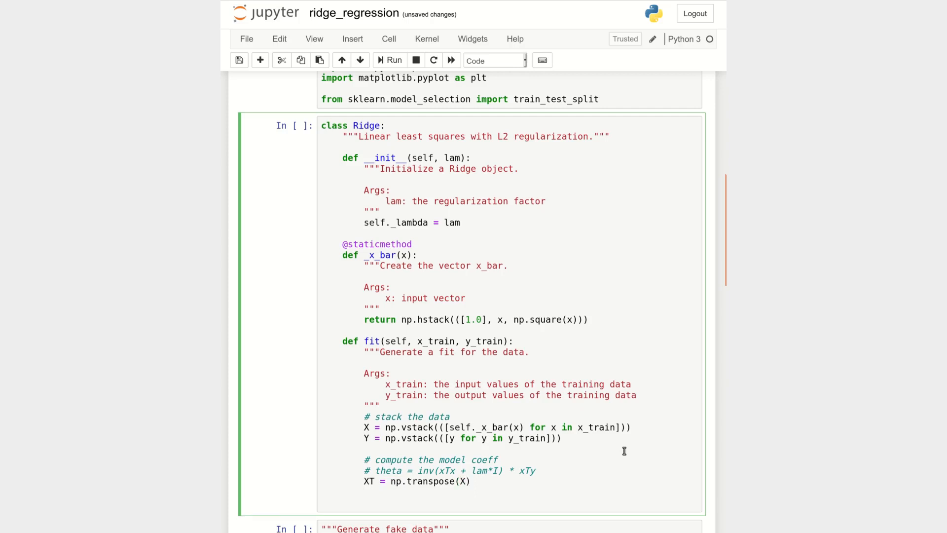
- Add XTX = np.matmul(XT, X) + self._lambda * np.identity(X.shape[1])
type("XTX")
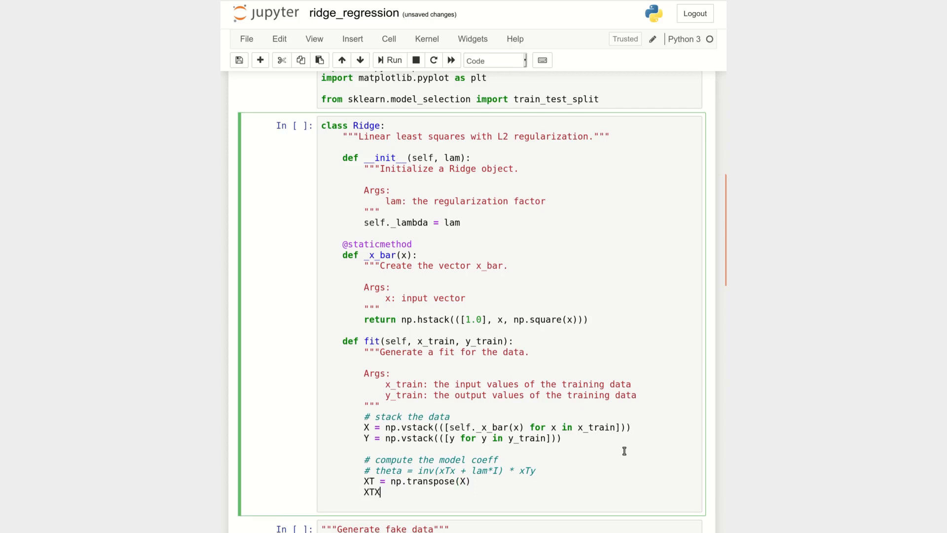
type("=")
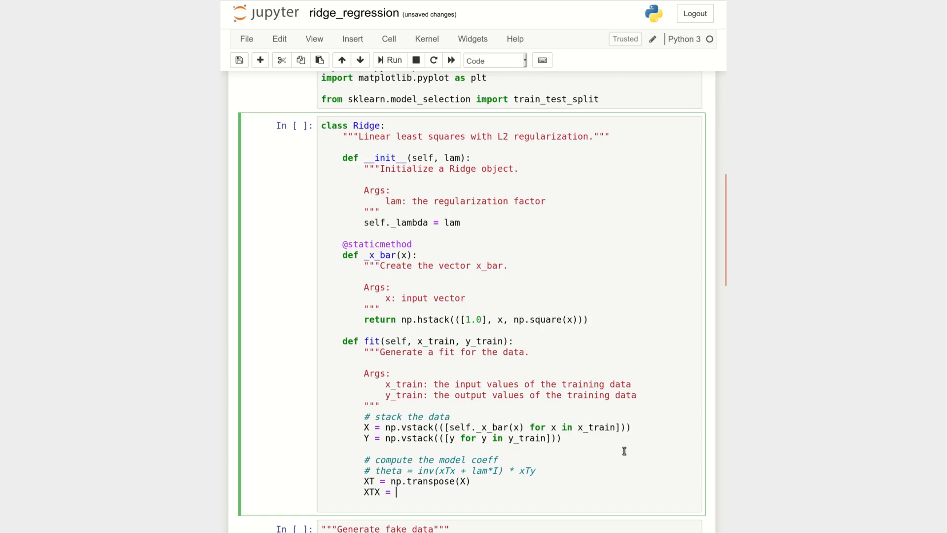
type("n")
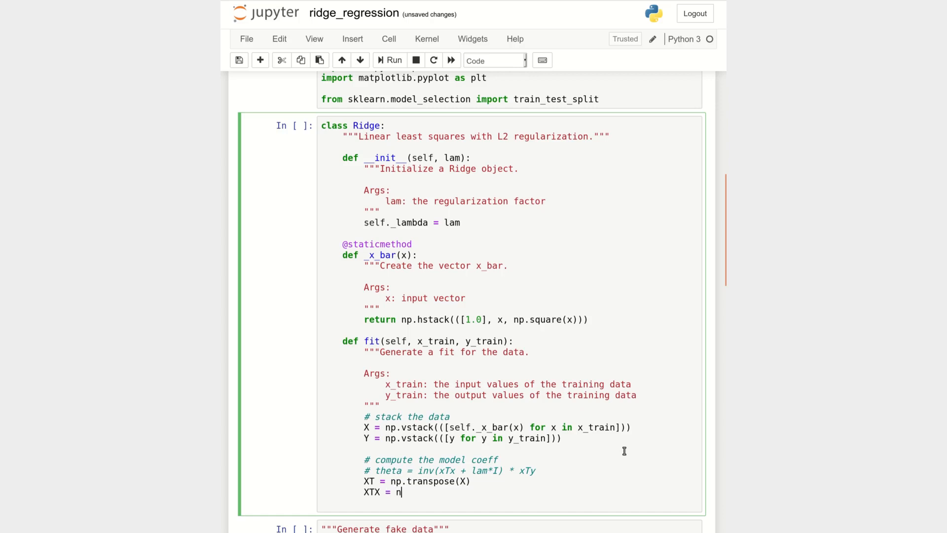
type("p.matmul")
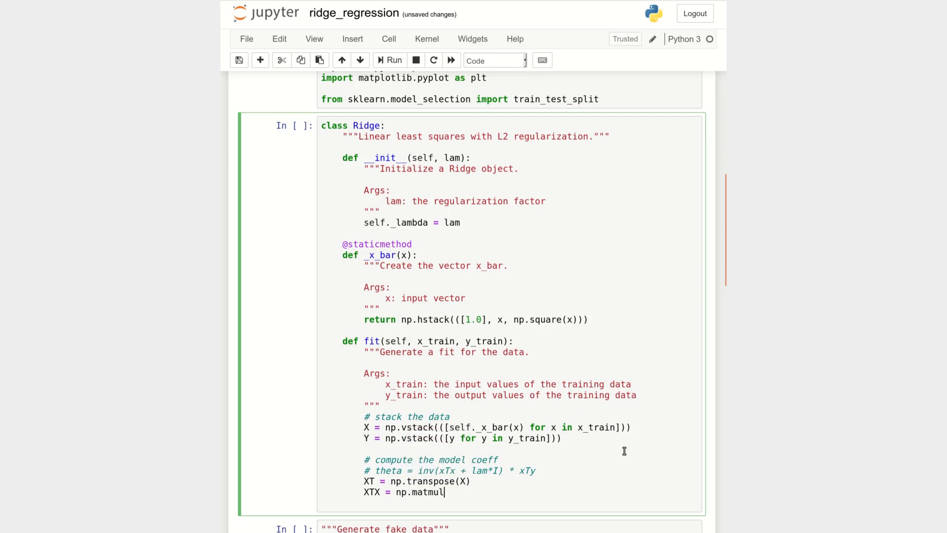
type("(XT")
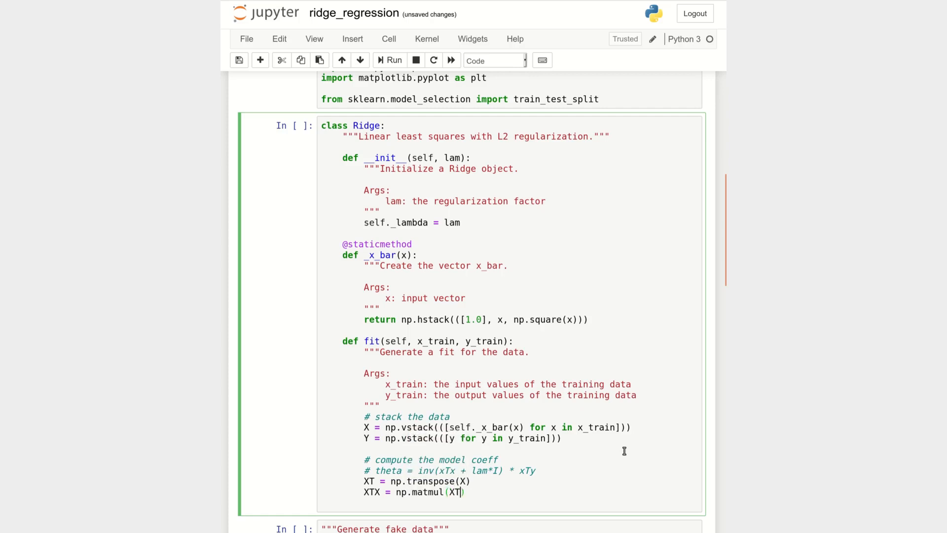
type(", X)")
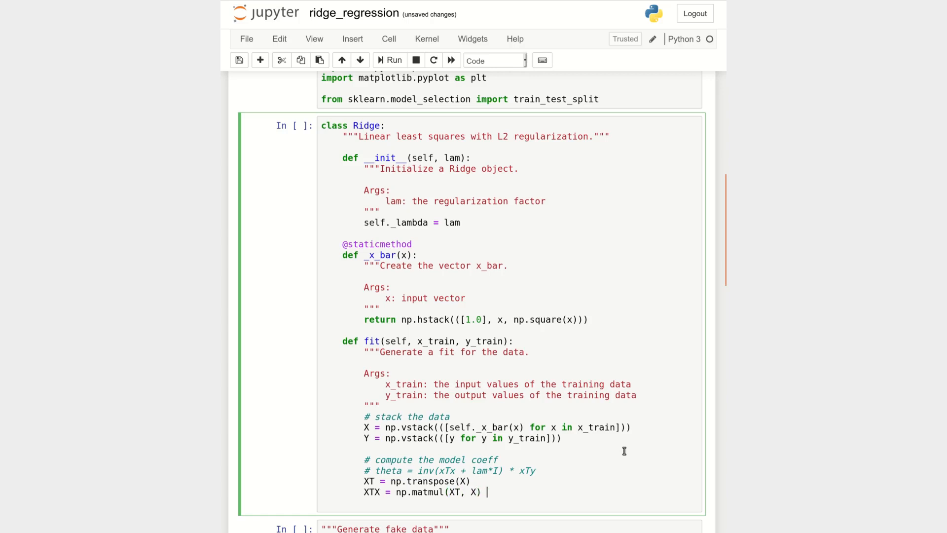
type("+ se")
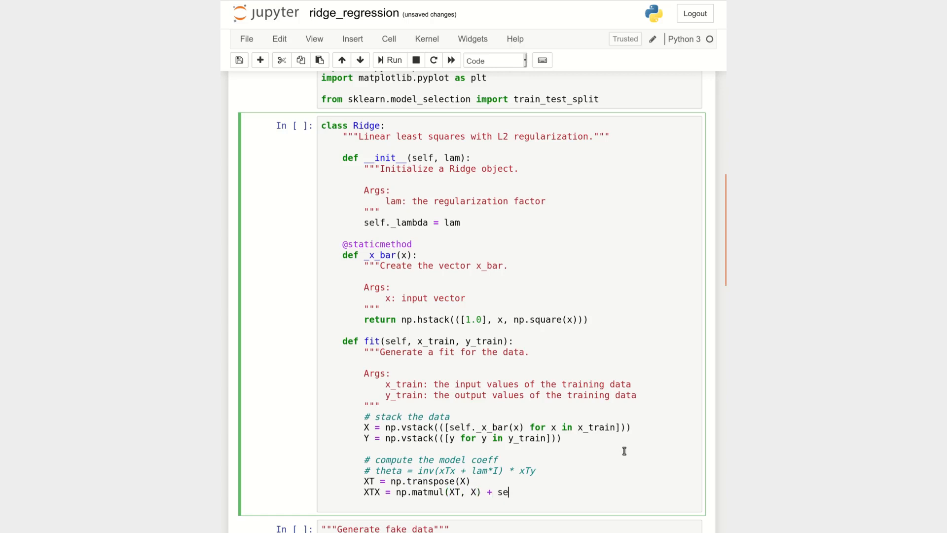
key("BackSpace")
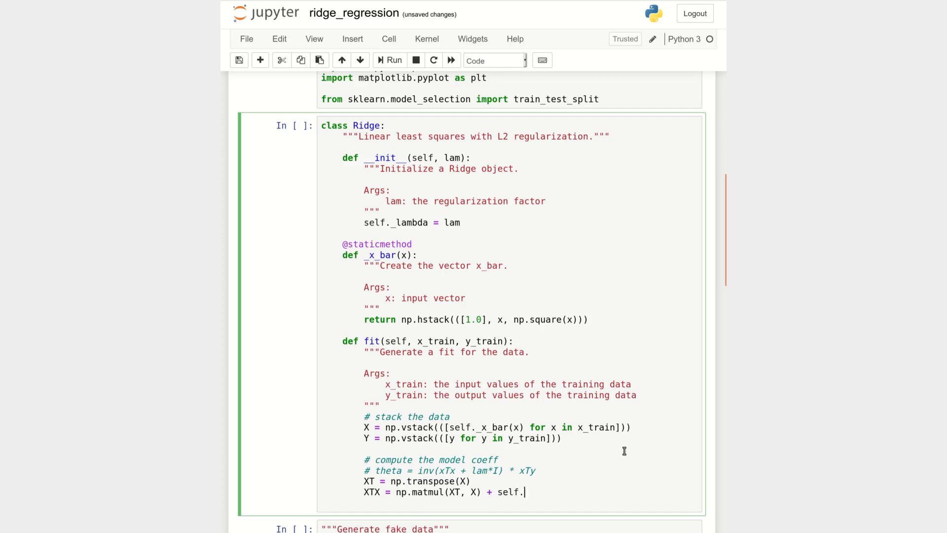
type("_lambda")
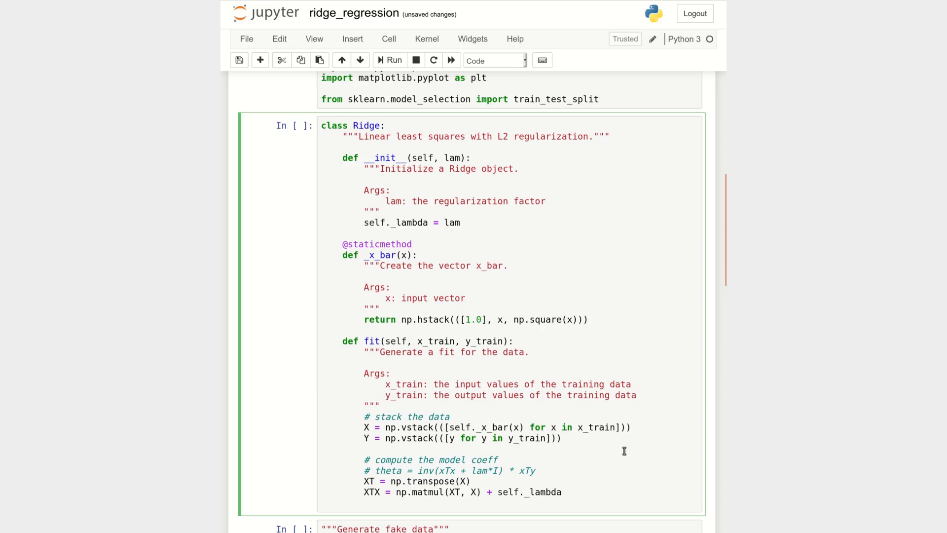
type("* np.iden")
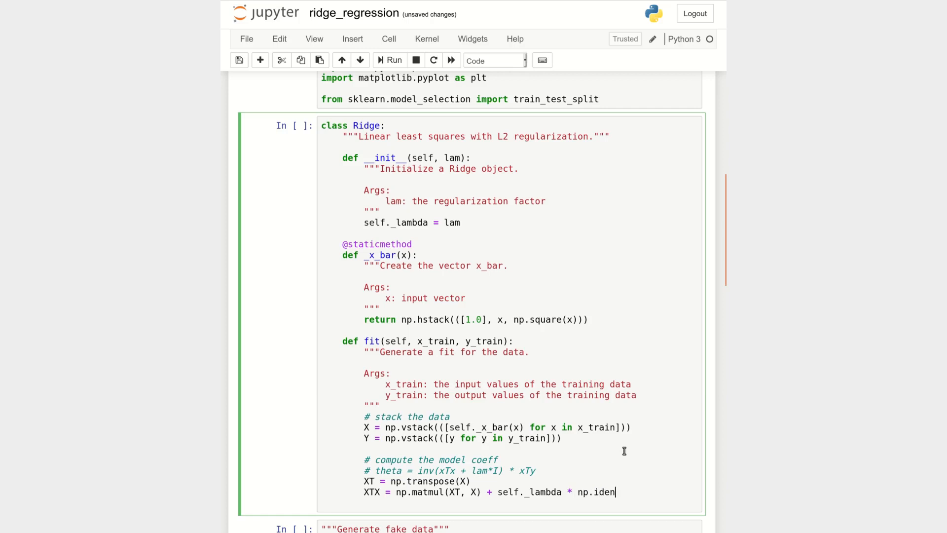
type("tity()")
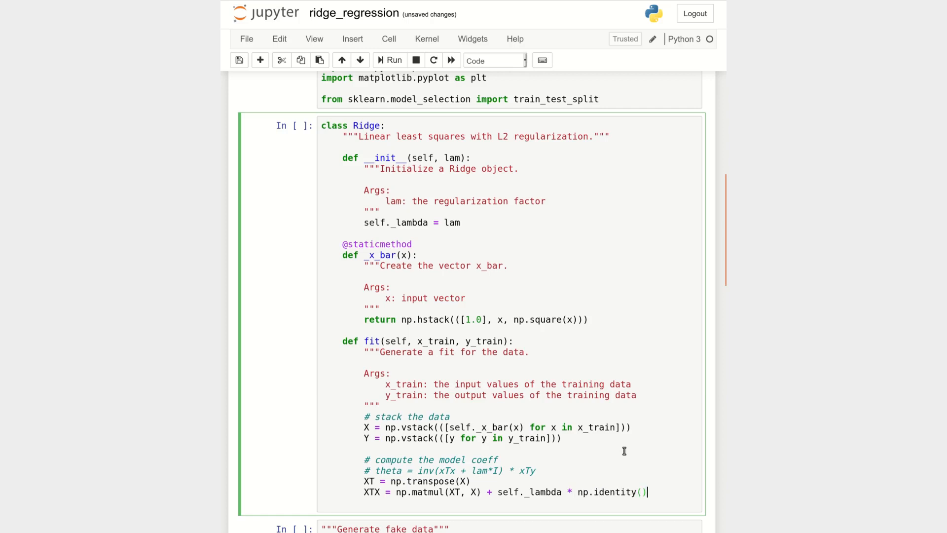
type("X.shape")
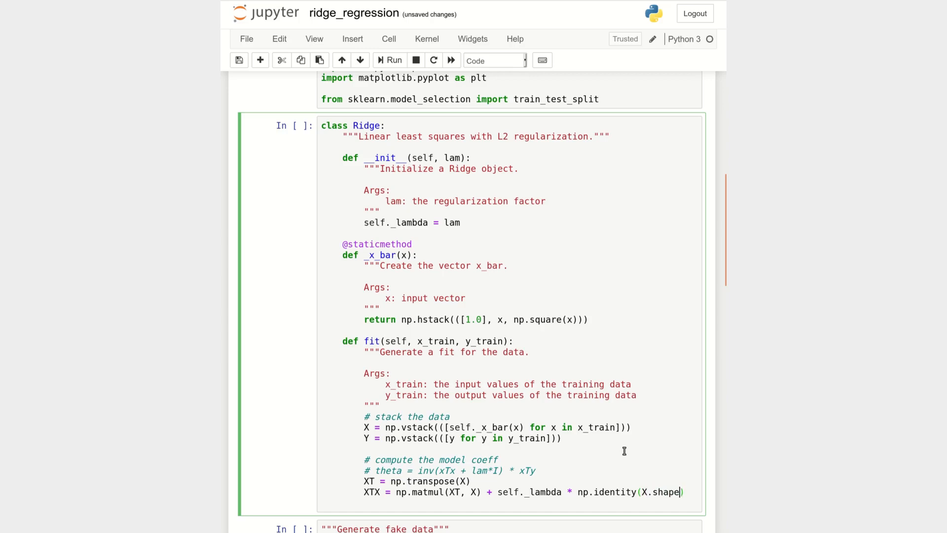
type("[]")
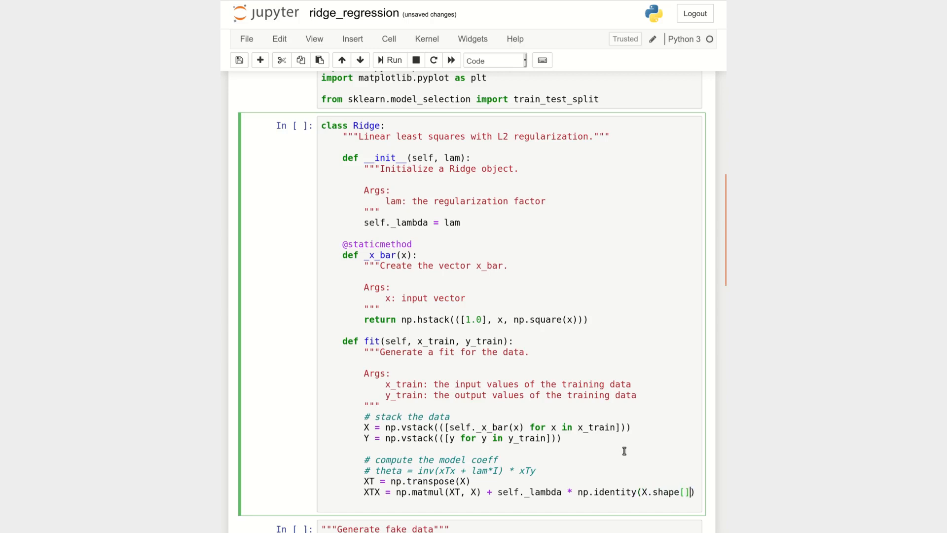
type("1")
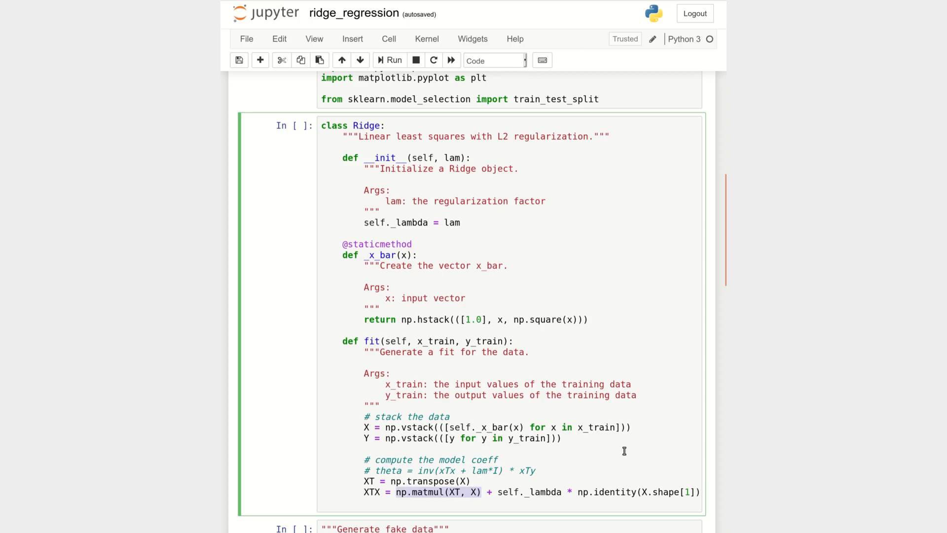
left_click(484, 492)
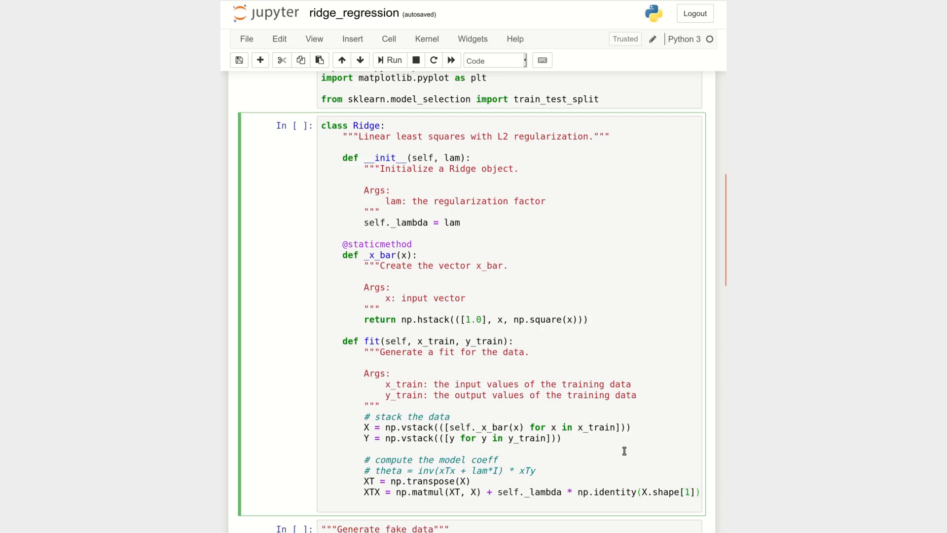
- Write self._coeff_hat with nested np.matmul calls around np.linalg.inv(XTX) and XT
type("s")
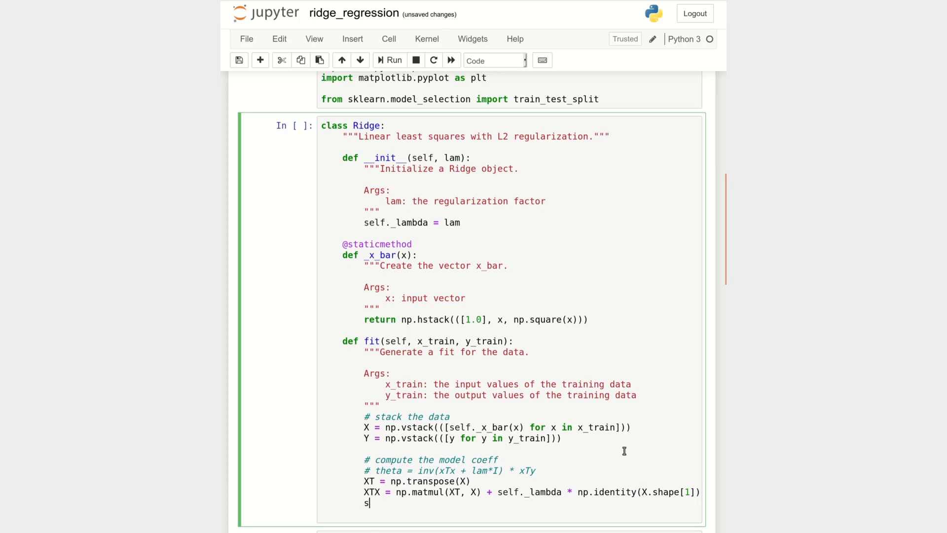
type("elf")
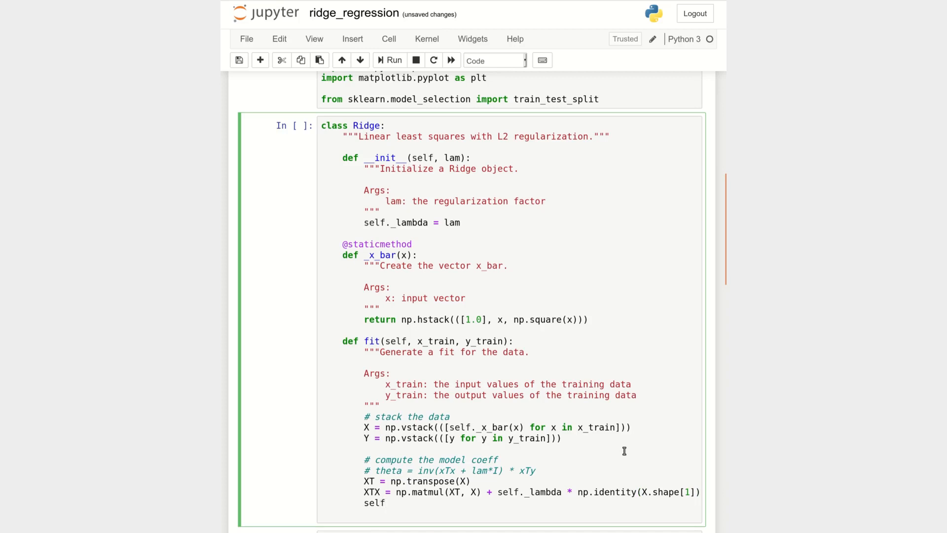
type("._codd")
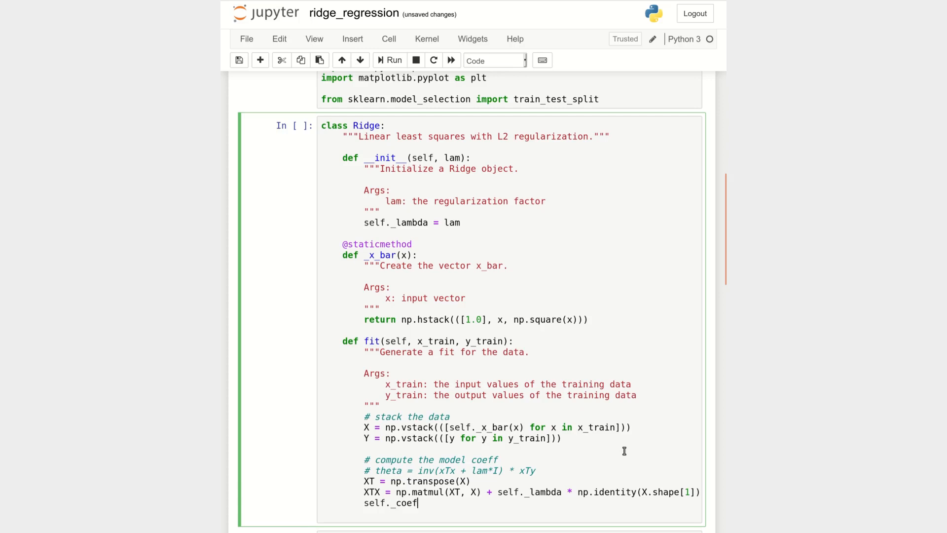
type("_hat =")
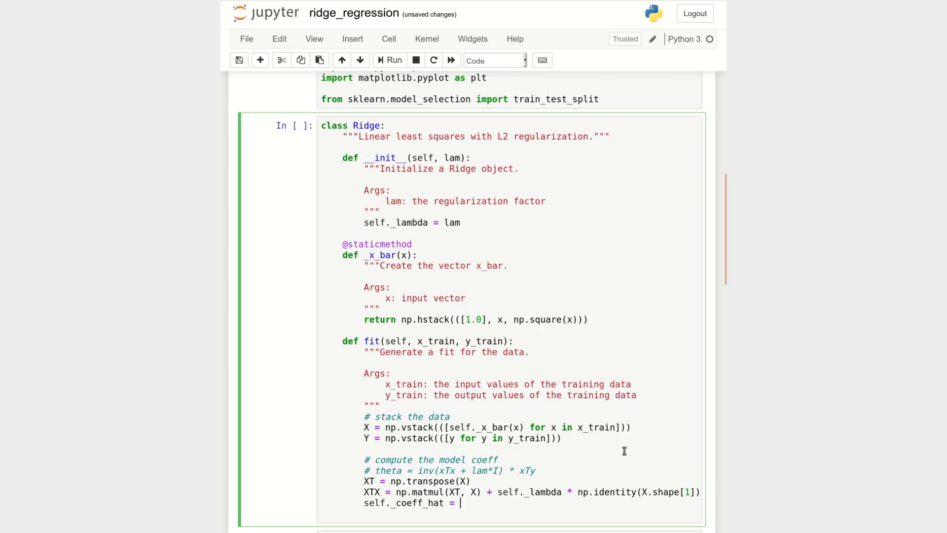
type("np.mat")
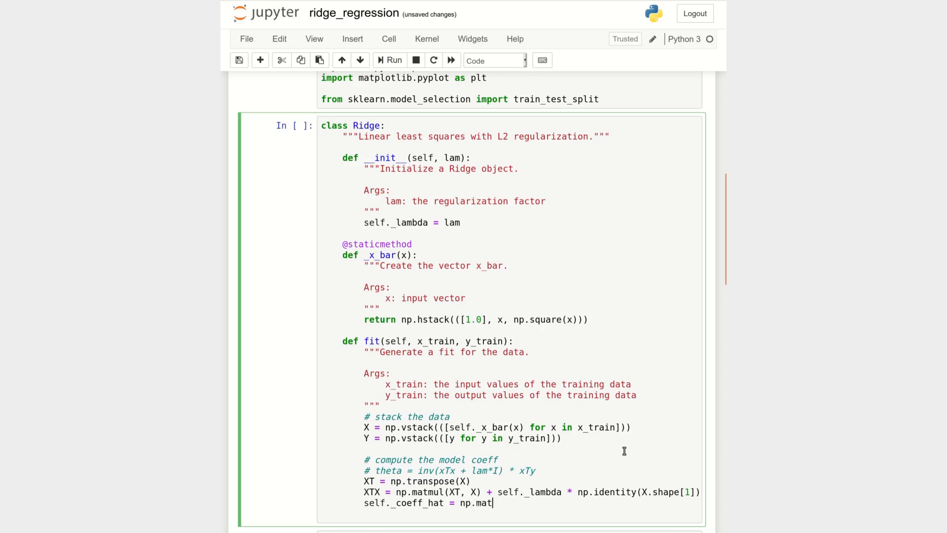
type("mul")
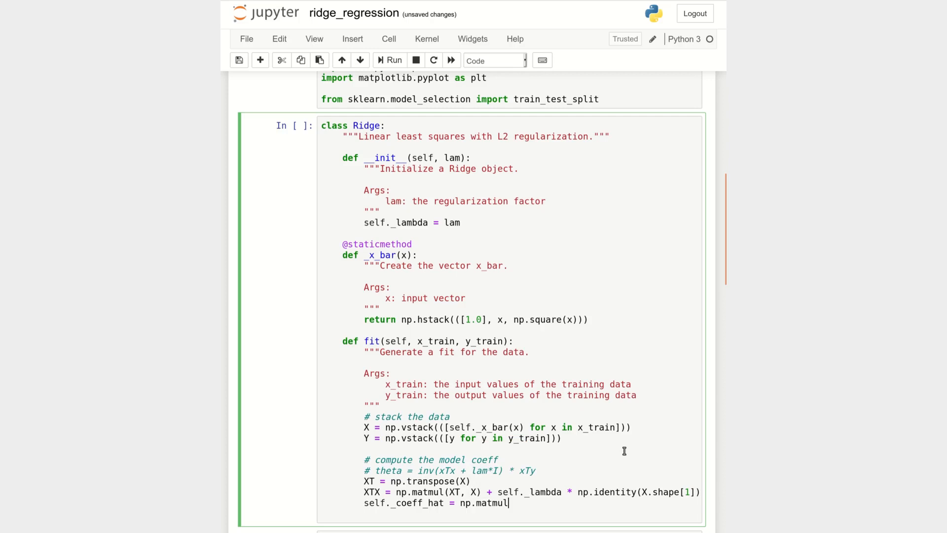
type("()")
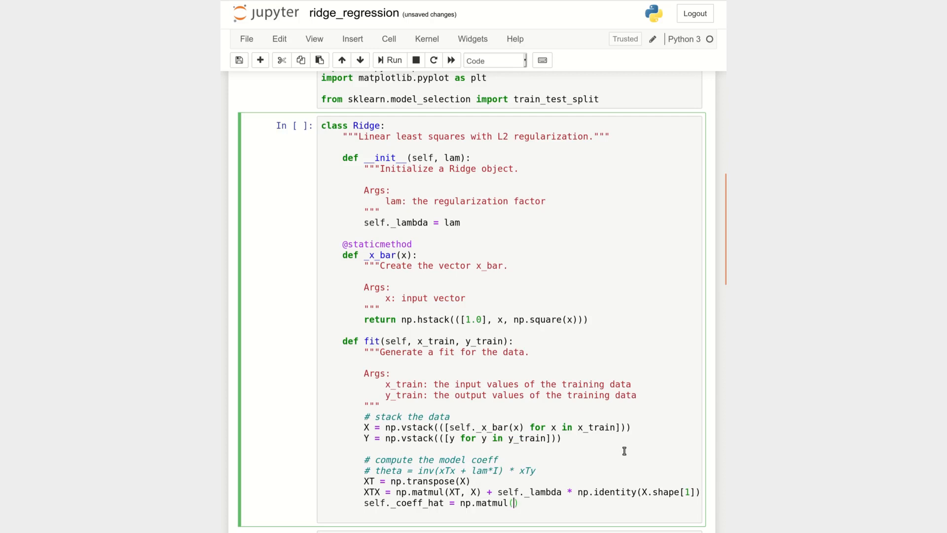
type("np.mat")
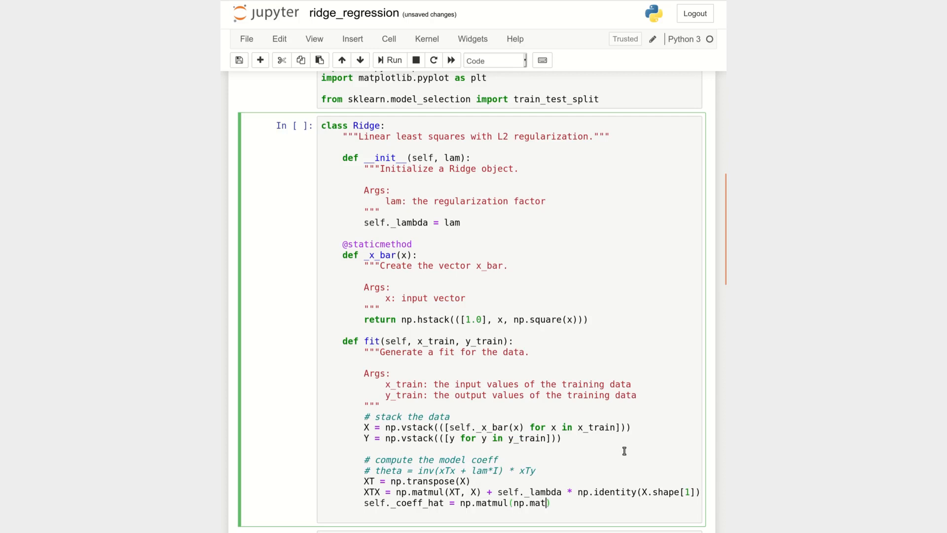
type("mul(")
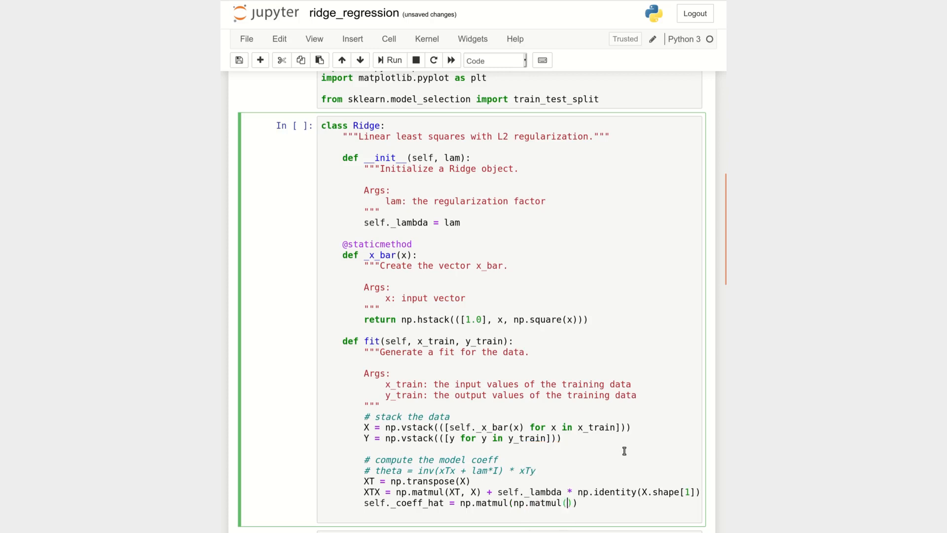
type("np")
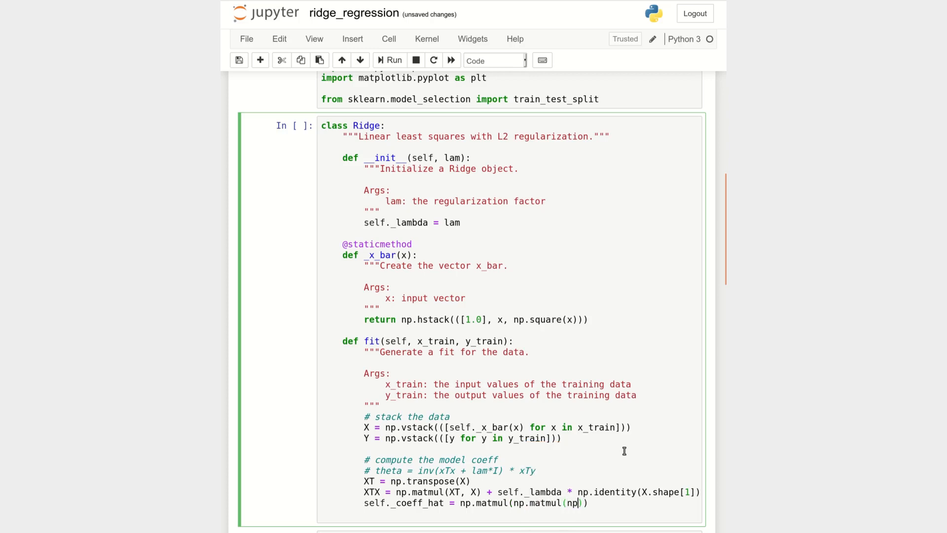
type("linalg.")
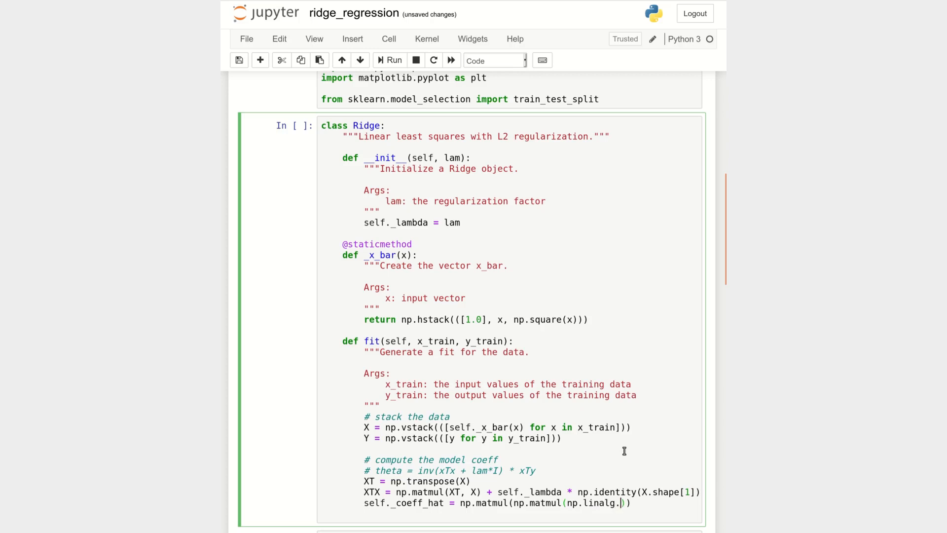
type("inv(")
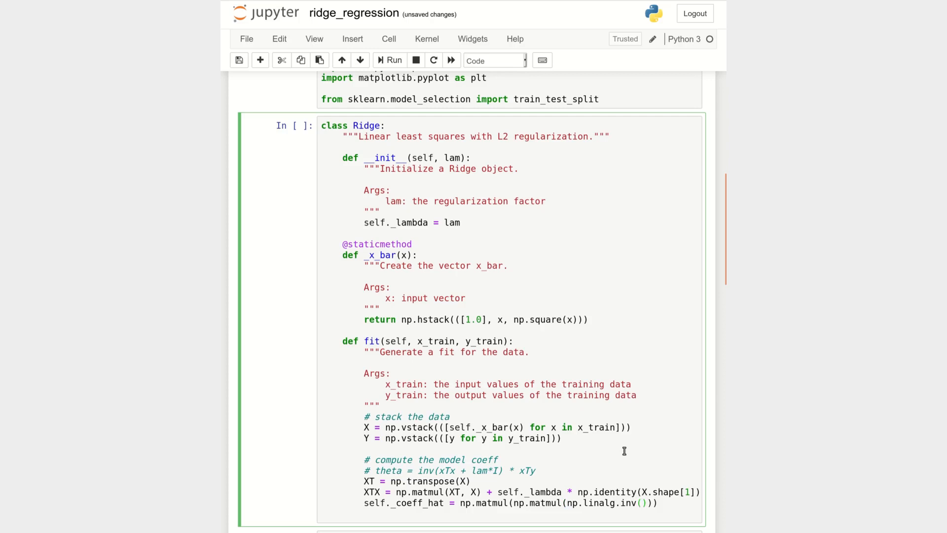
type("XTX),")
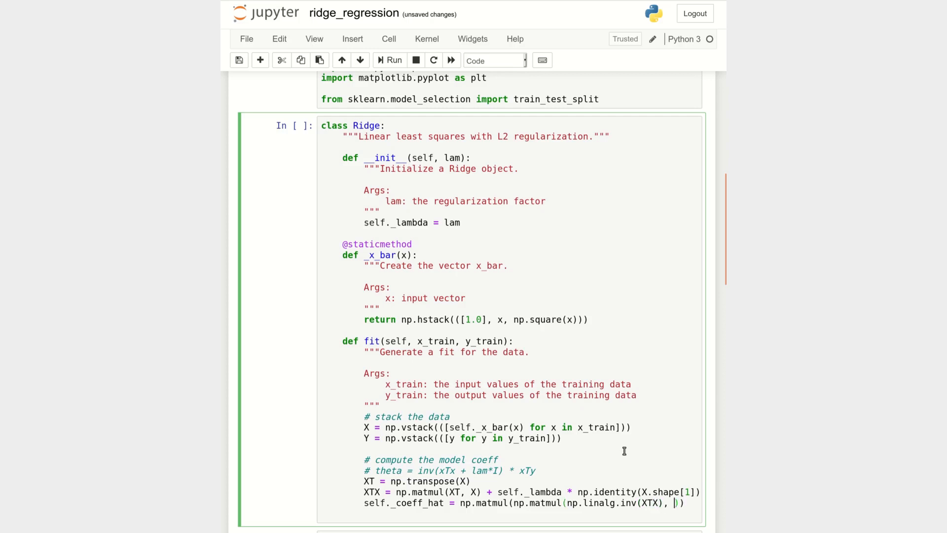
type("XT")
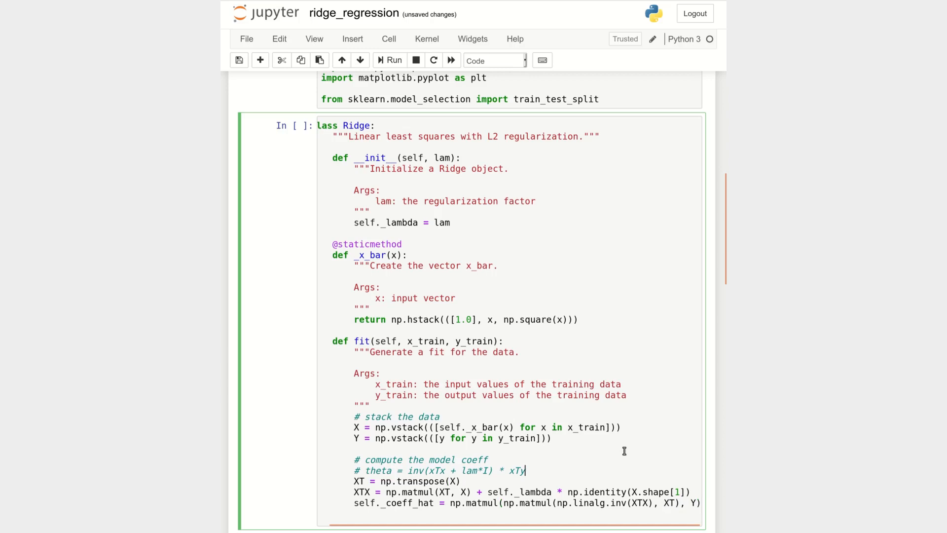
- Review the finished line self._coeff_hat = np.matmul(np.matmul(np.linalg.inv(XTX), XT), Y)
left_click_drag(397, 471, 525, 471)
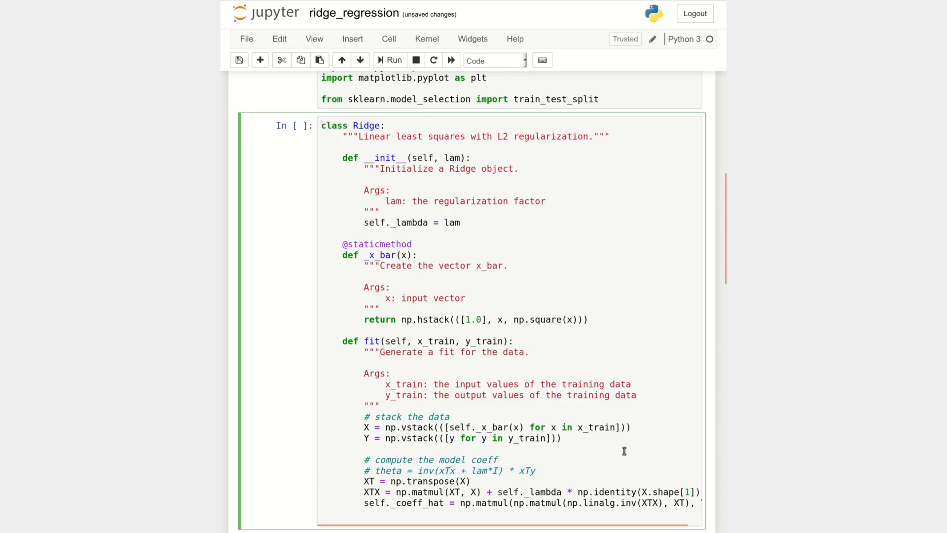
scroll("down", 3)
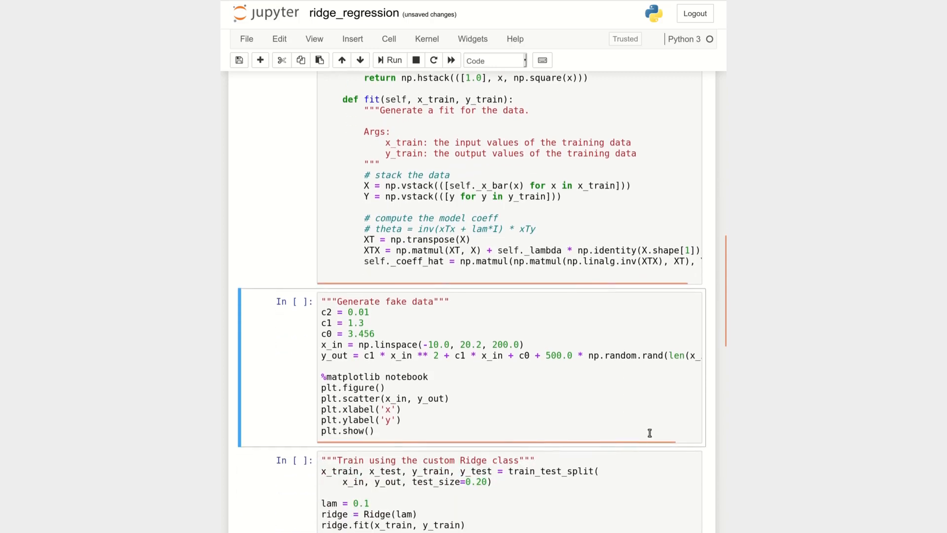
- Run the 'Generate fake data' cell to show the noisy quadratic scatter plot
scroll("down", 3)
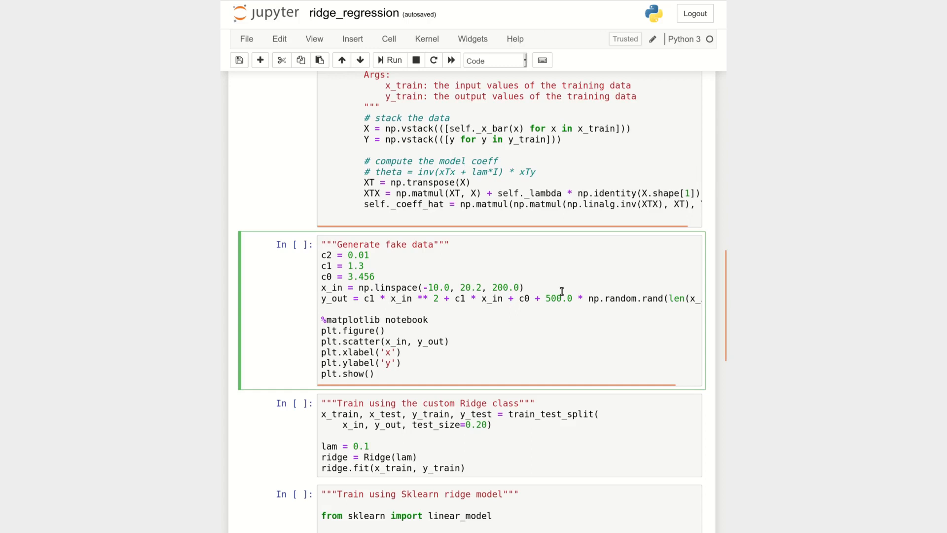
left_click(389, 60)
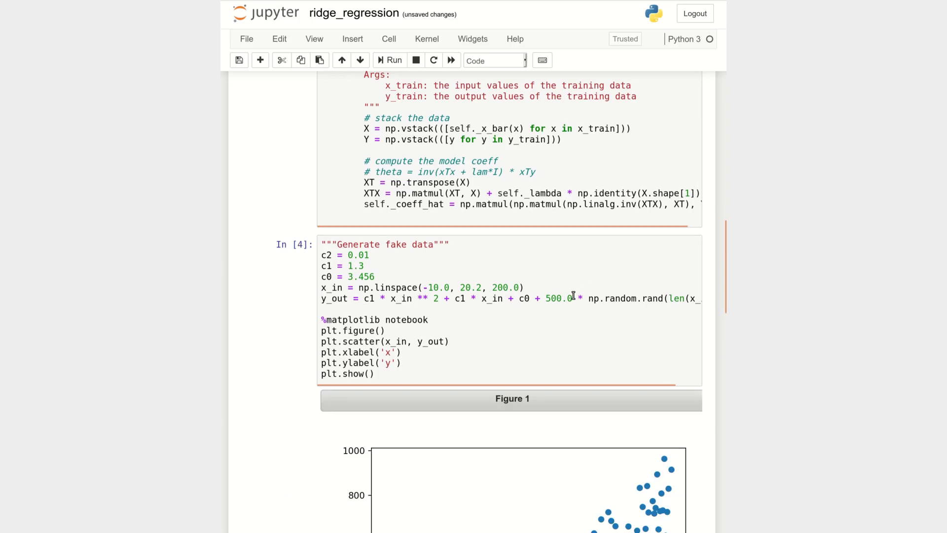
scroll("down", 3)
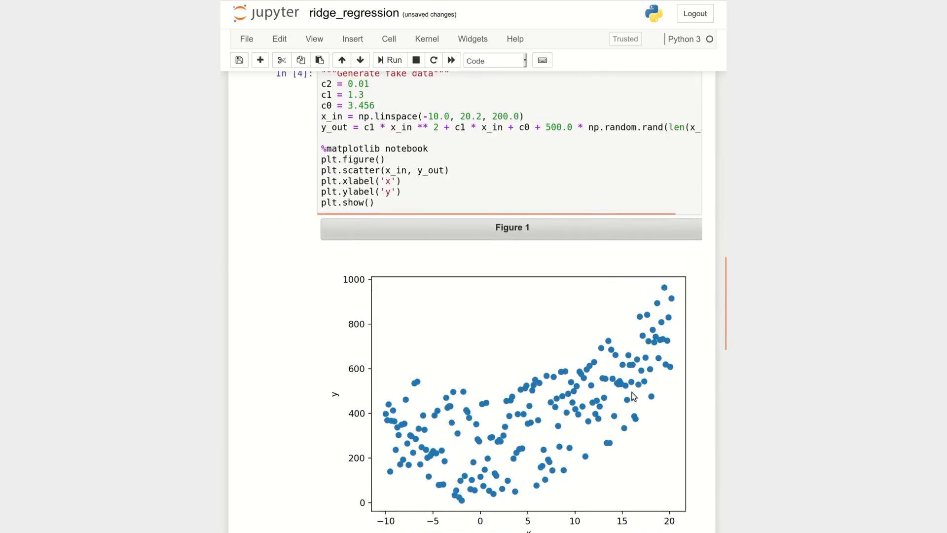
mouse_move(625, 408)
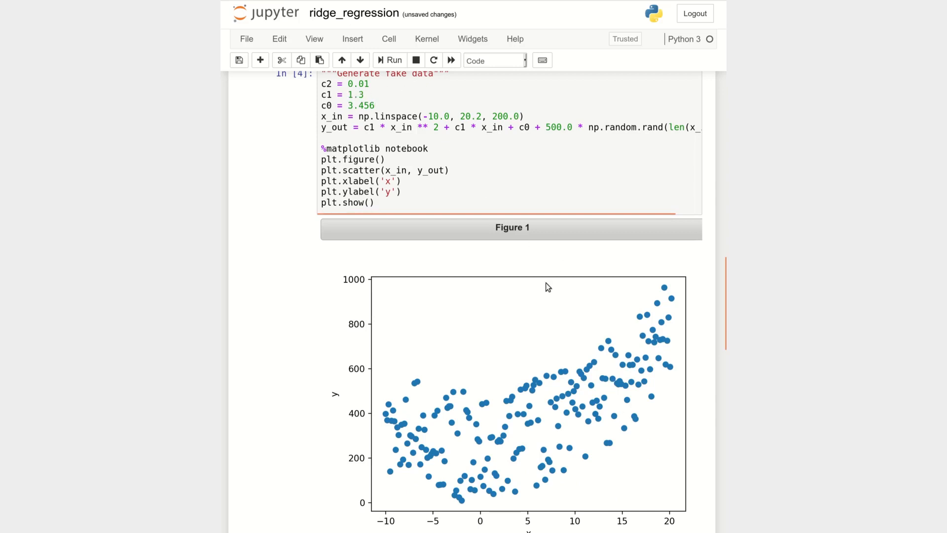
mouse_move(510, 412)
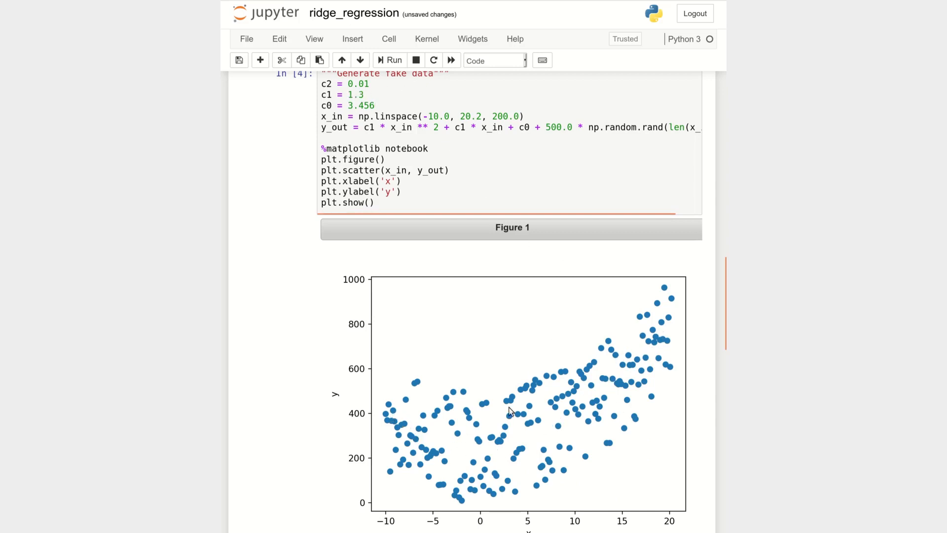
mouse_move(681, 377)
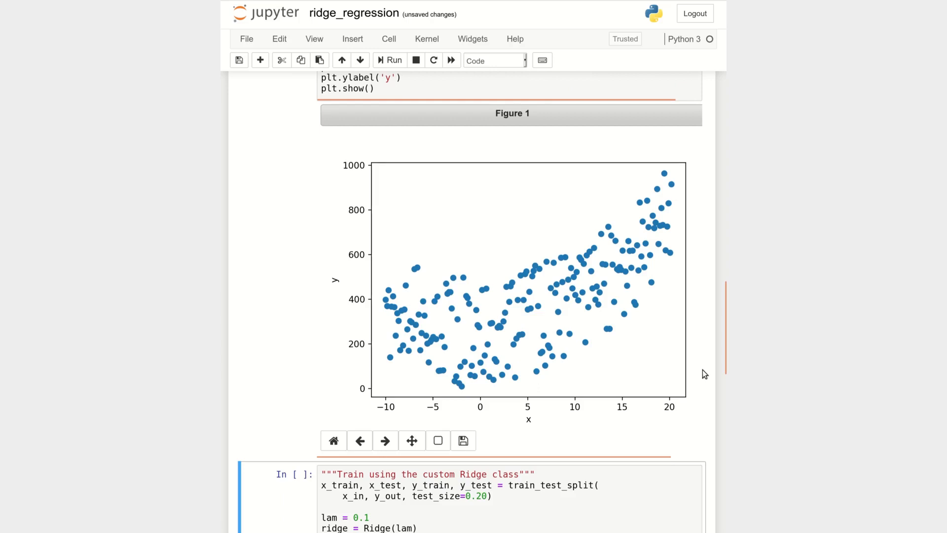
scroll("down", 3)
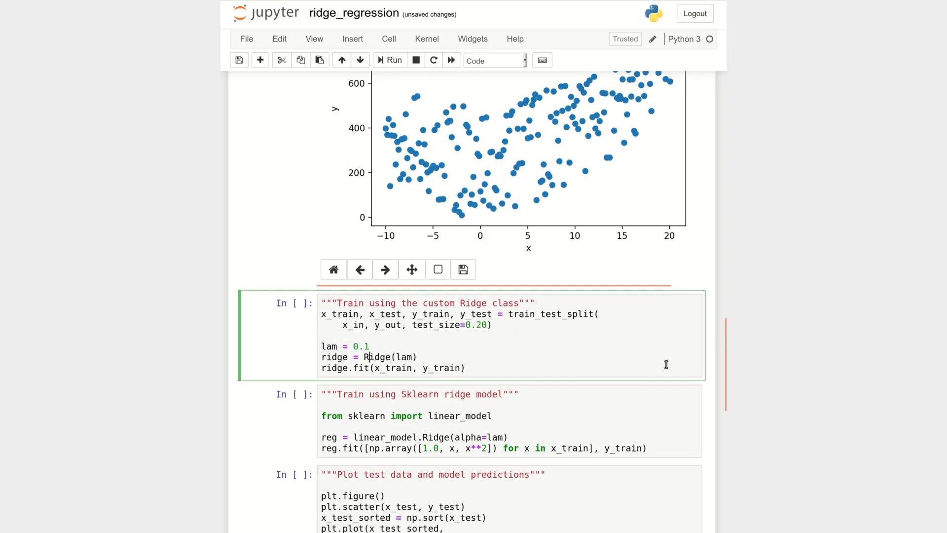
- Run the custom Ridge training cell with lam = 0.1
double_click(377, 356)
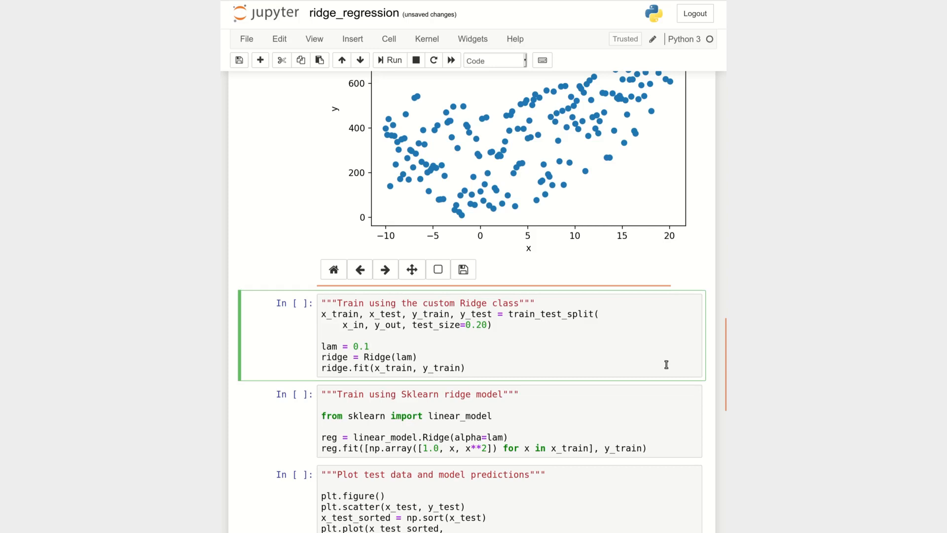
left_click(369, 347)
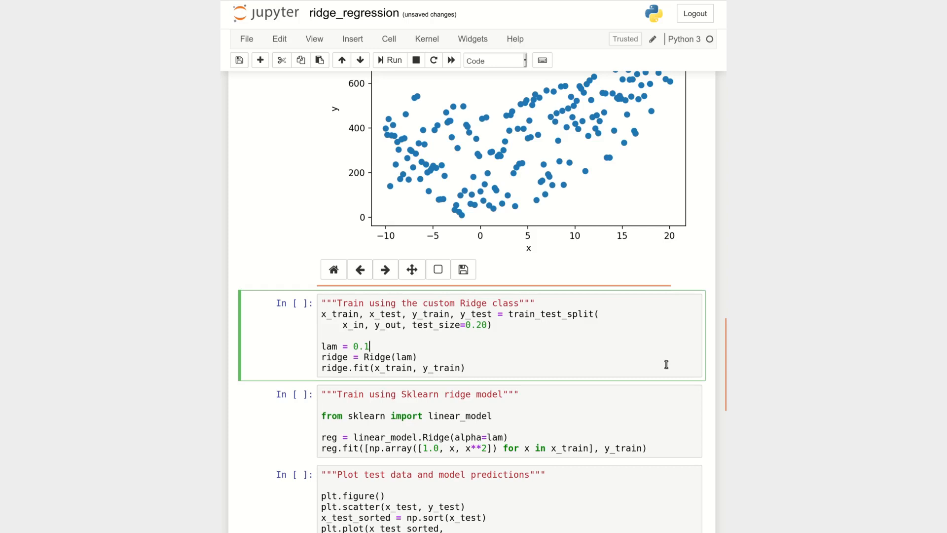
left_click(394, 60)
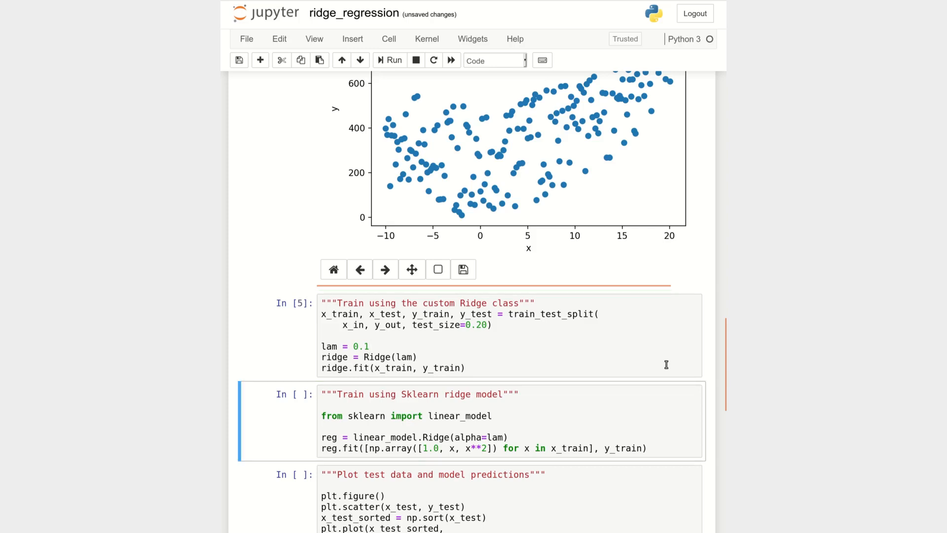
scroll("down", 3)
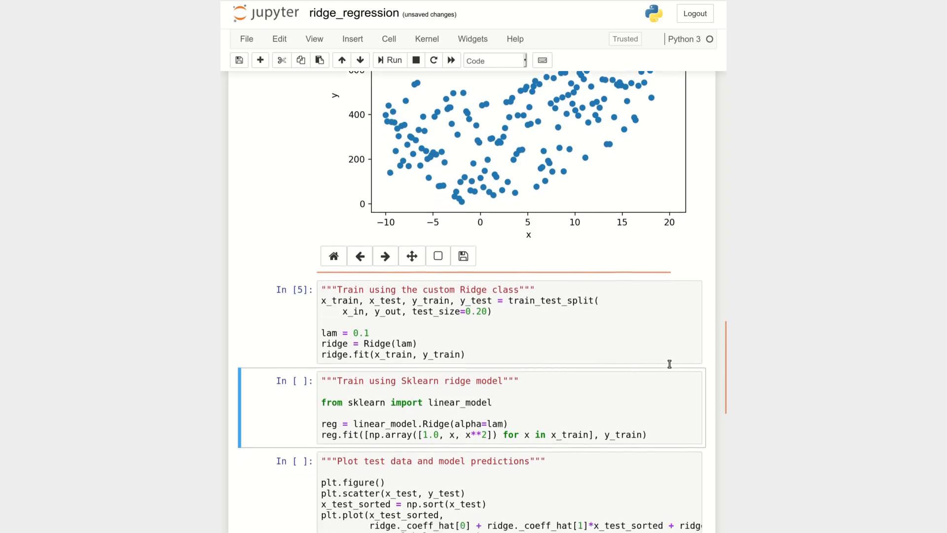
scroll("down", 3)
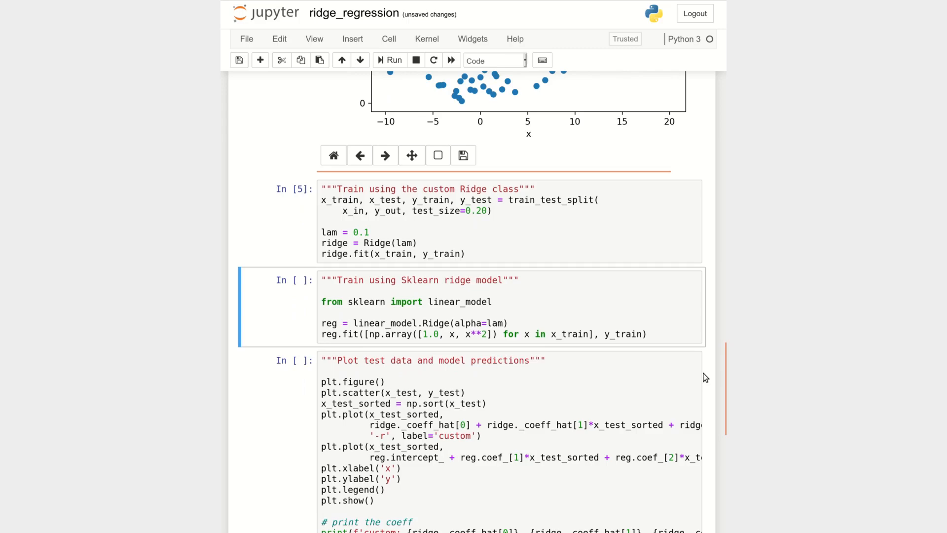
left_click(389, 59)
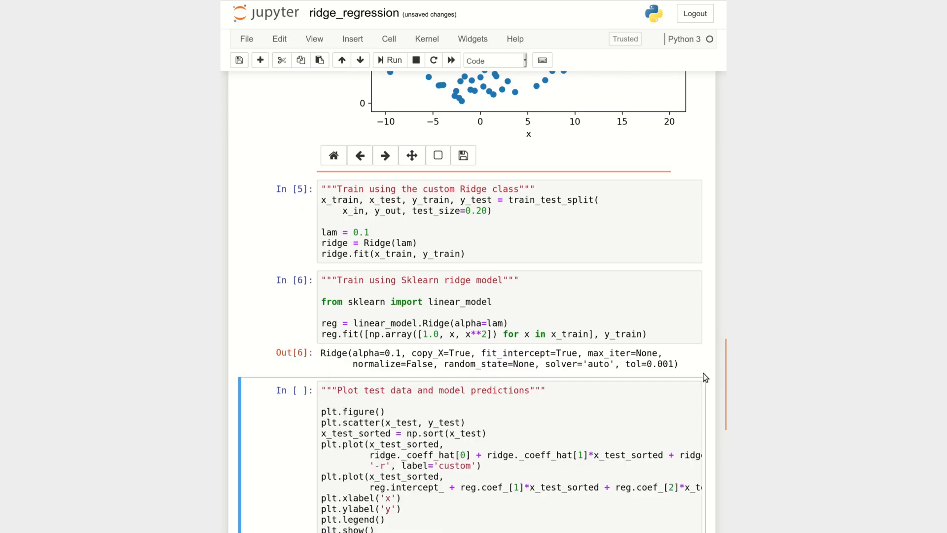
scroll("down", 3)
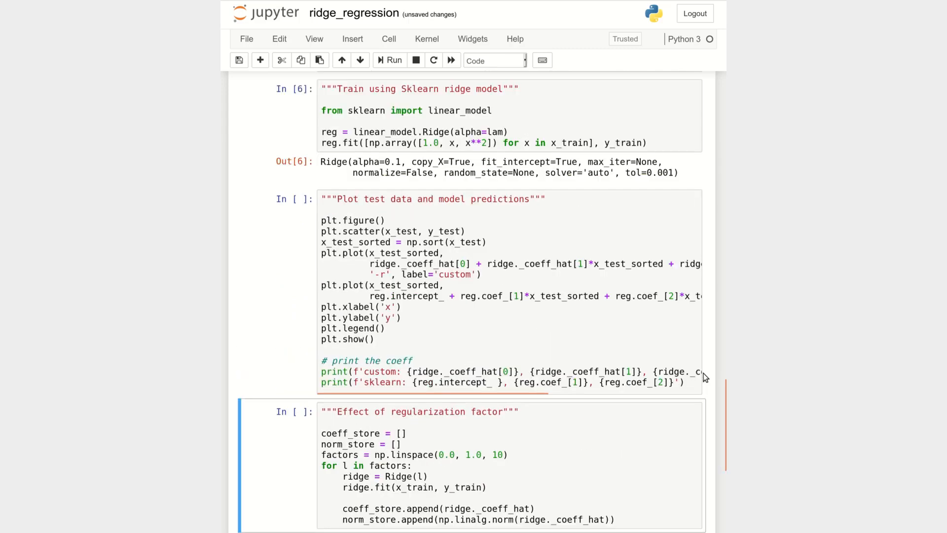
left_click(389, 59)
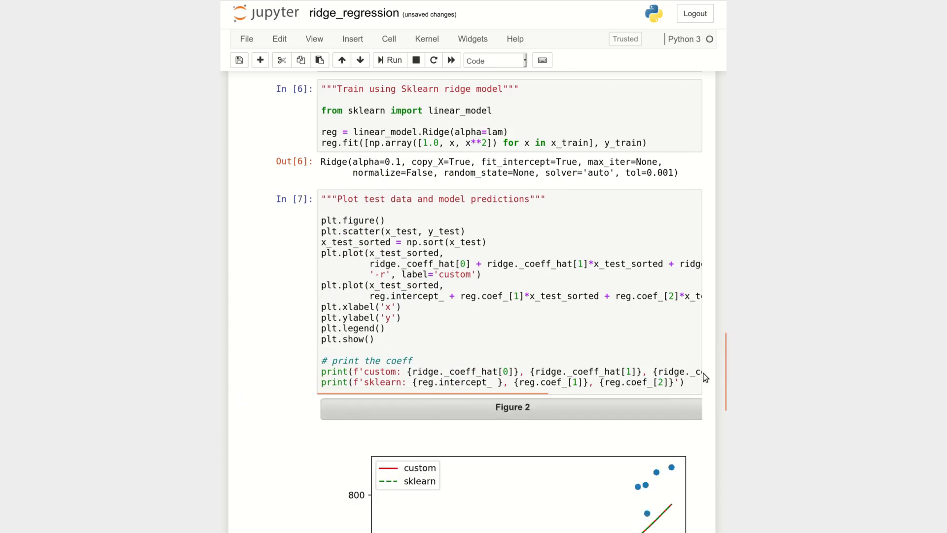
scroll("down", 3)
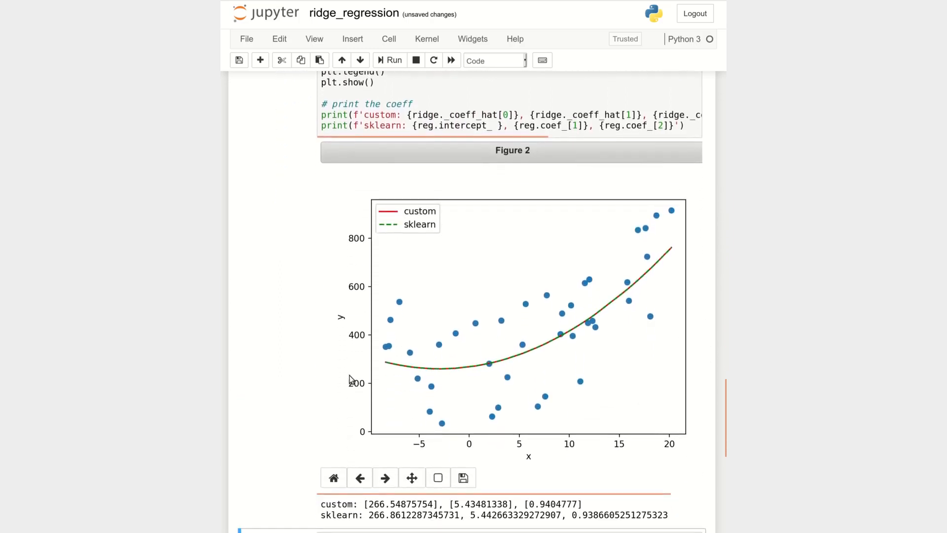
mouse_move(658, 267)
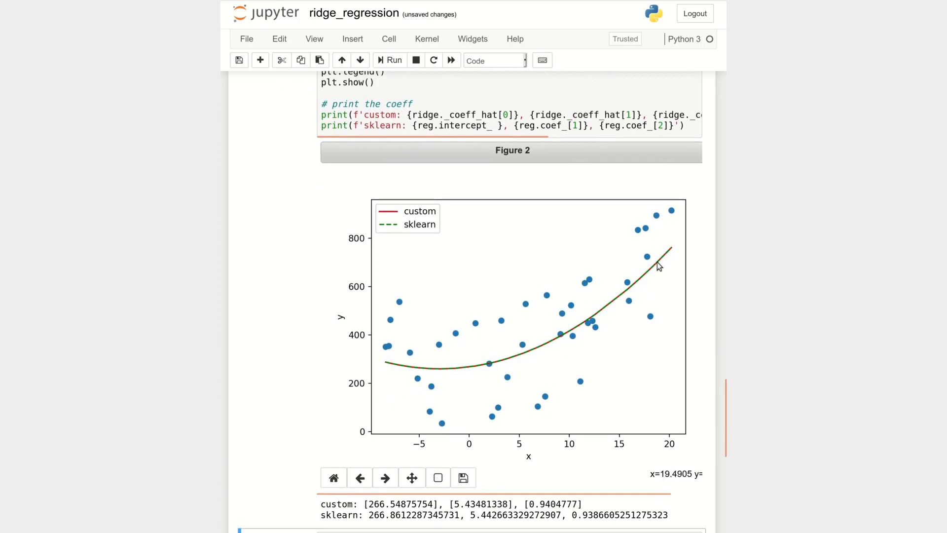
mouse_move(417, 369)
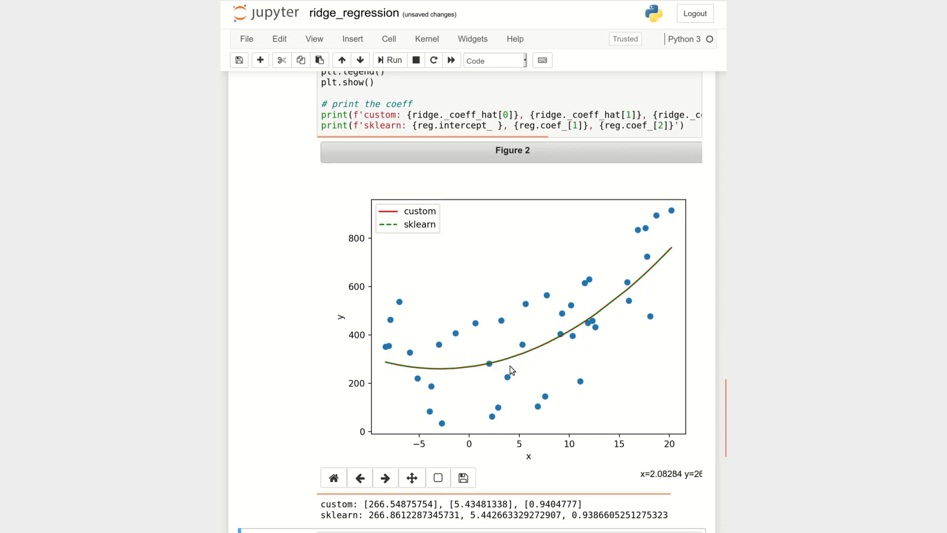
mouse_move(593, 339)
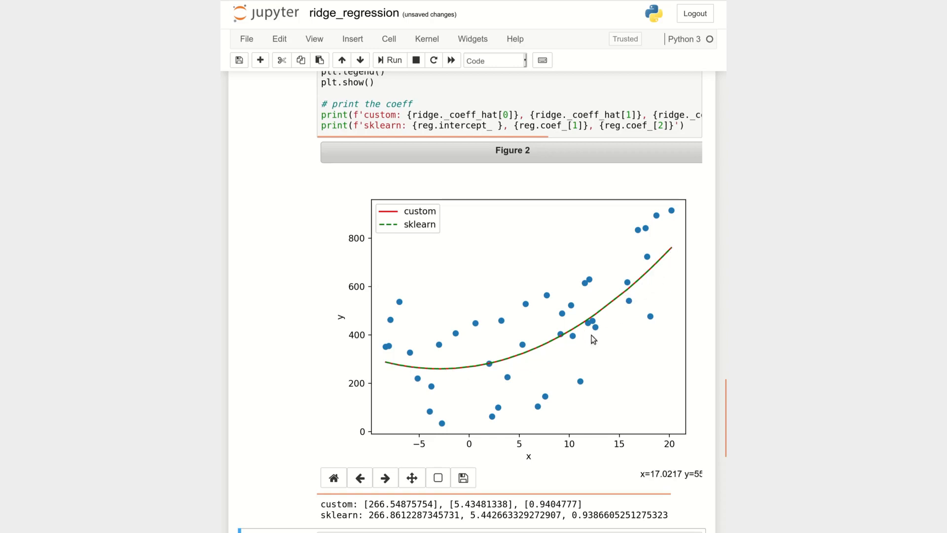
mouse_move(605, 344)
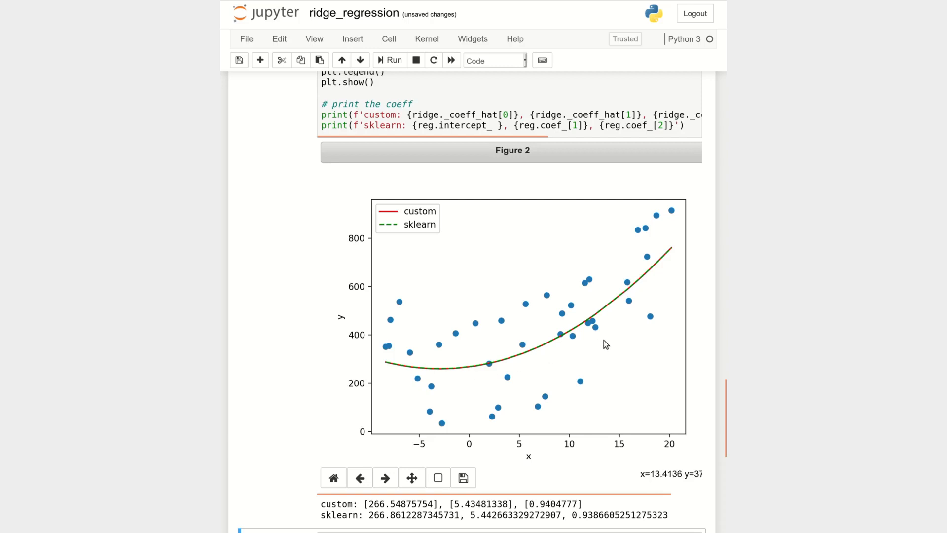
mouse_move(323, 504)
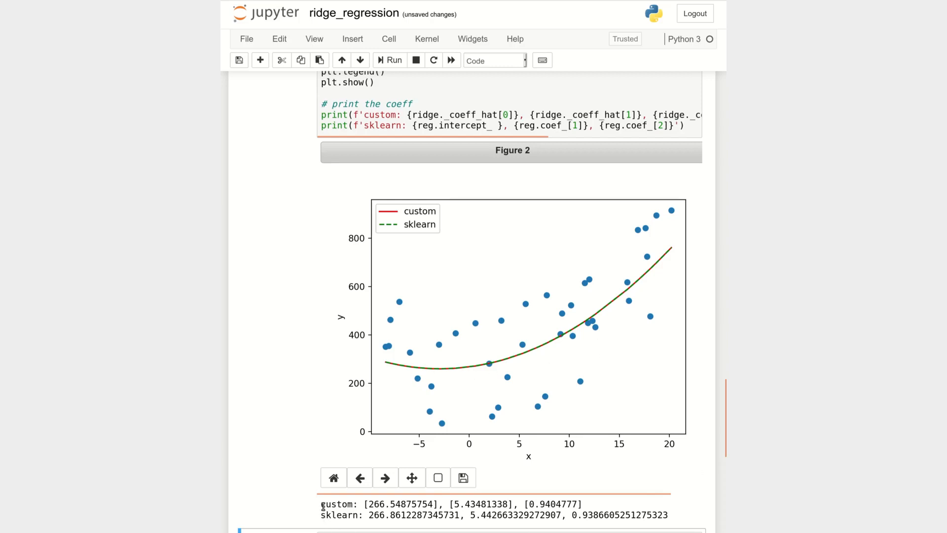
left_click_drag(321, 504, 669, 515)
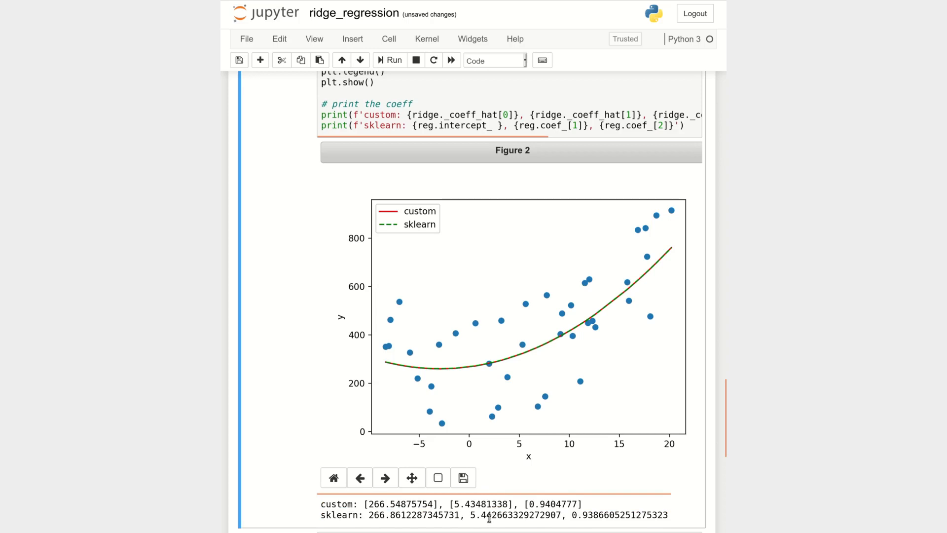
double_click(338, 515)
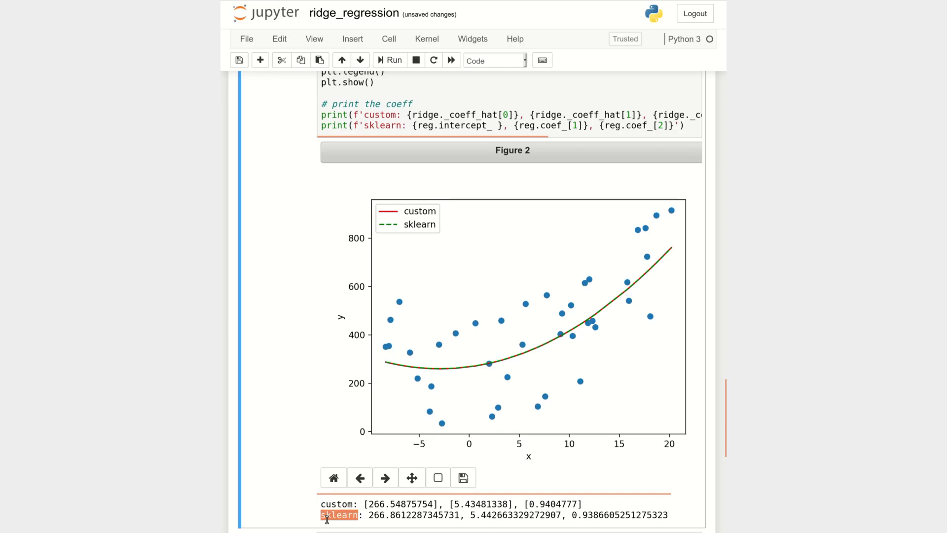
mouse_move(355, 526)
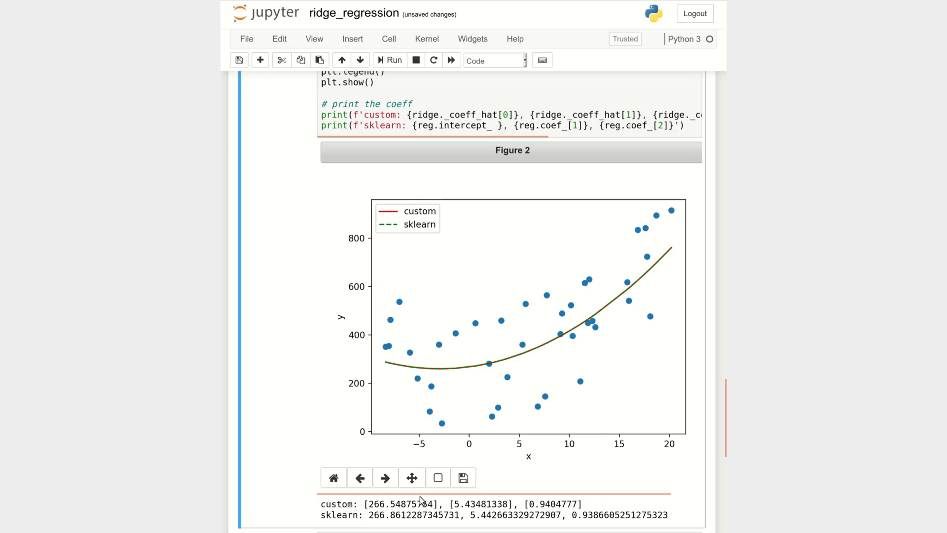
left_click_drag(320, 504, 583, 504)
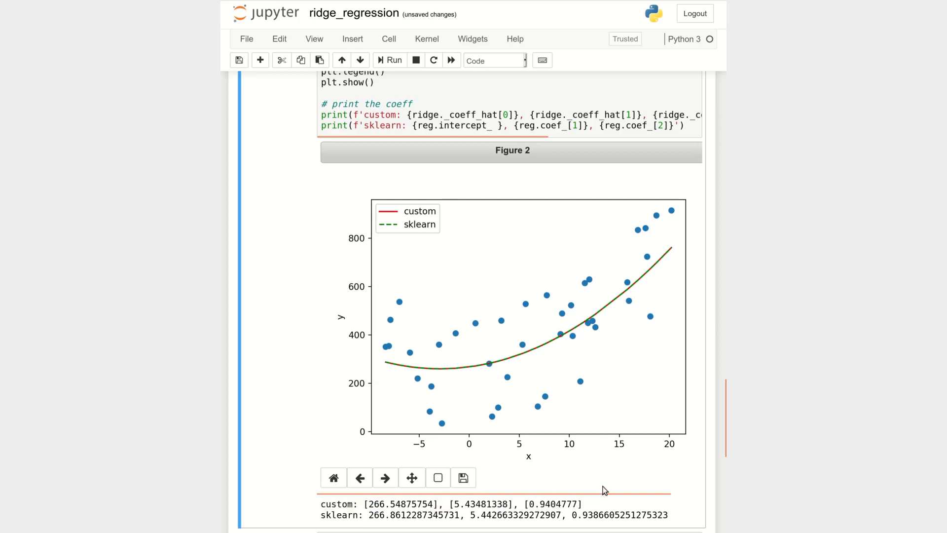
- Run the 'Effect of regularization factor' sweep cell
scroll("down", 3)
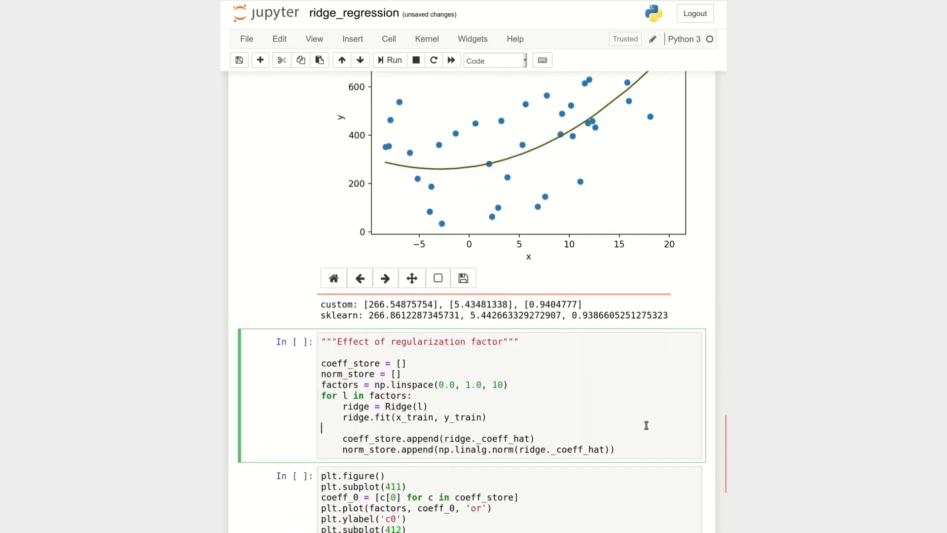
scroll("down", 3)
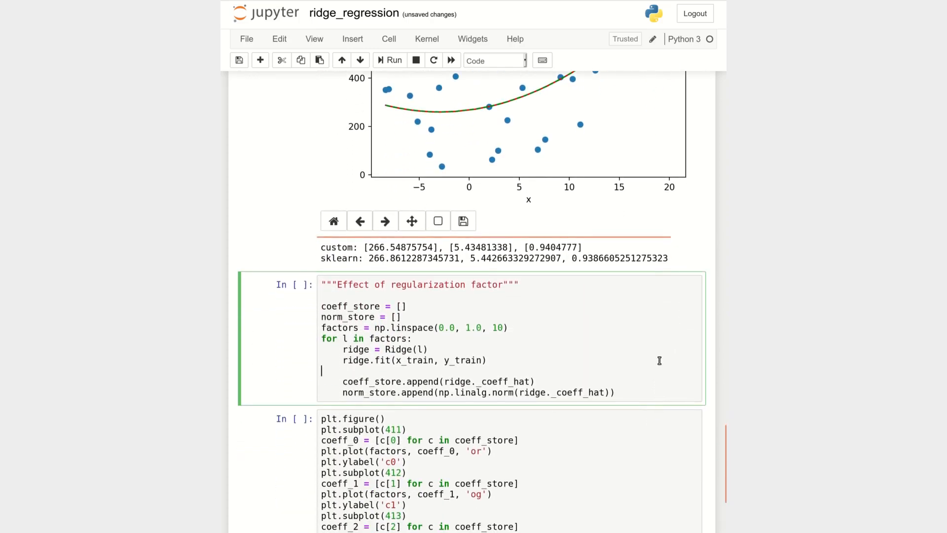
scroll("down", 3)
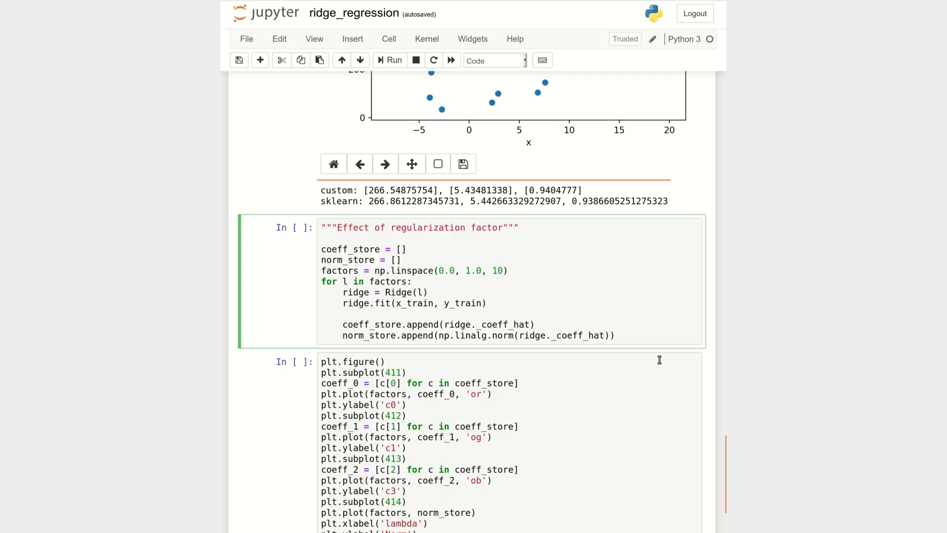
double_click(429, 227)
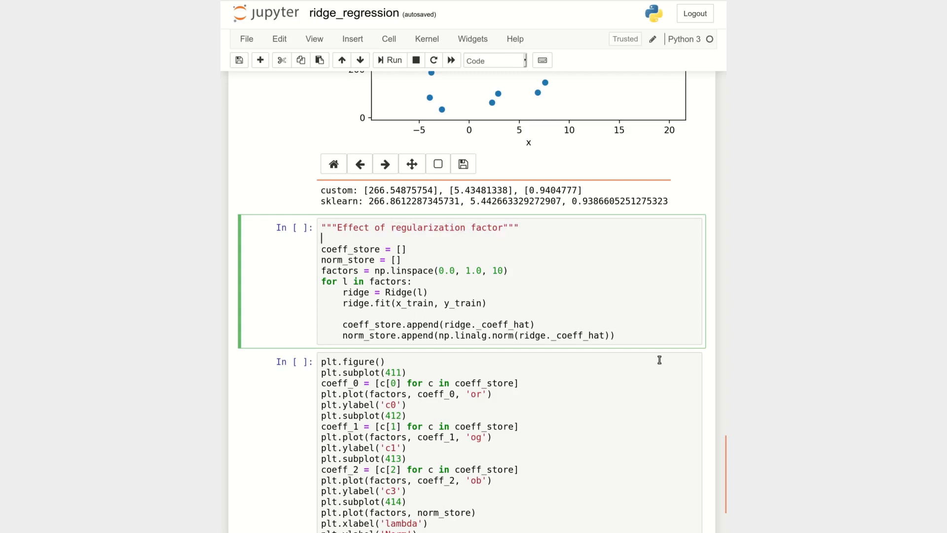
key("shift+enter")
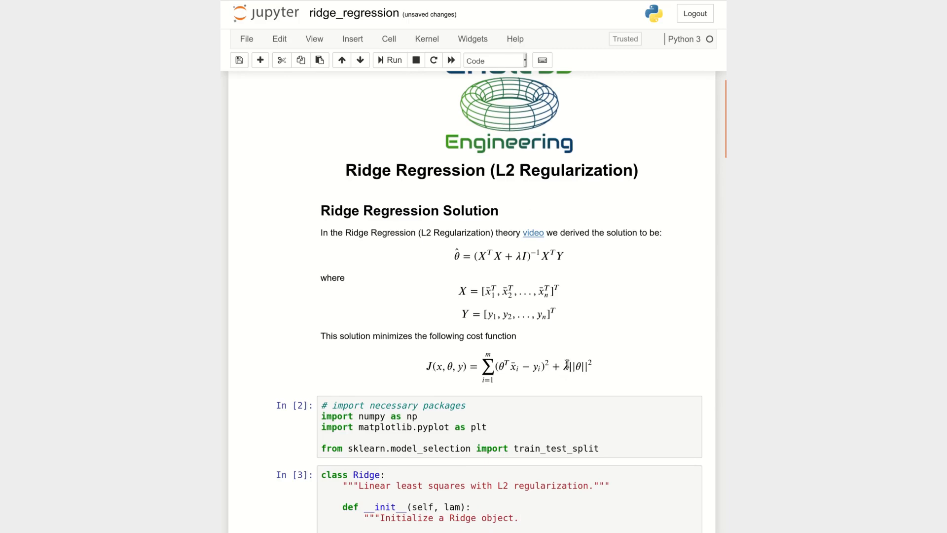
mouse_move(715, 170)
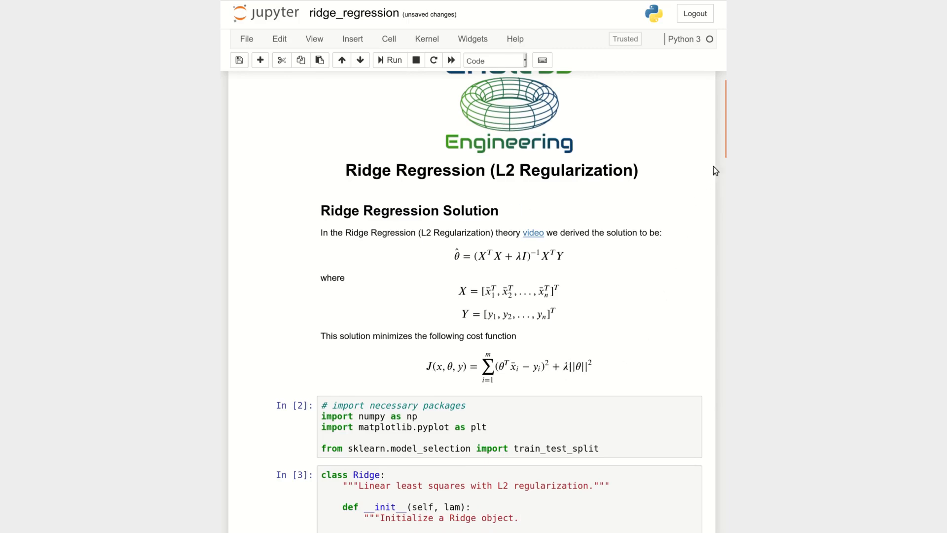
- Scroll down to the executed In [8] sweep cell and the unrun plotting cell below
scroll("down", 3)
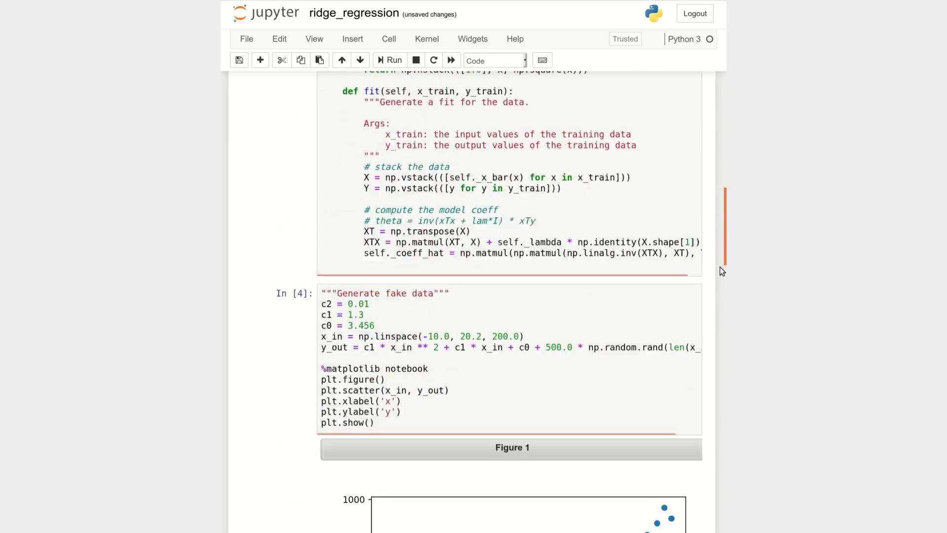
scroll("down", 3)
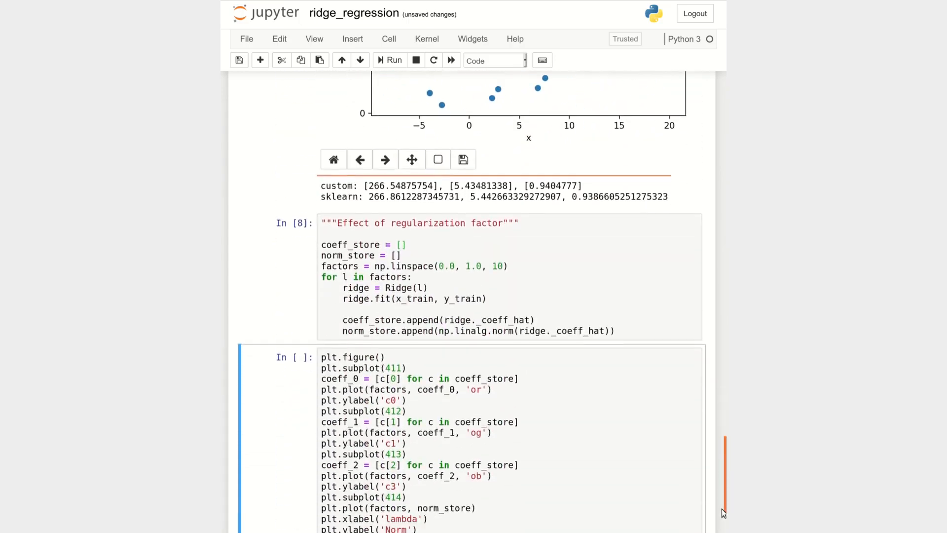
- Run the plotting cell to draw Figure 3 and enlarge the figure
left_click(390, 60)
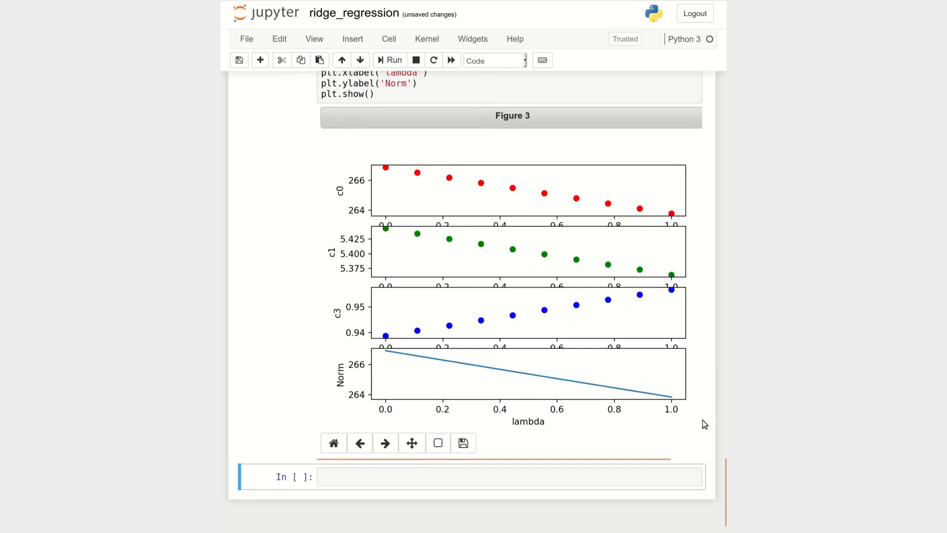
mouse_move(560, 425)
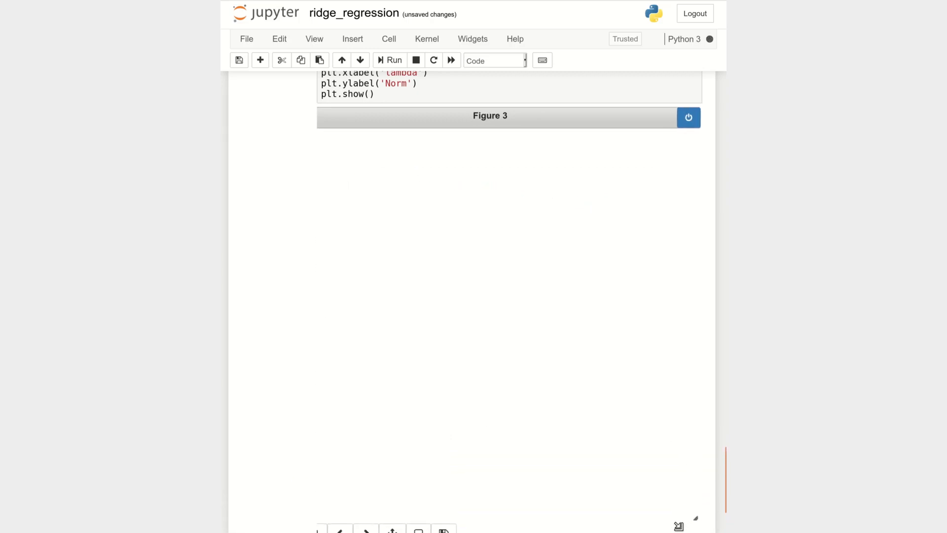
left_click(390, 60)
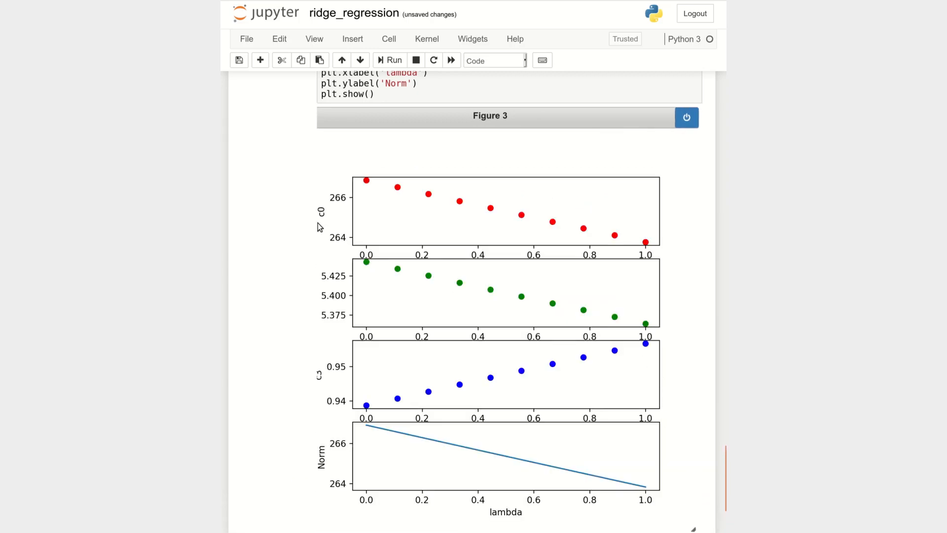
scroll("down", 3)
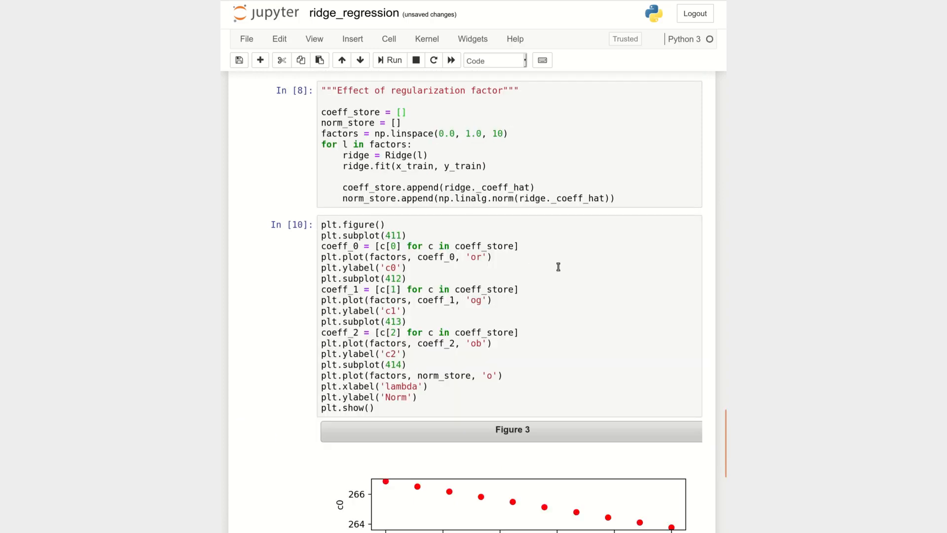
scroll("down", 3)
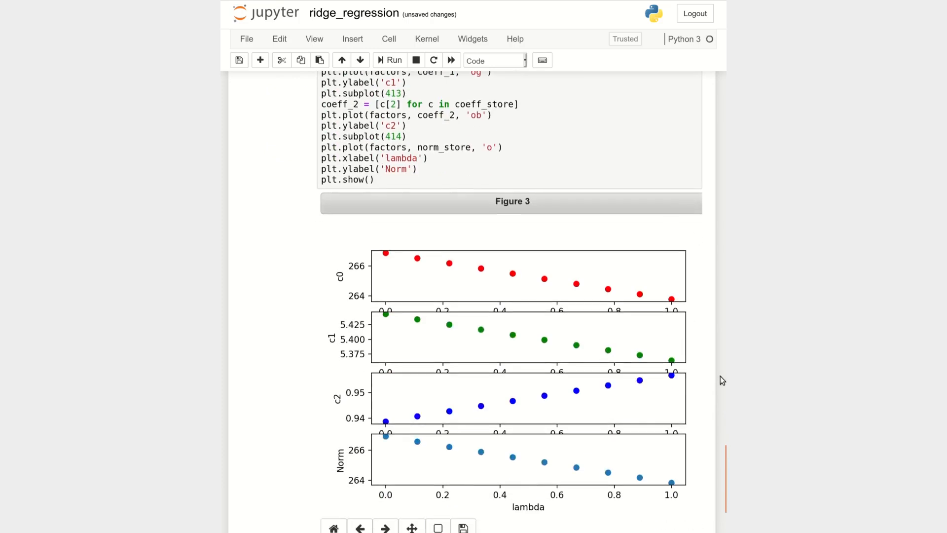
scroll("down", 3)
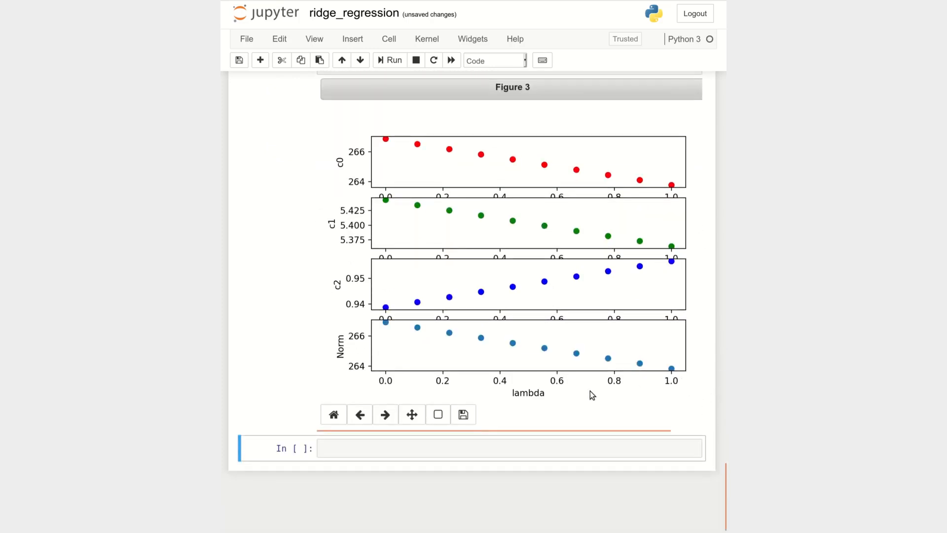
mouse_move(630, 435)
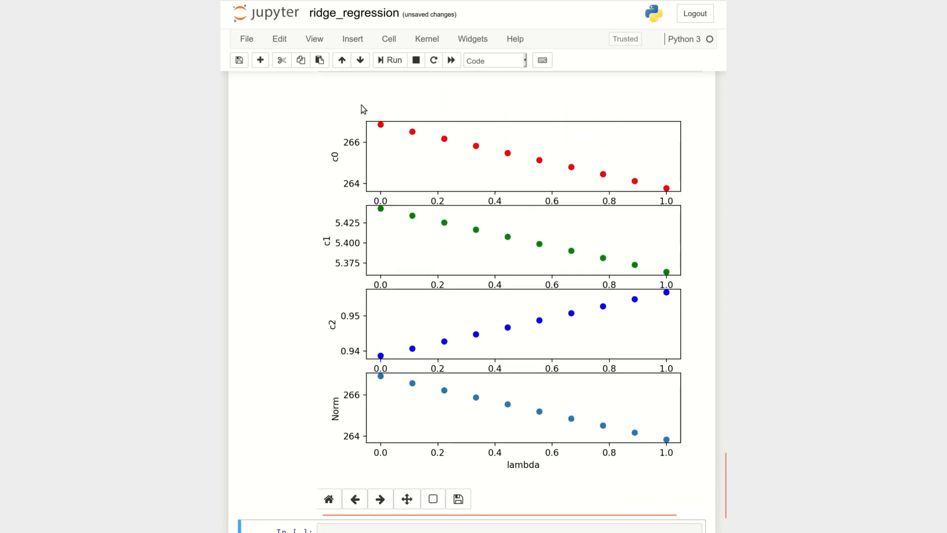
mouse_move(672, 184)
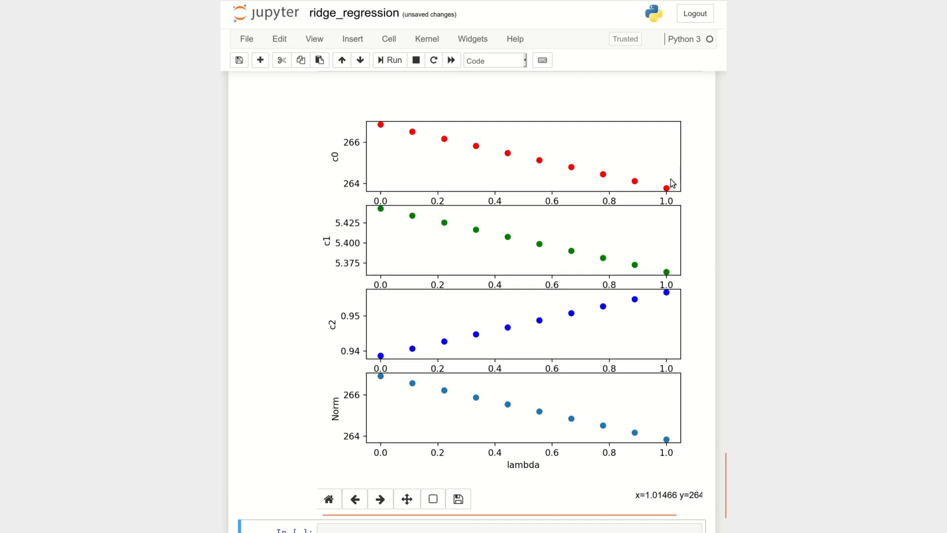
mouse_move(664, 204)
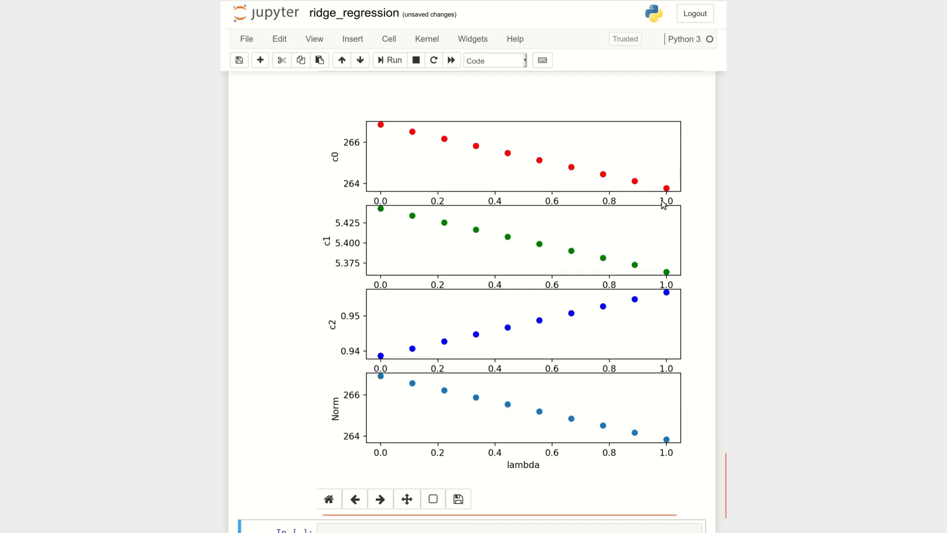
mouse_move(408, 217)
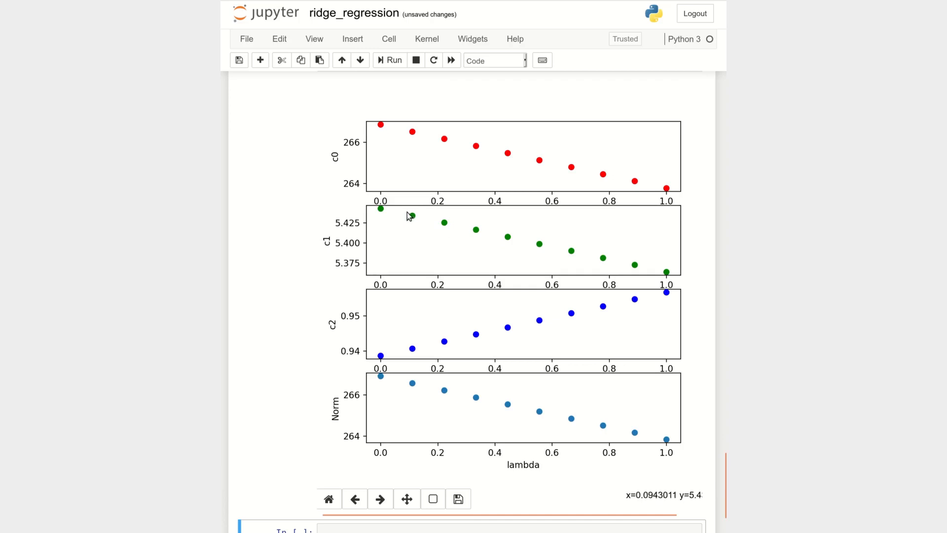
mouse_move(441, 355)
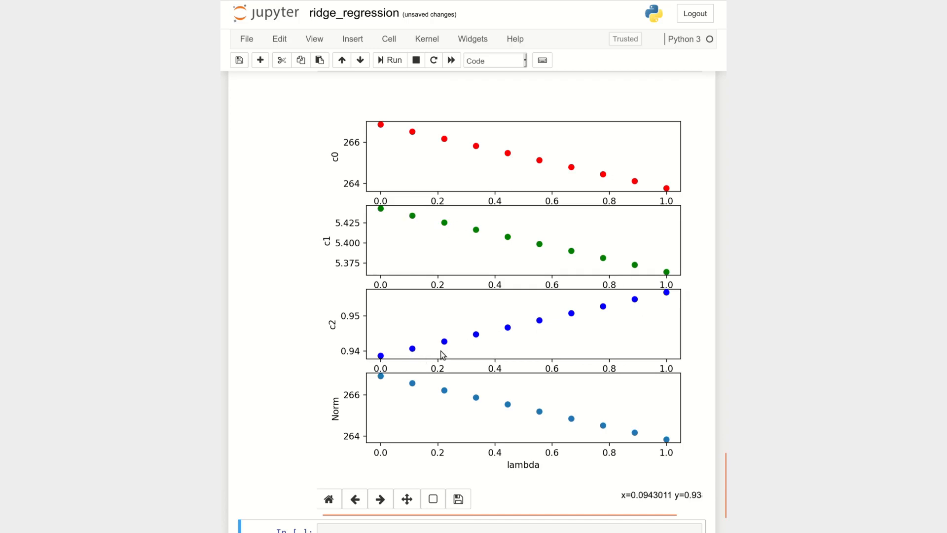
mouse_move(371, 315)
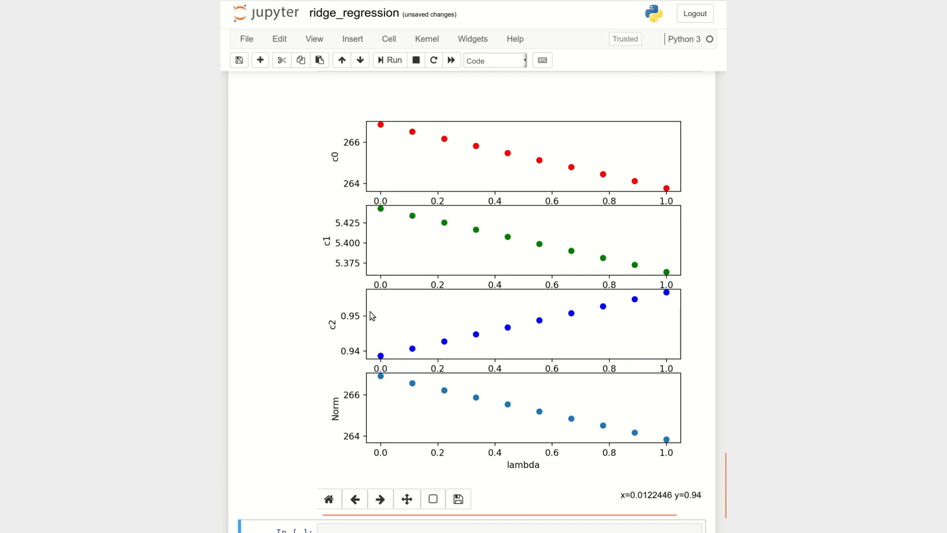
mouse_move(393, 415)
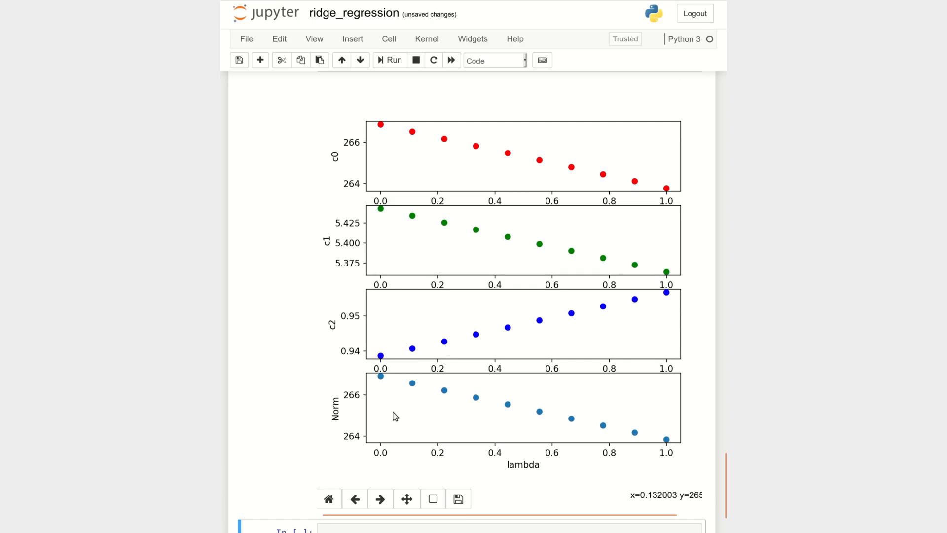
mouse_move(509, 399)
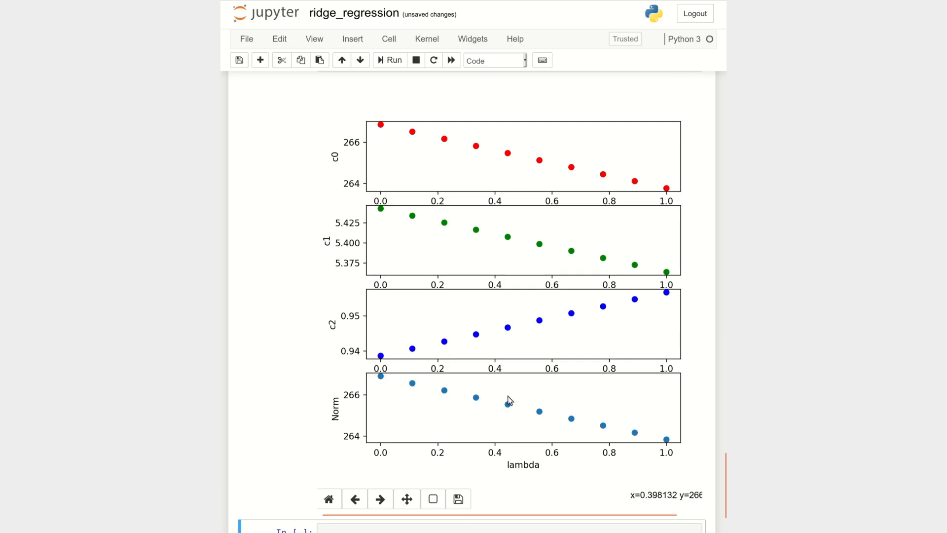
mouse_move(557, 430)
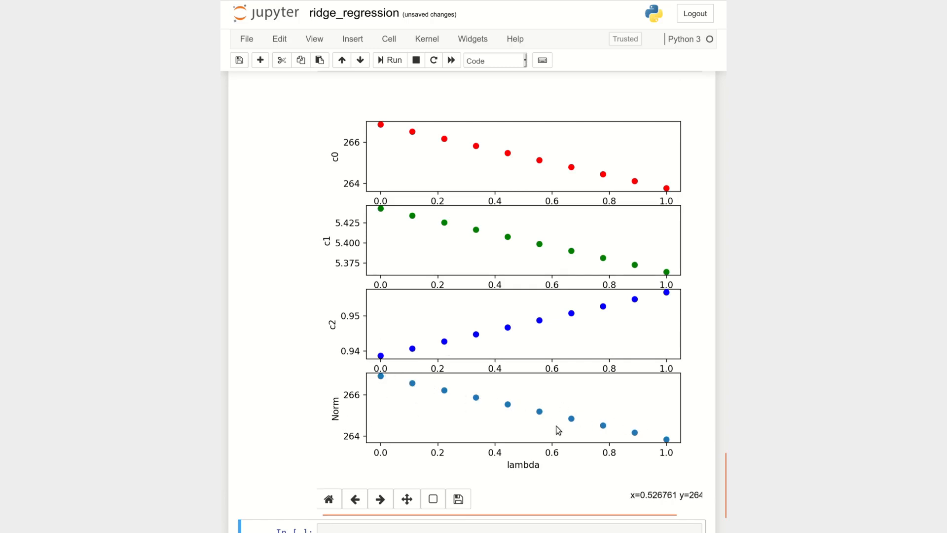
mouse_move(665, 446)
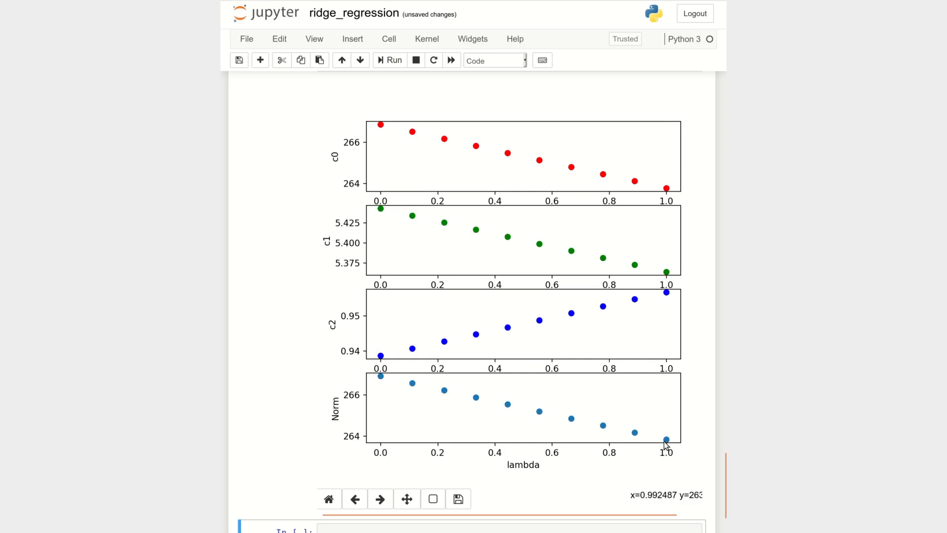
mouse_move(556, 373)
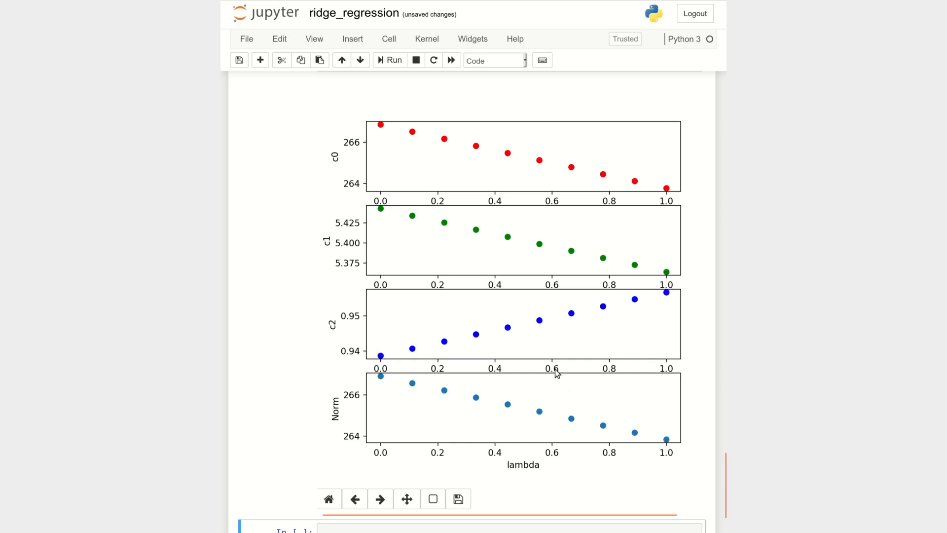